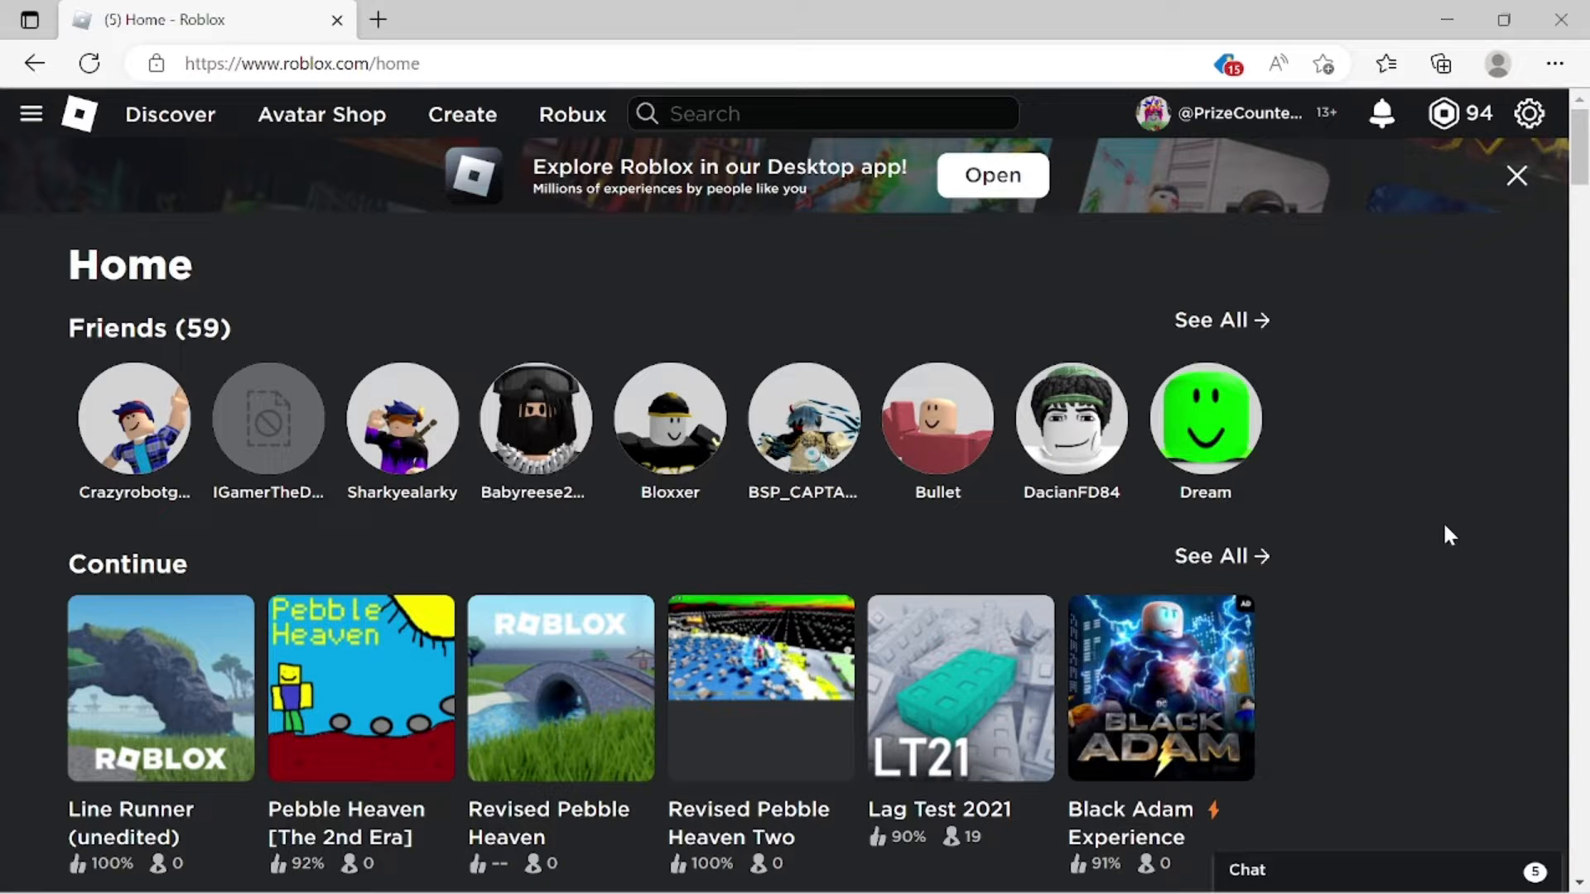
pyautogui.moveTo(933, 317)
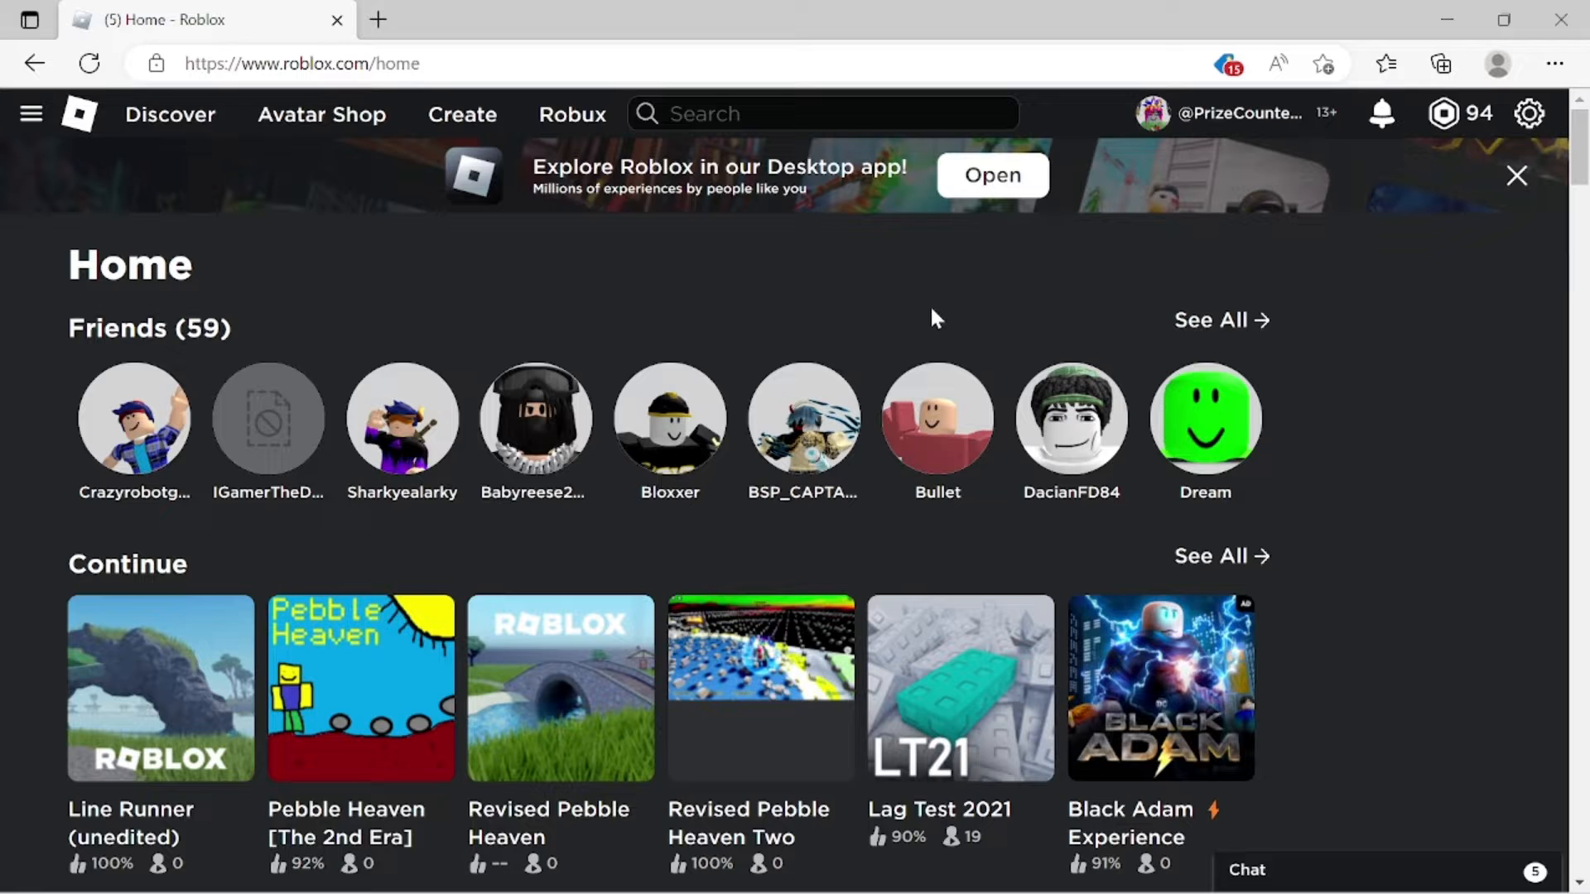
pyautogui.moveTo(321, 113)
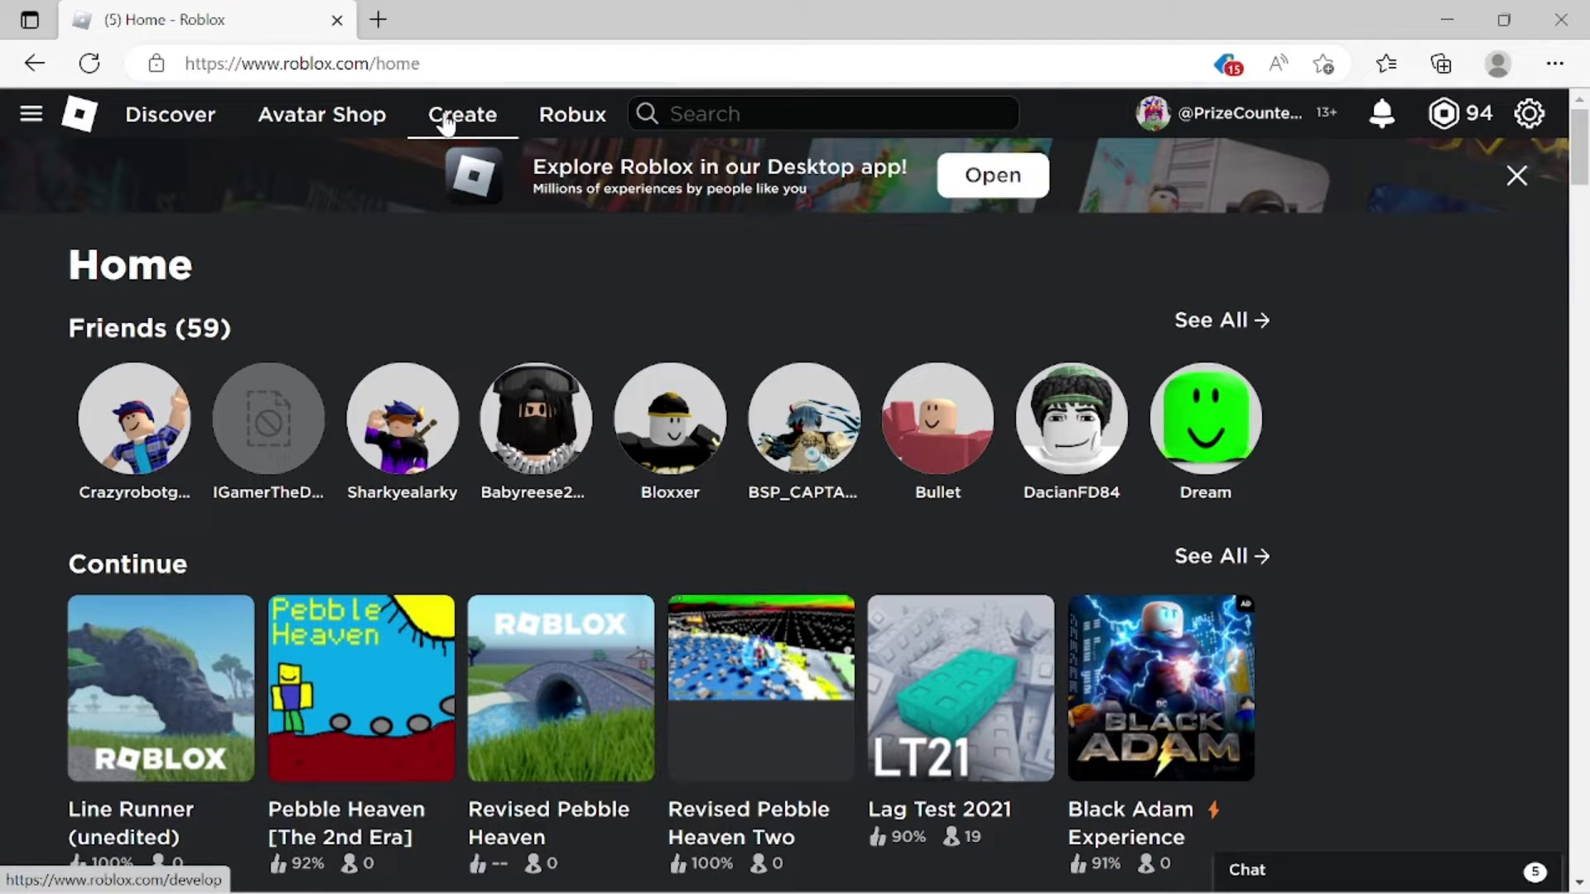
# Go from the Roblox home page to My Creations' Develop page via Create
pyautogui.click(461, 114)
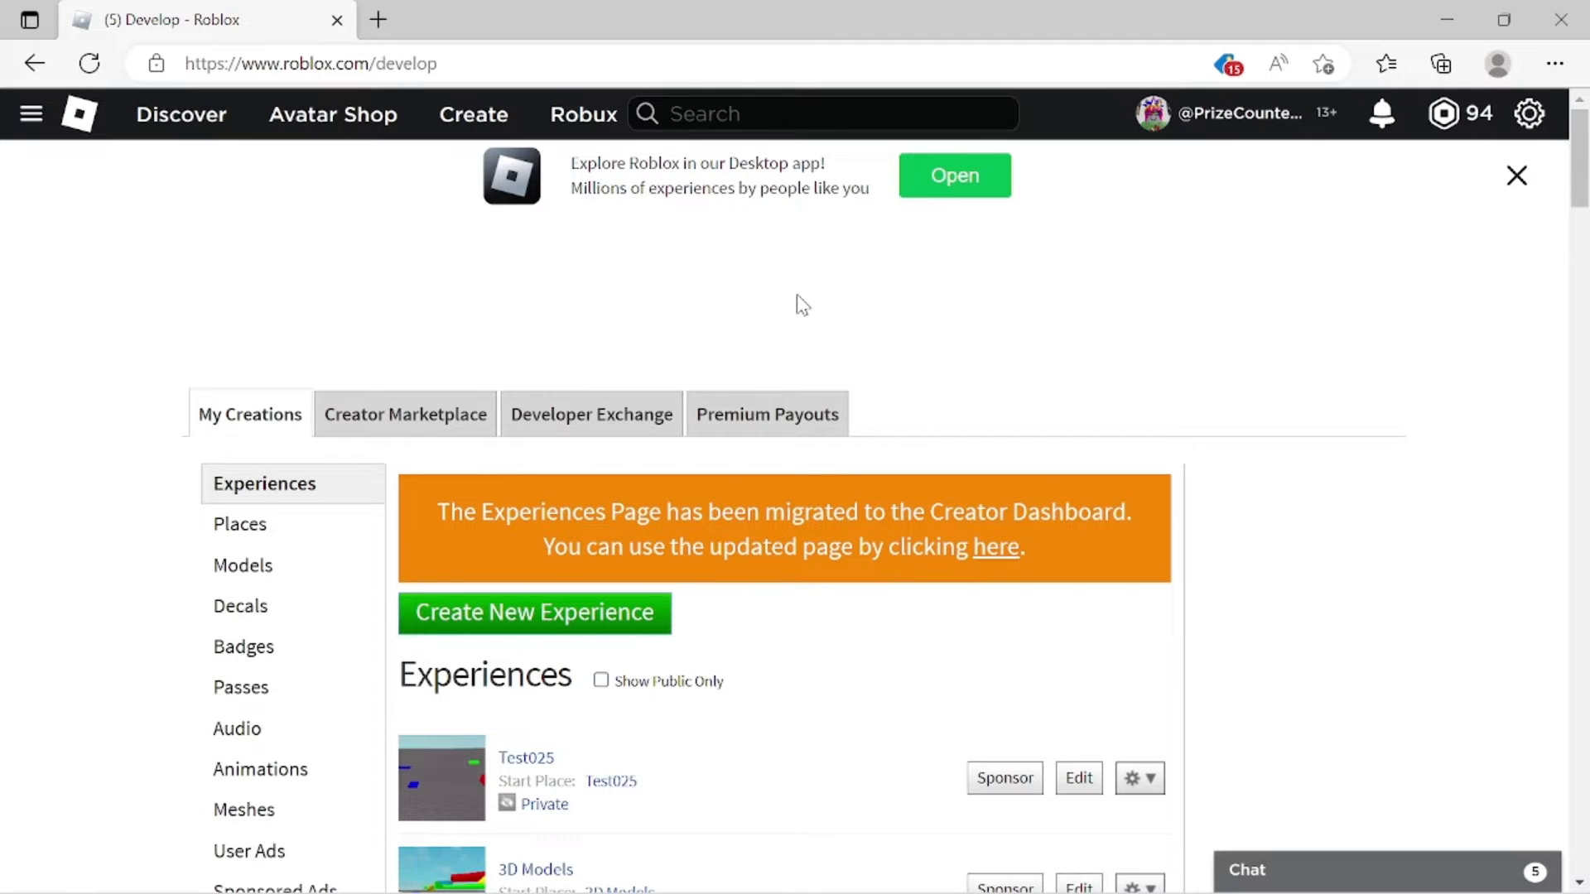
pyautogui.moveTo(674, 326)
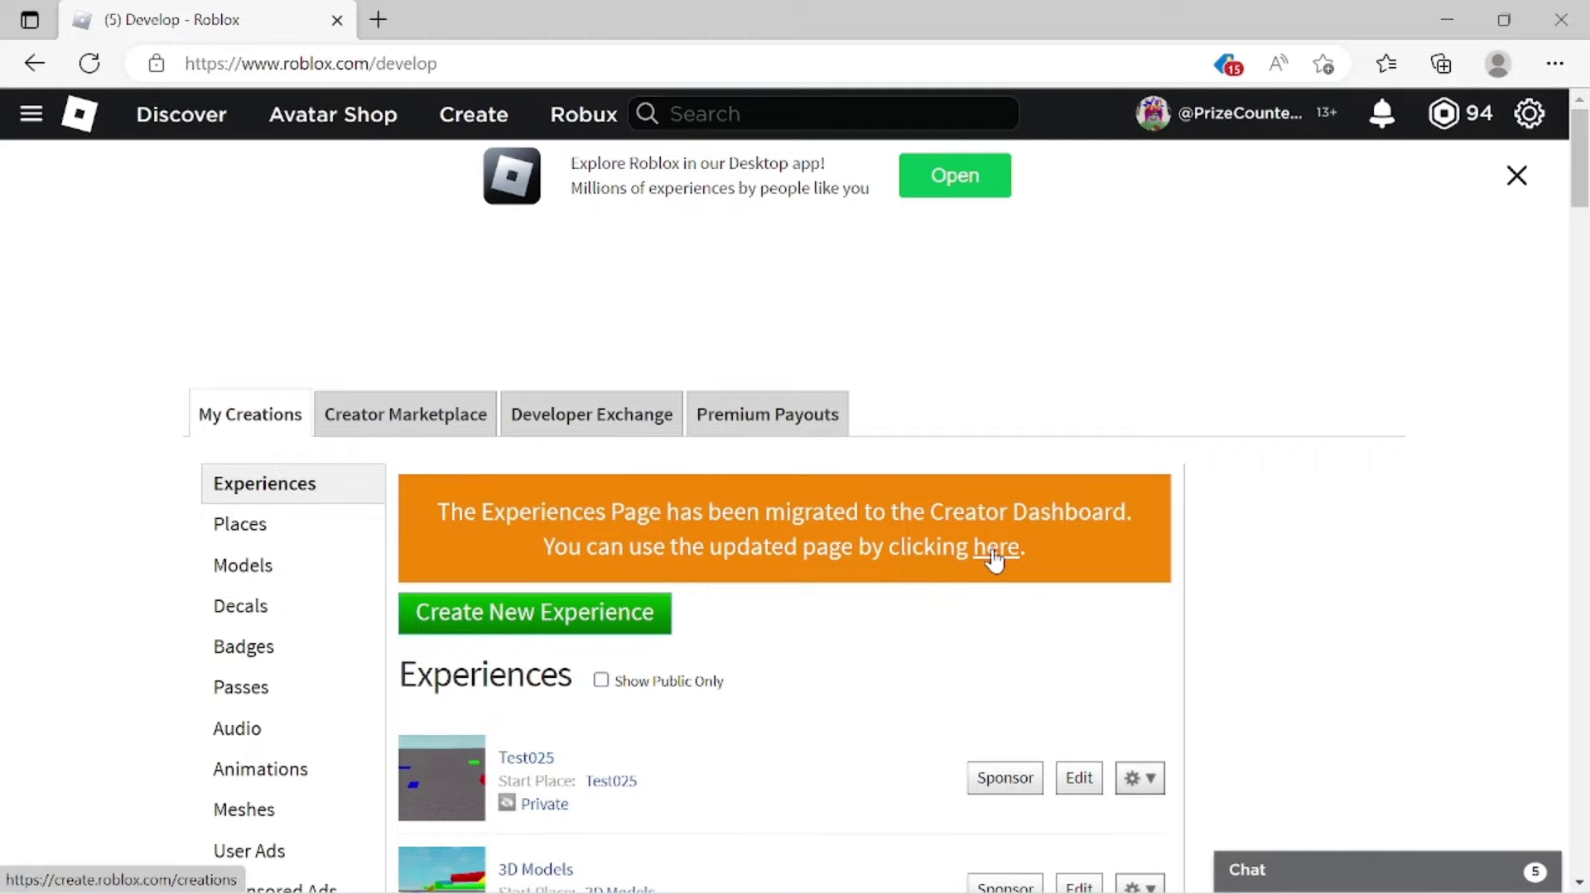
# Follow the migration banner's 'here' link to the Creator Dashboard Creations page
pyautogui.click(994, 547)
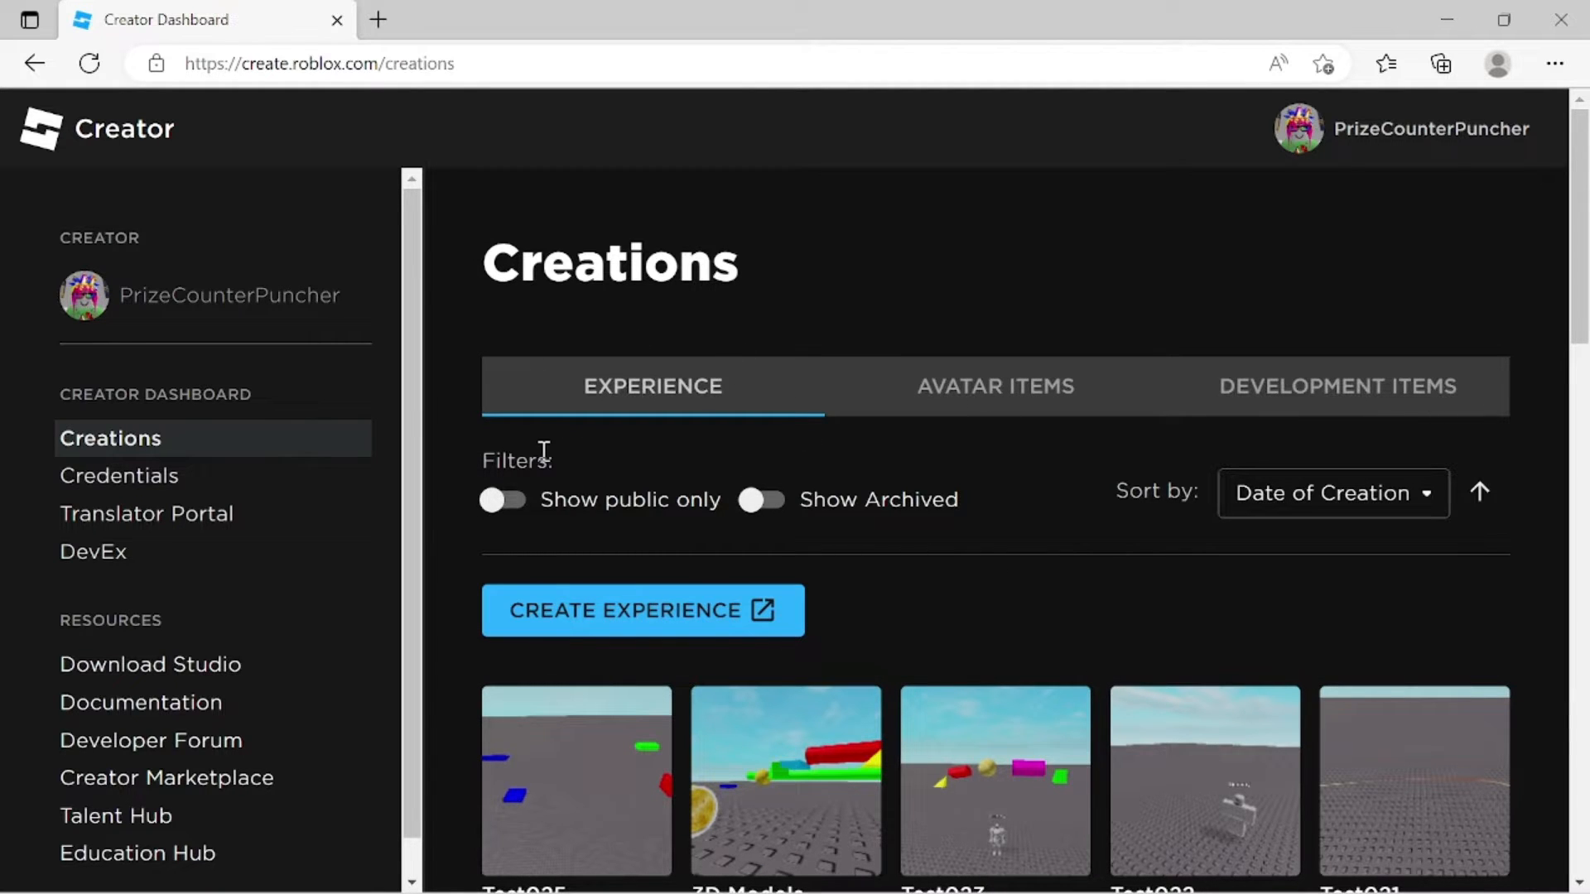
pyautogui.moveTo(892, 433)
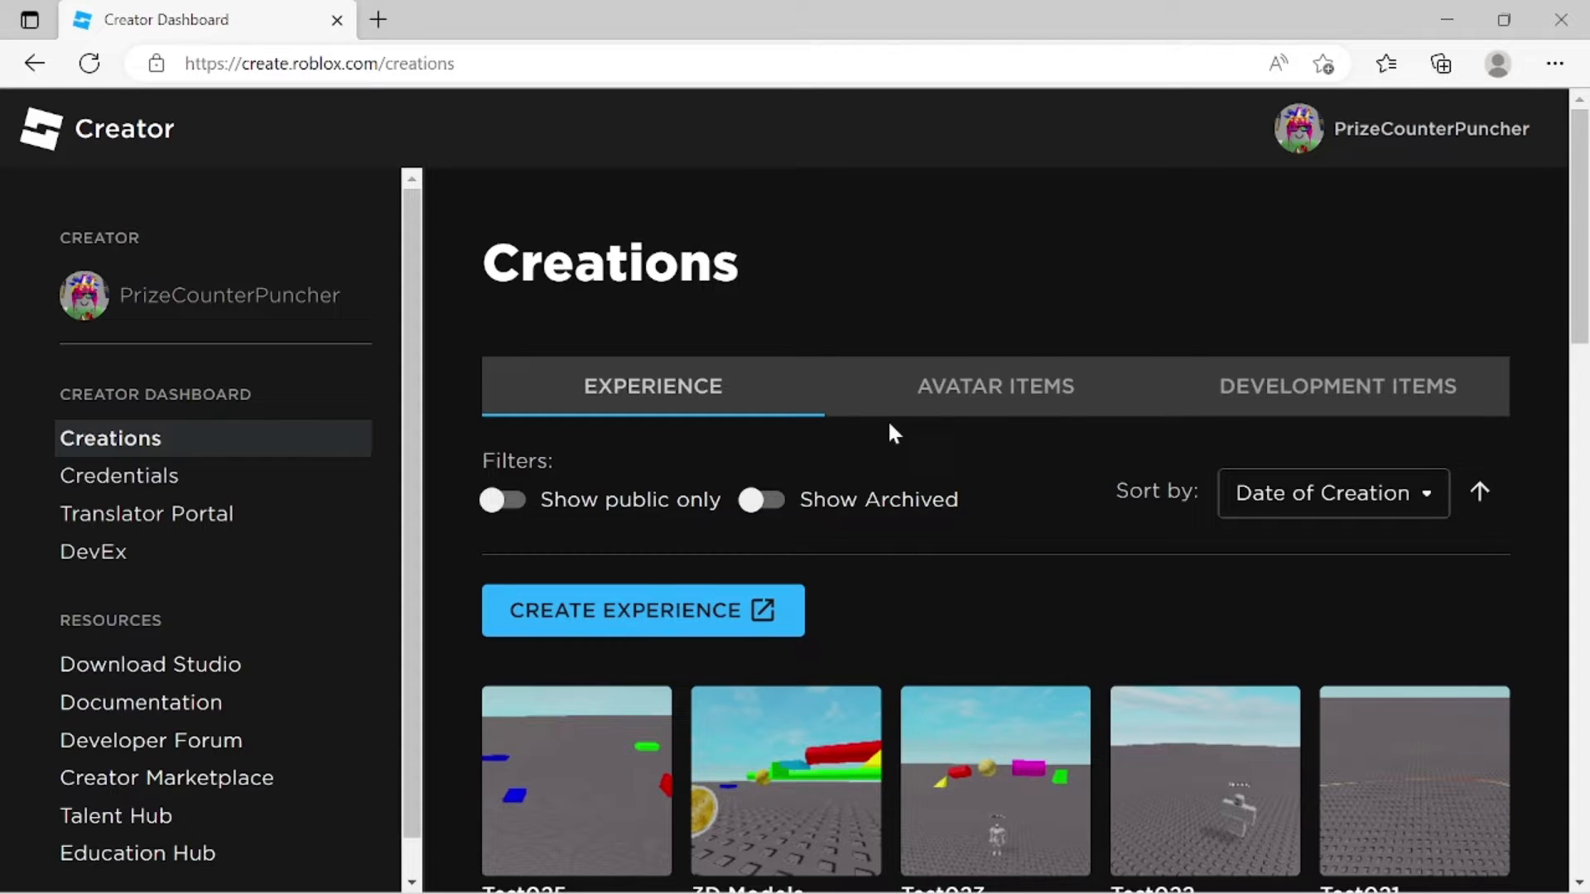
pyautogui.moveTo(1090, 451)
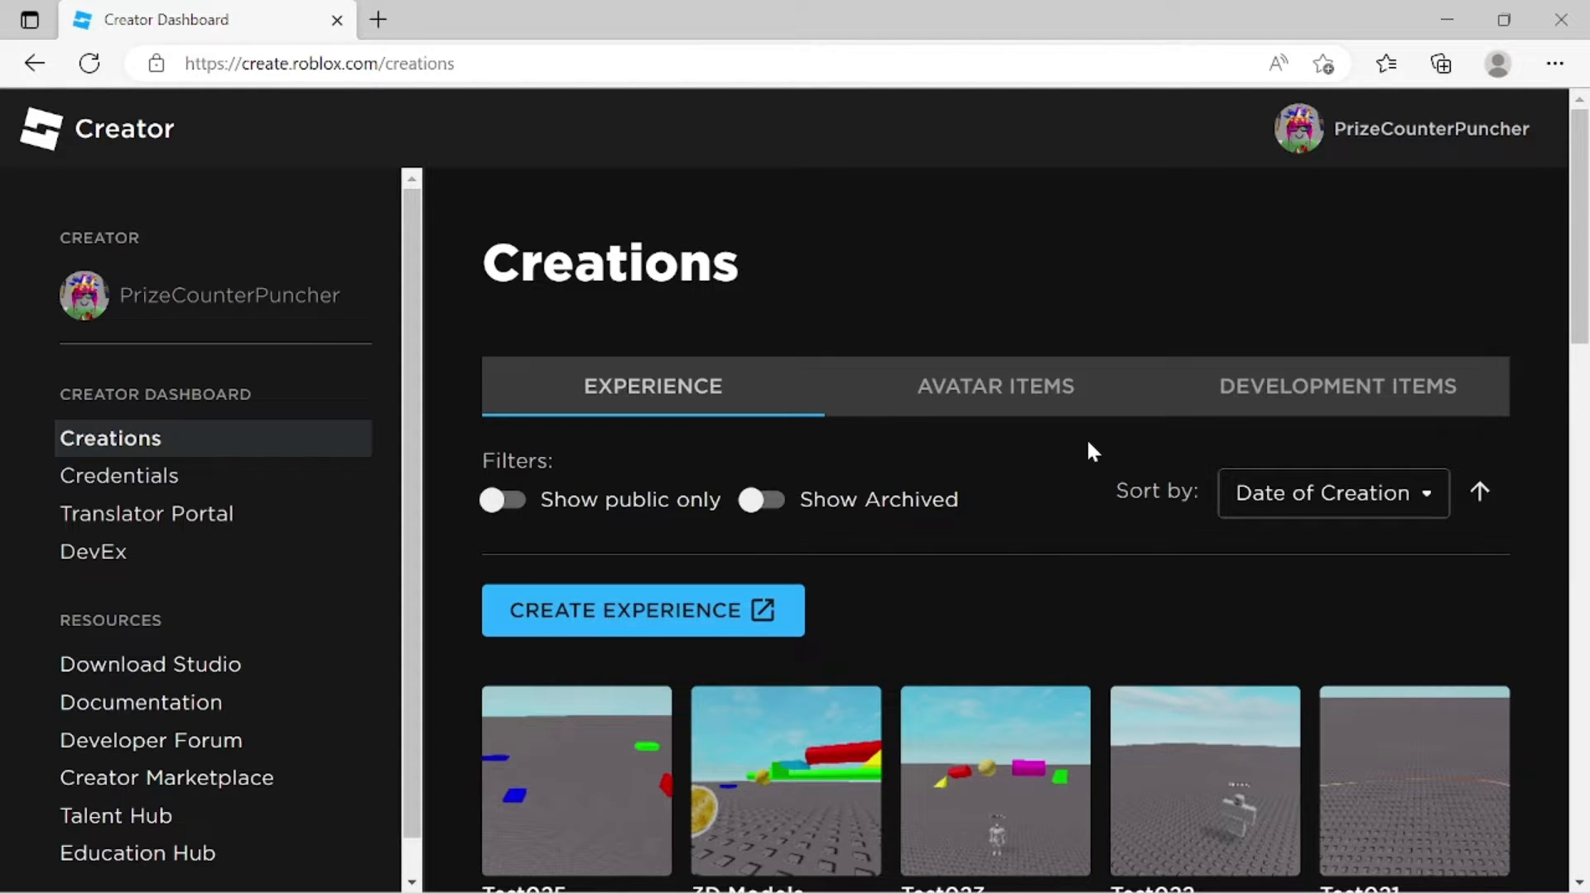
pyautogui.moveTo(1433, 396)
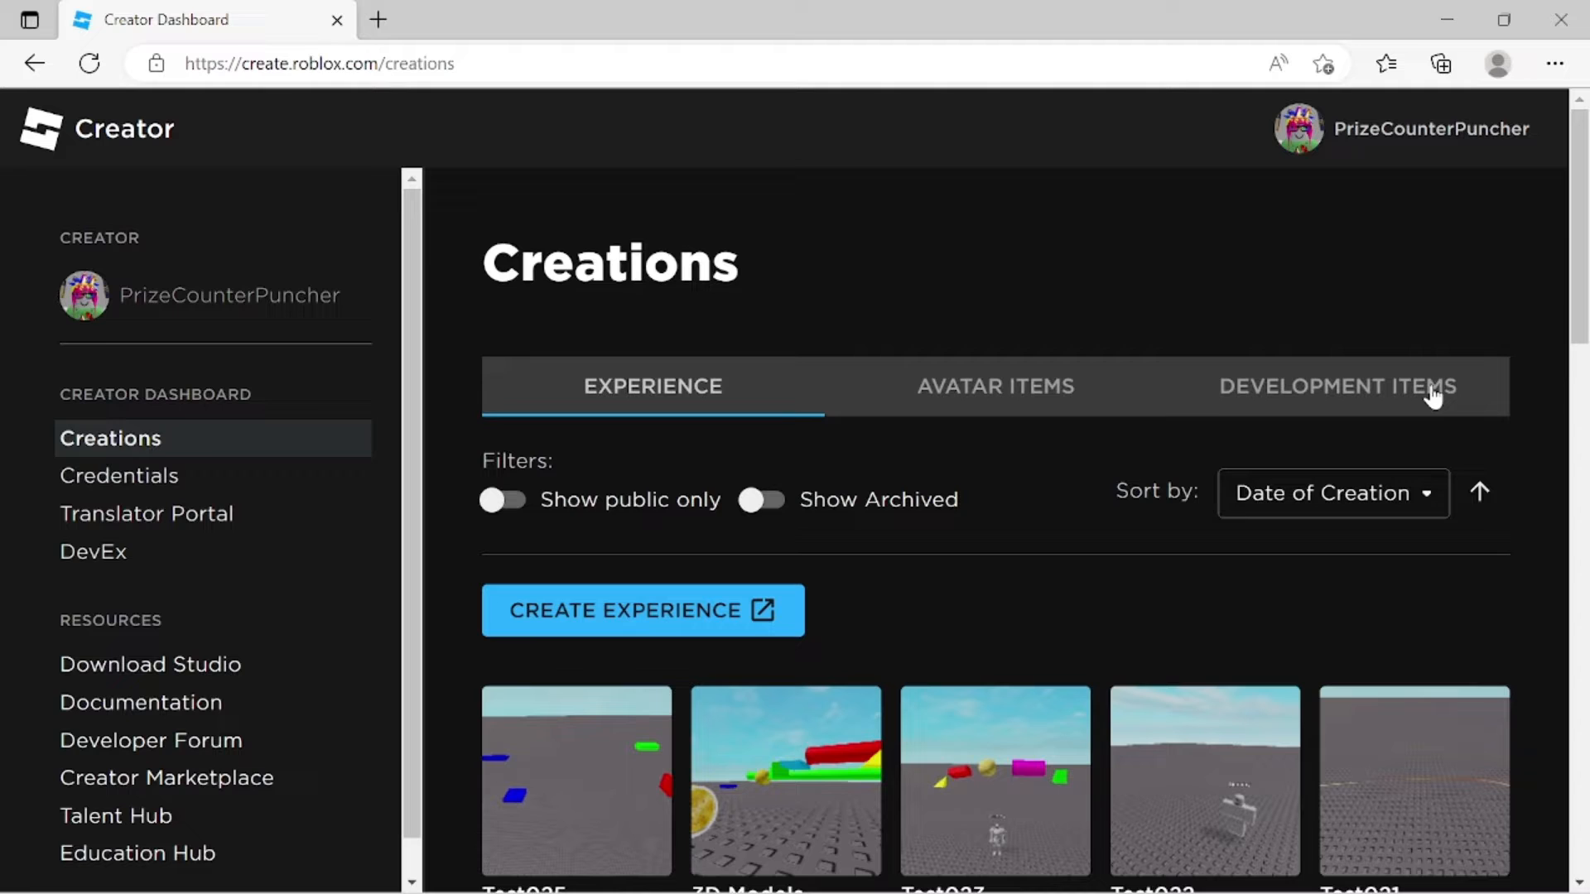
pyautogui.moveTo(867, 456)
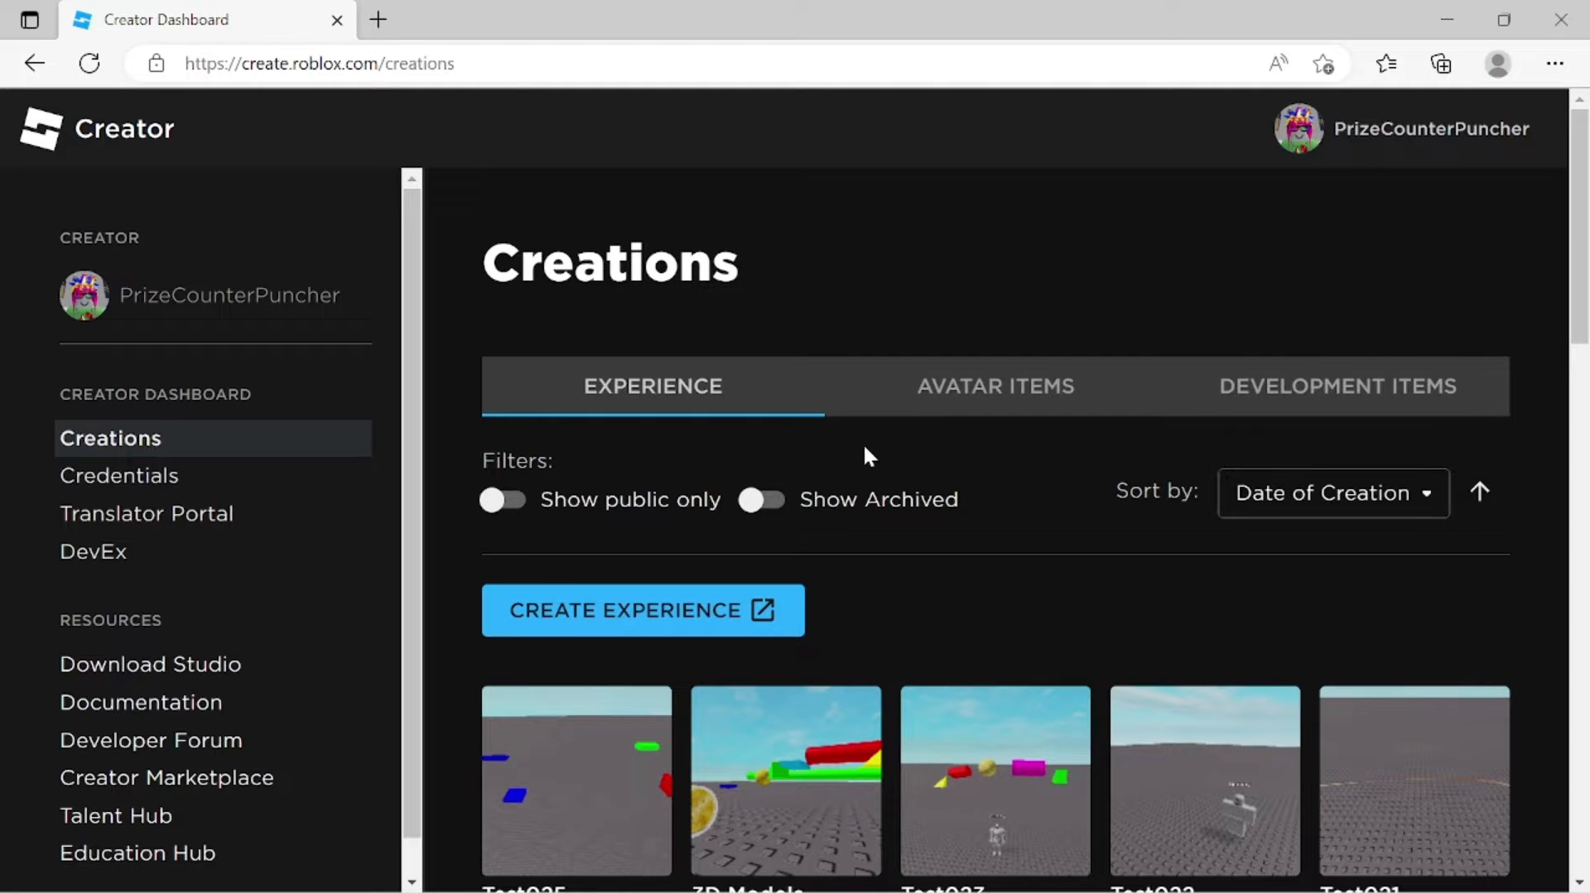
pyautogui.moveTo(1044, 484)
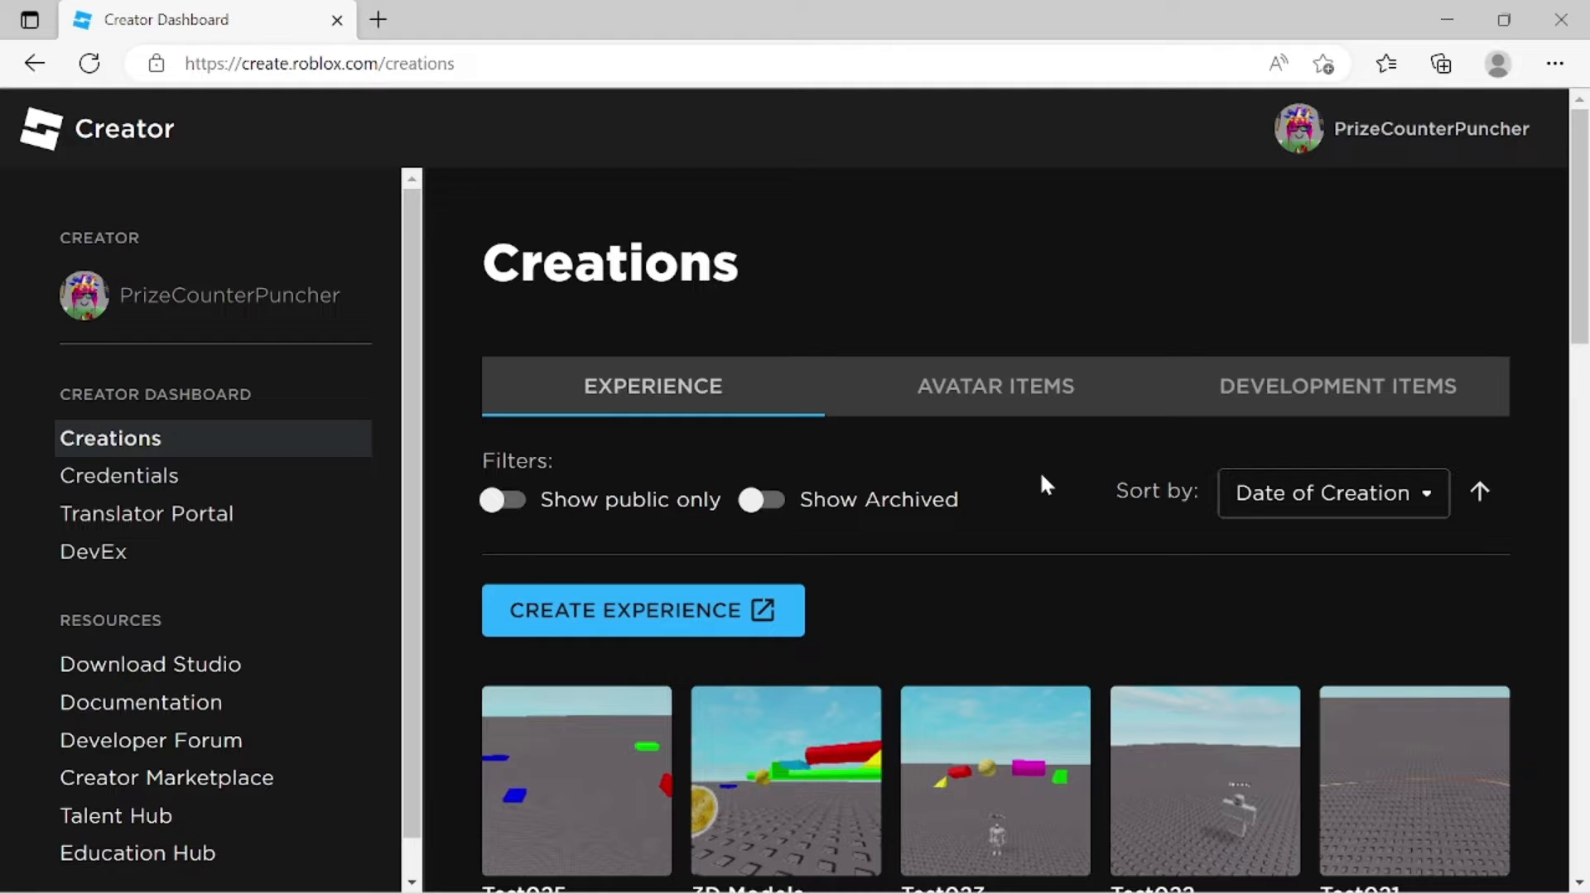
pyautogui.moveTo(1146, 471)
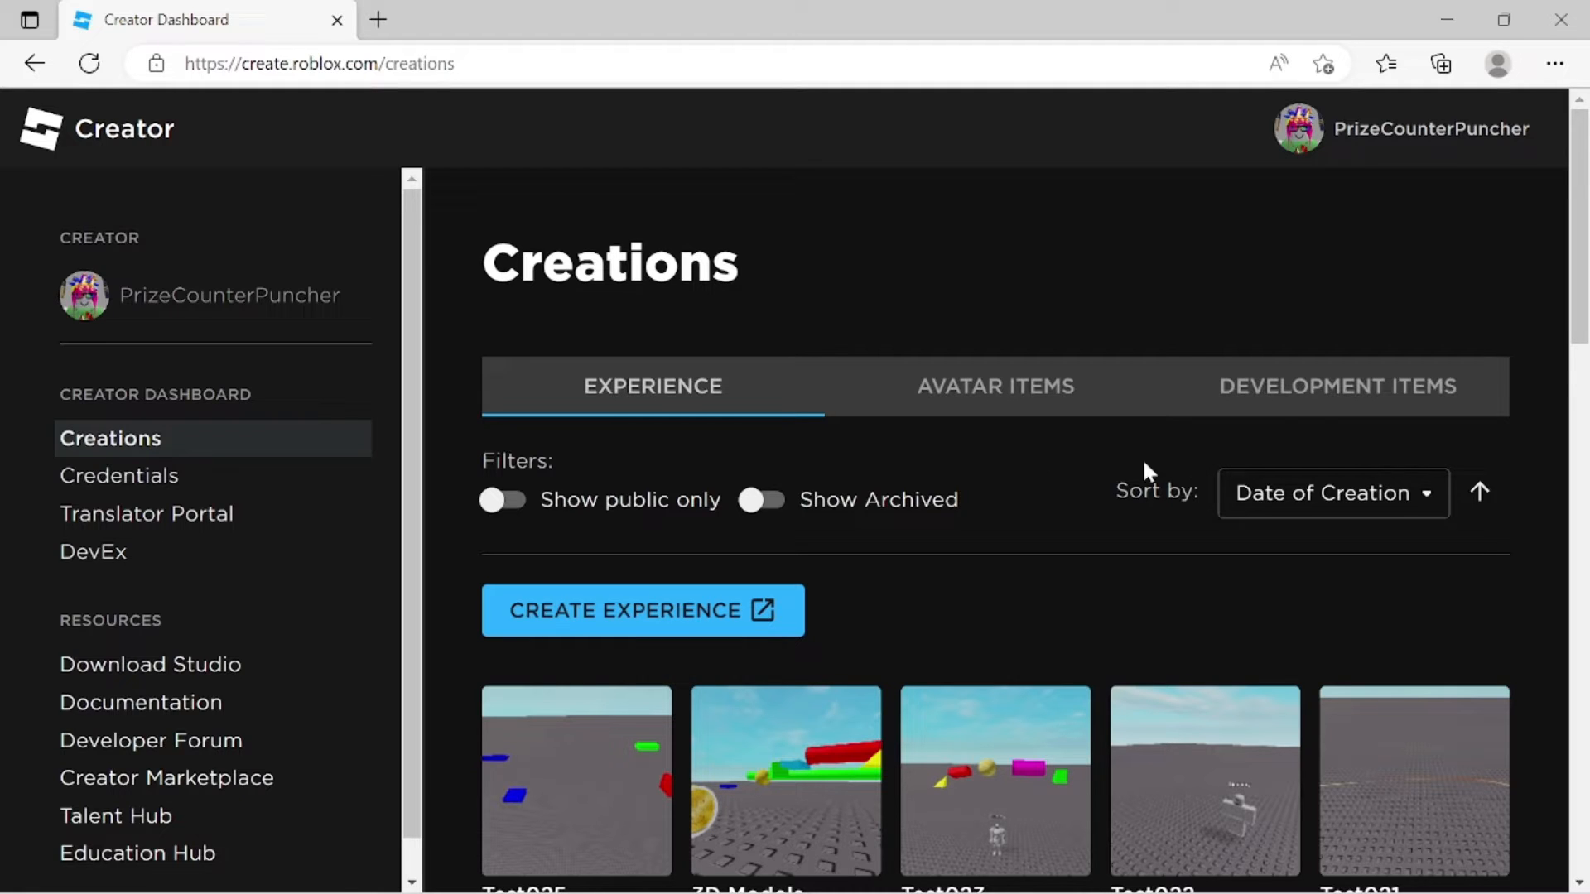
# Show the Development Items Audio list and open the folder holding the MP3 file
pyautogui.click(1338, 387)
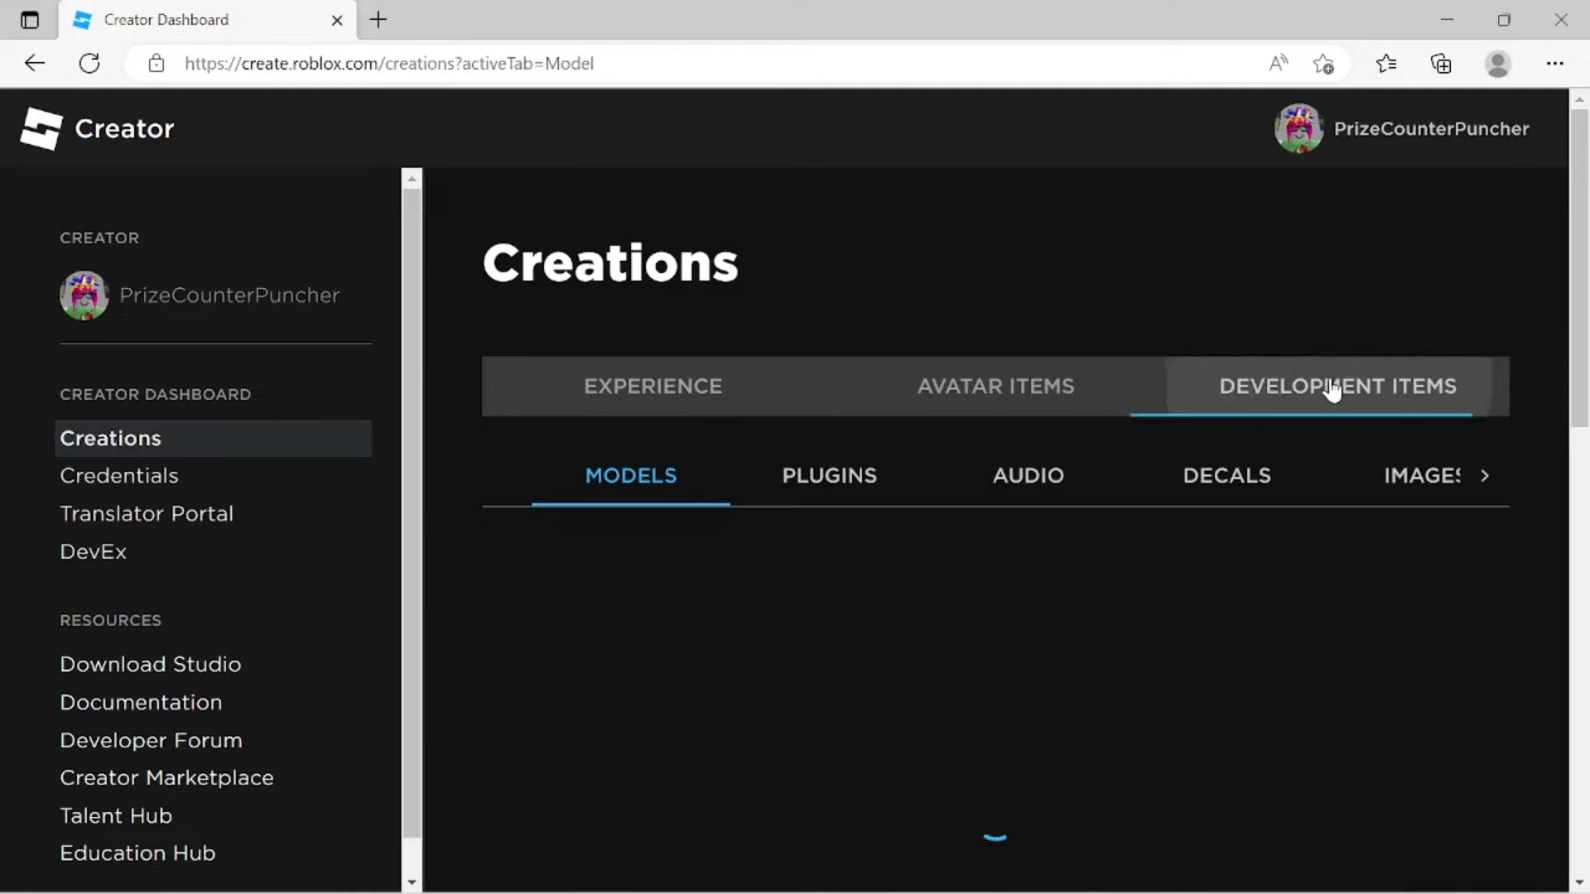
pyautogui.click(1337, 387)
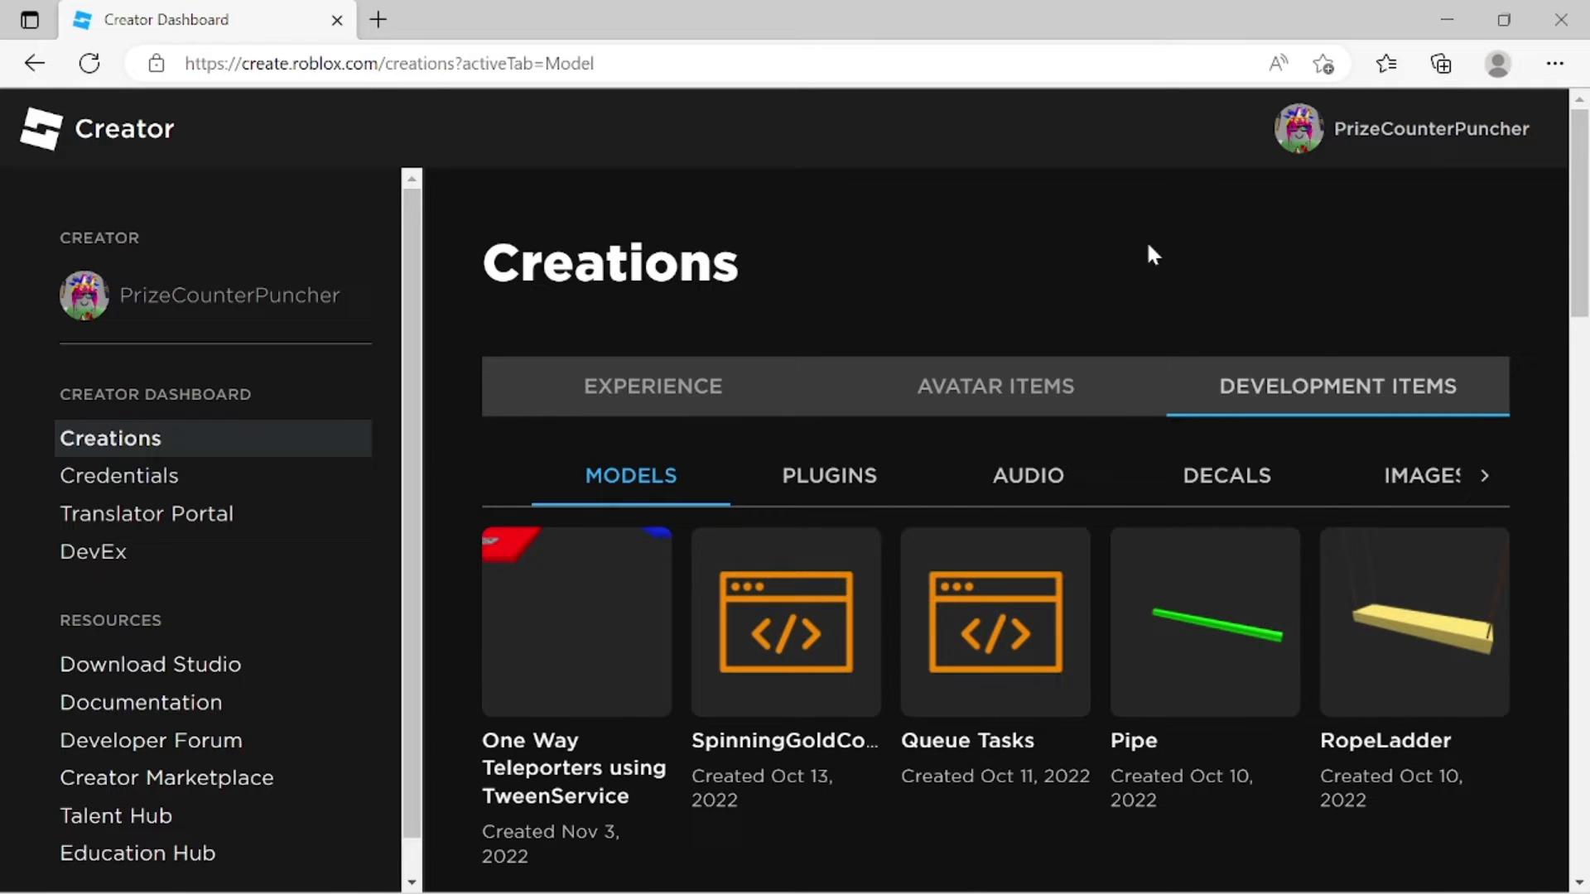
pyautogui.click(1026, 475)
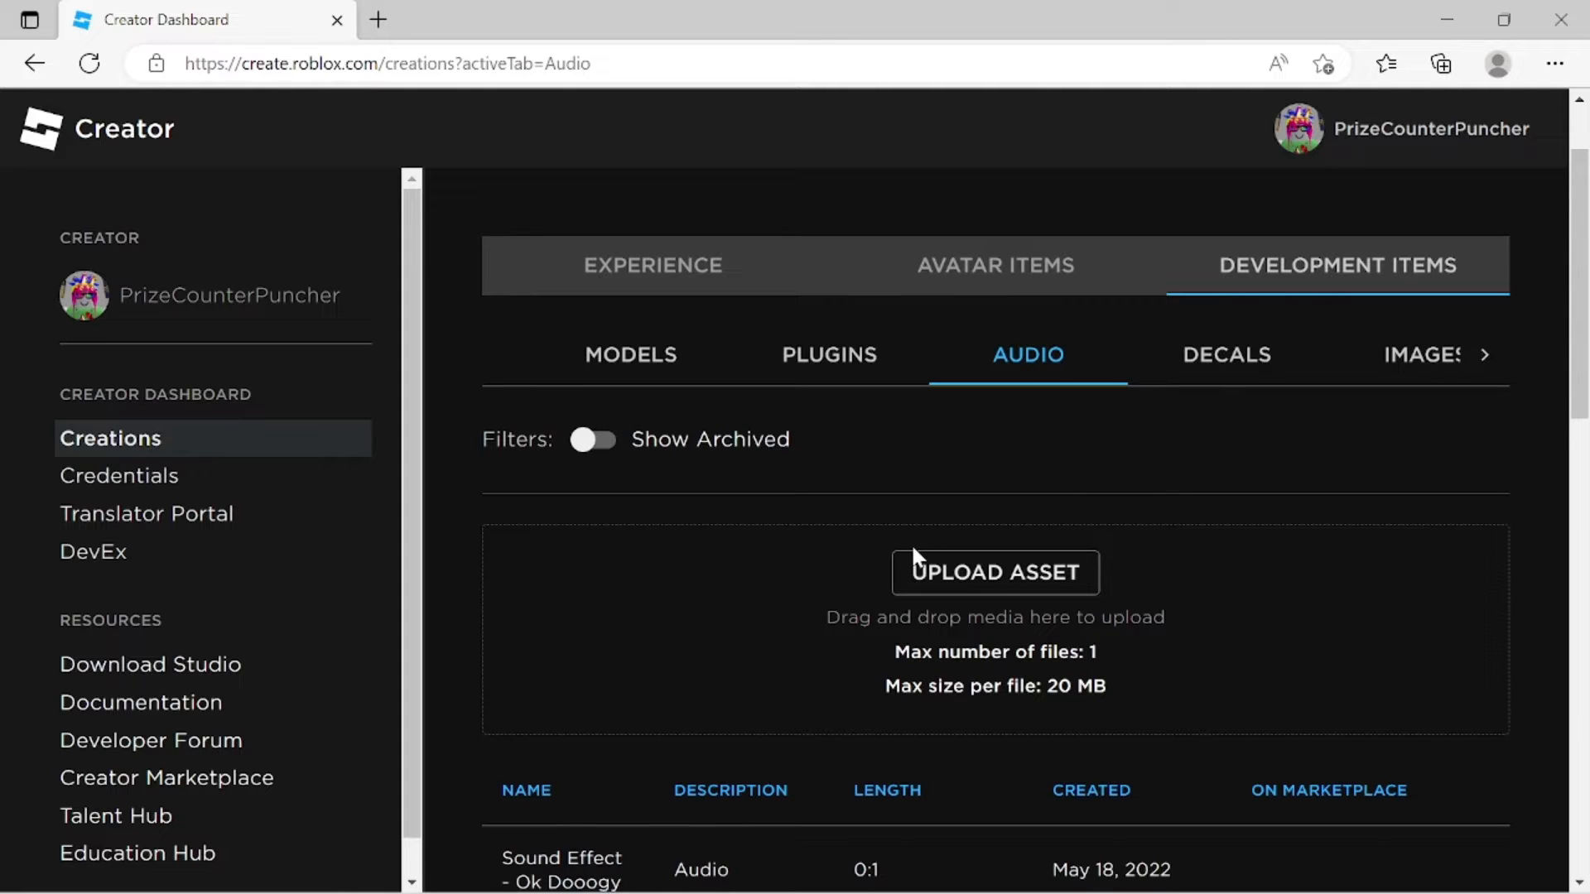
pyautogui.moveTo(1058, 641)
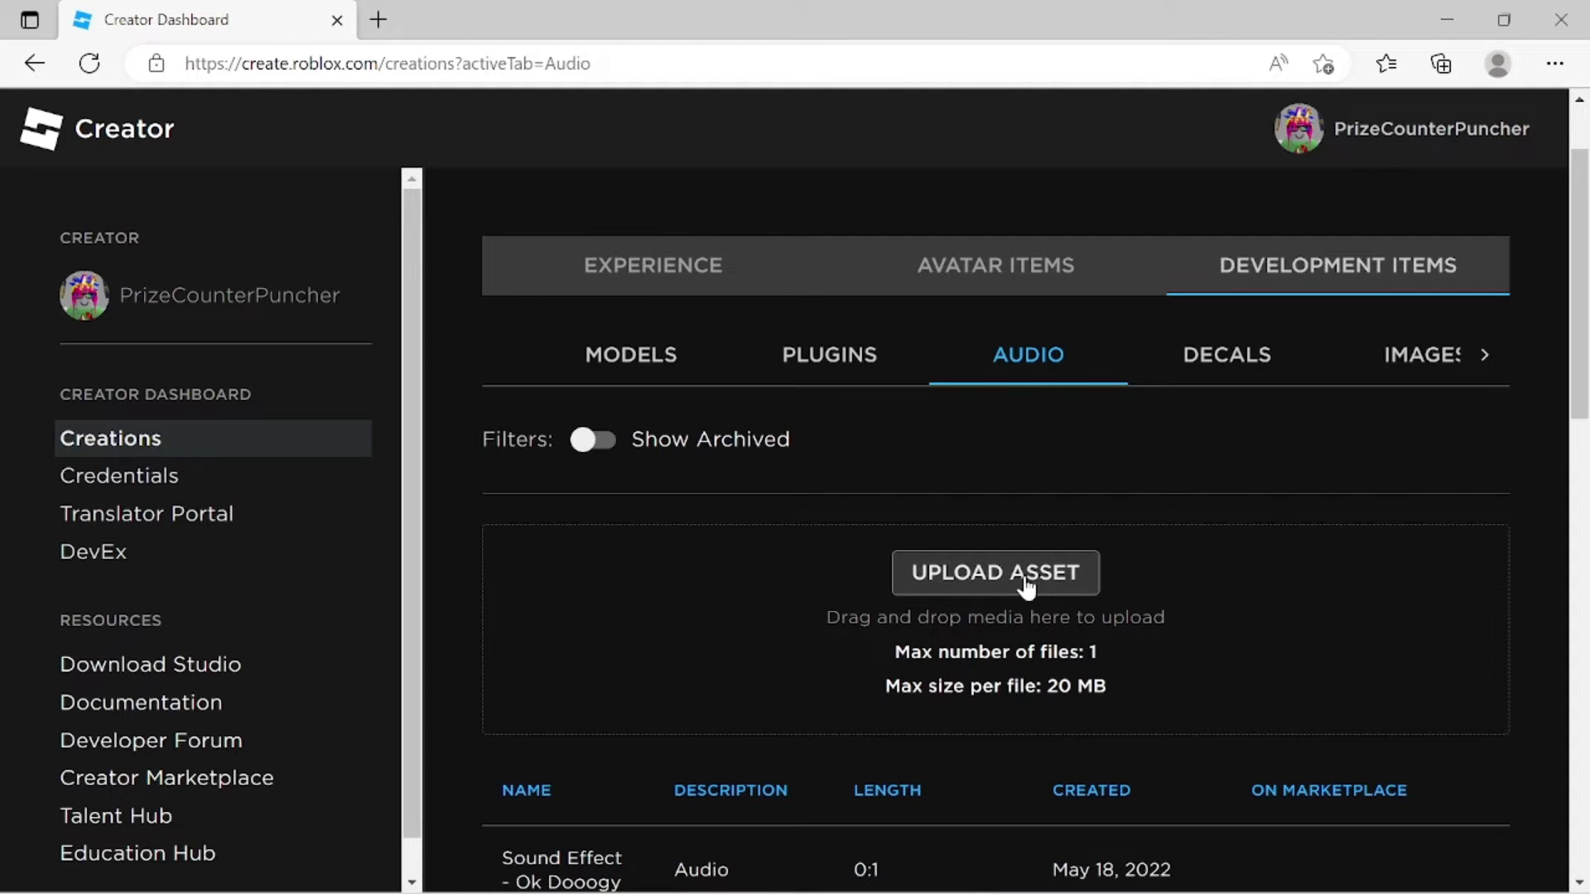
pyautogui.moveTo(1196, 632)
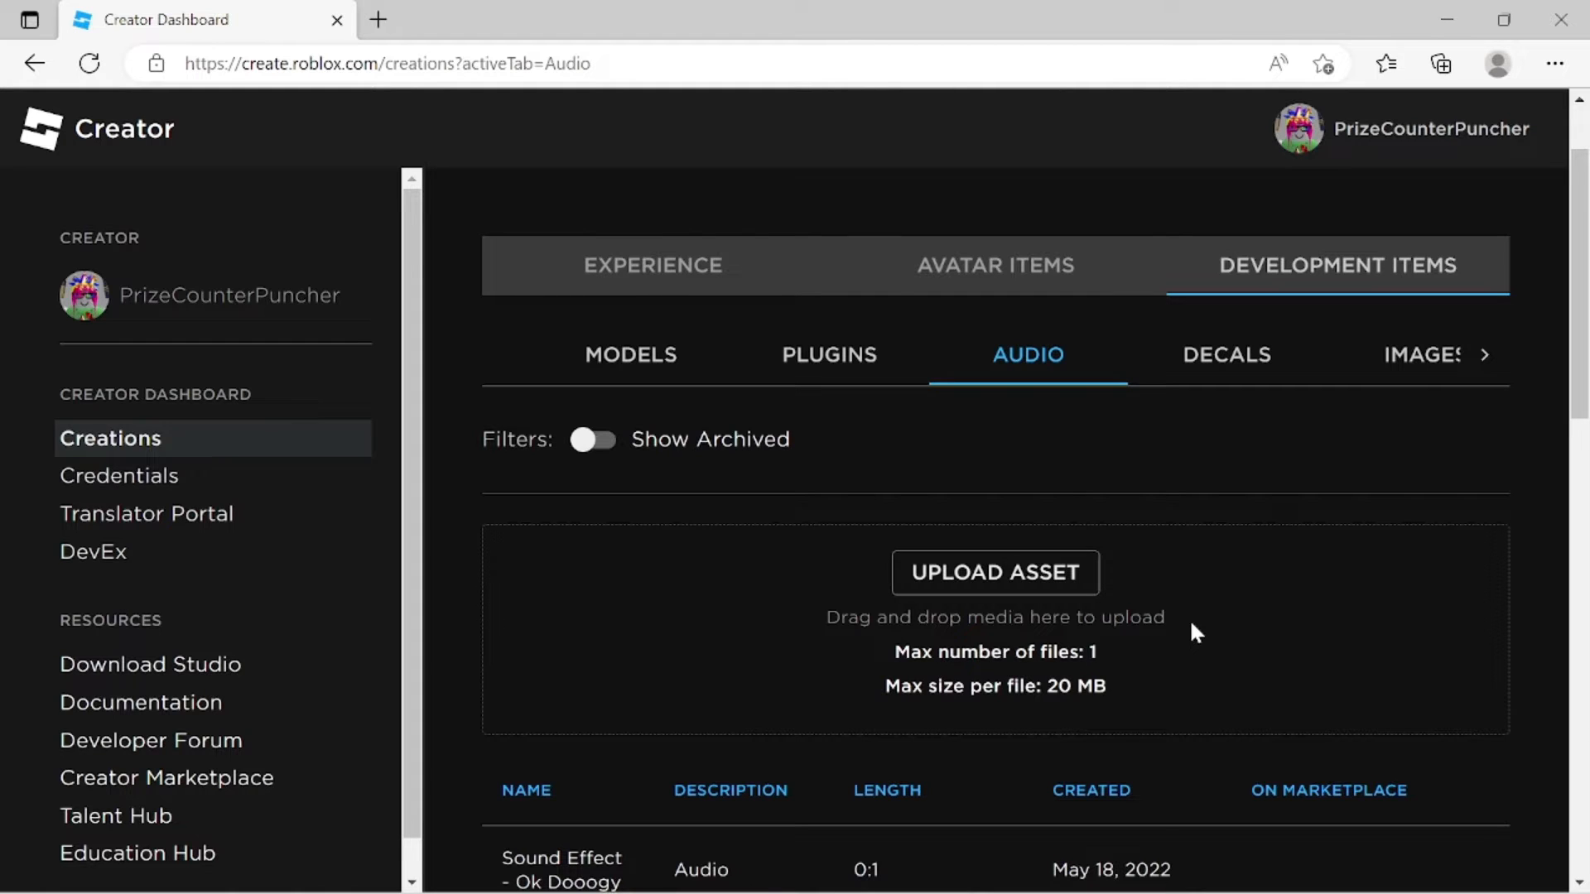
pyautogui.moveTo(971, 708)
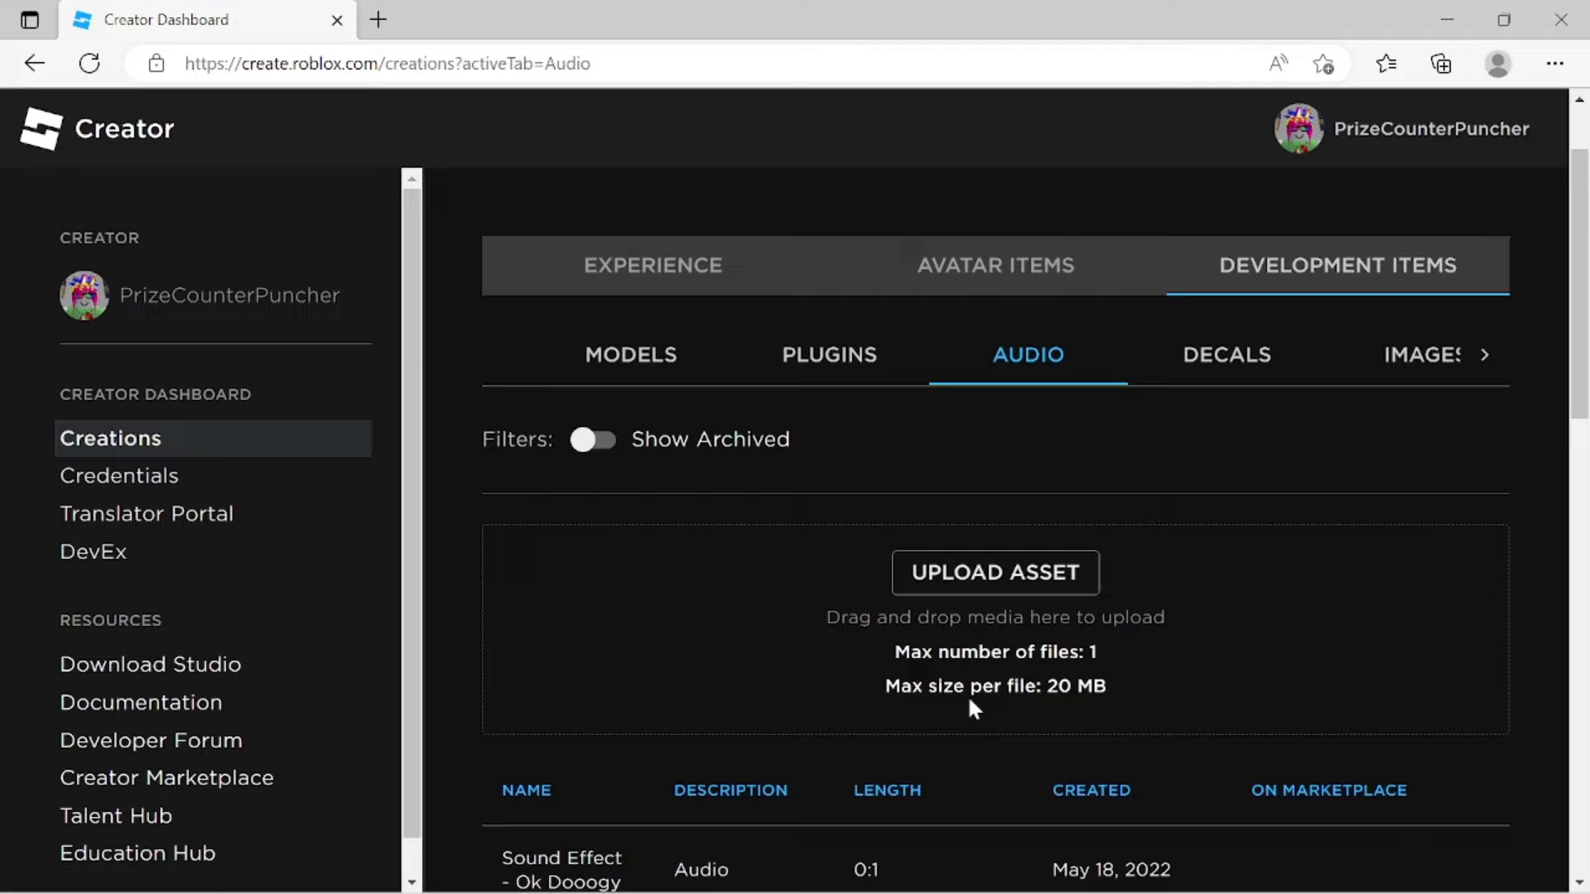
pyautogui.click(993, 572)
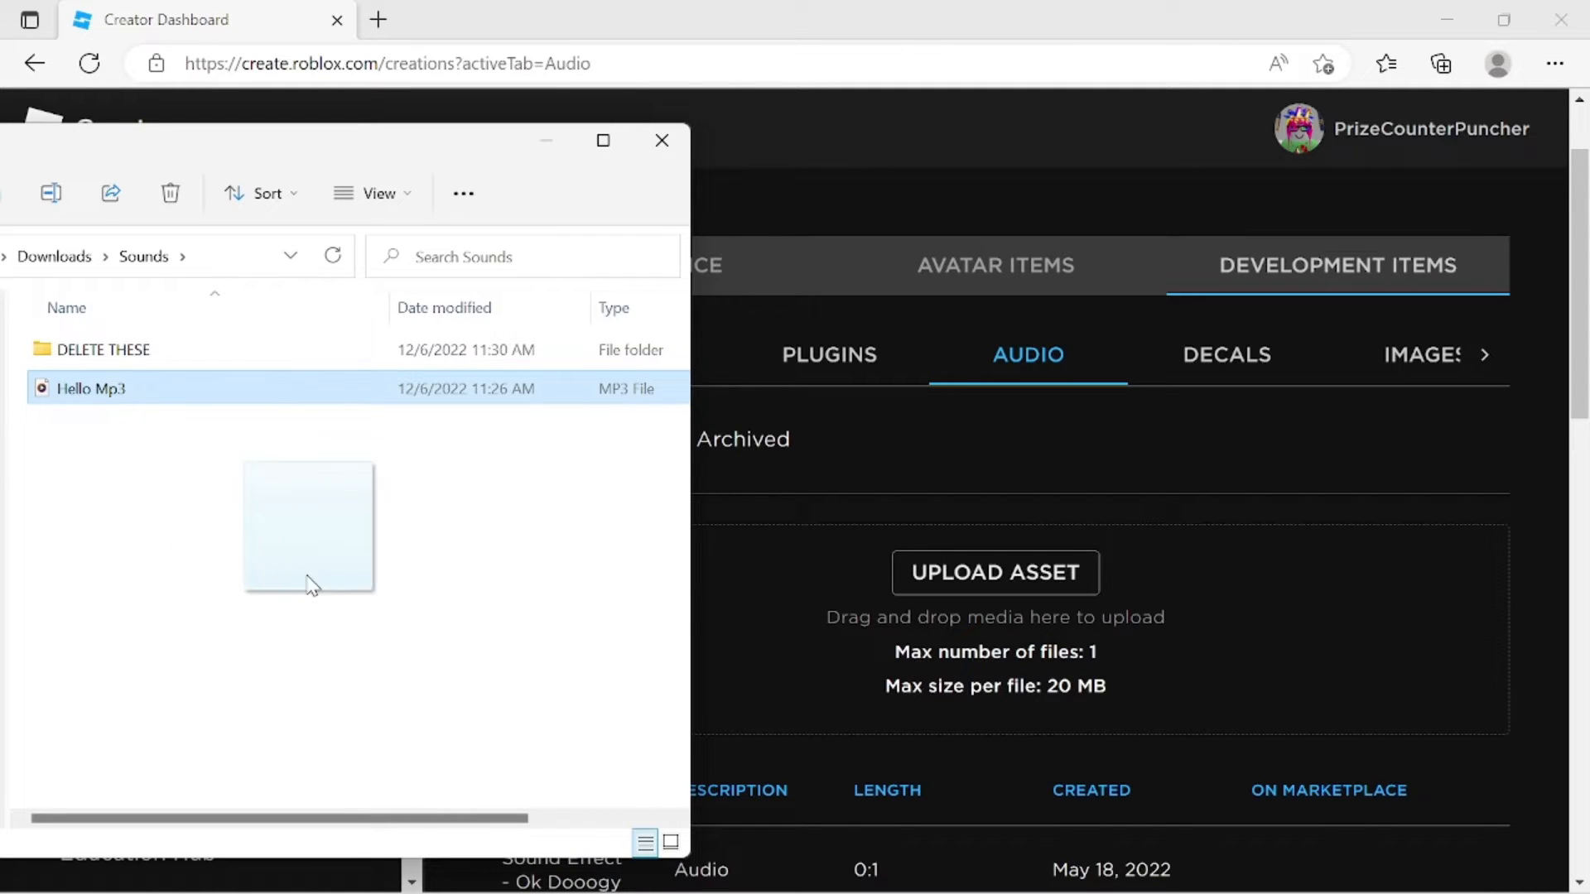
# Drag Hello Mp3 from the Sounds folder onto the Upload Asset drop zone
pyautogui.moveTo(309, 526); pyautogui.dragTo(948, 624)
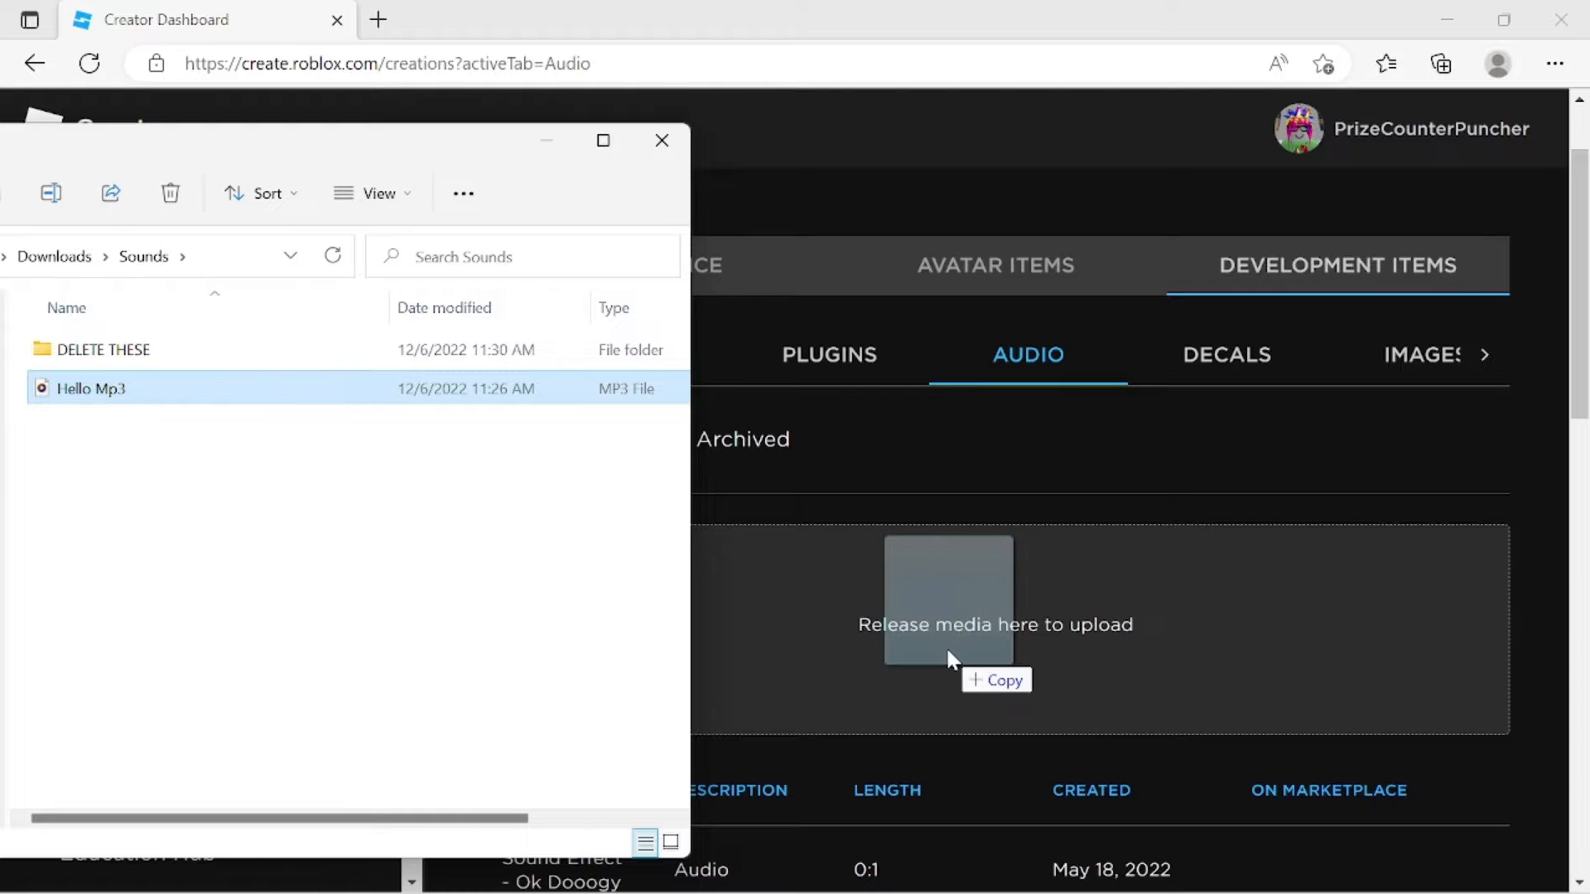
pyautogui.moveTo(87, 388); pyautogui.dragTo(945, 596)
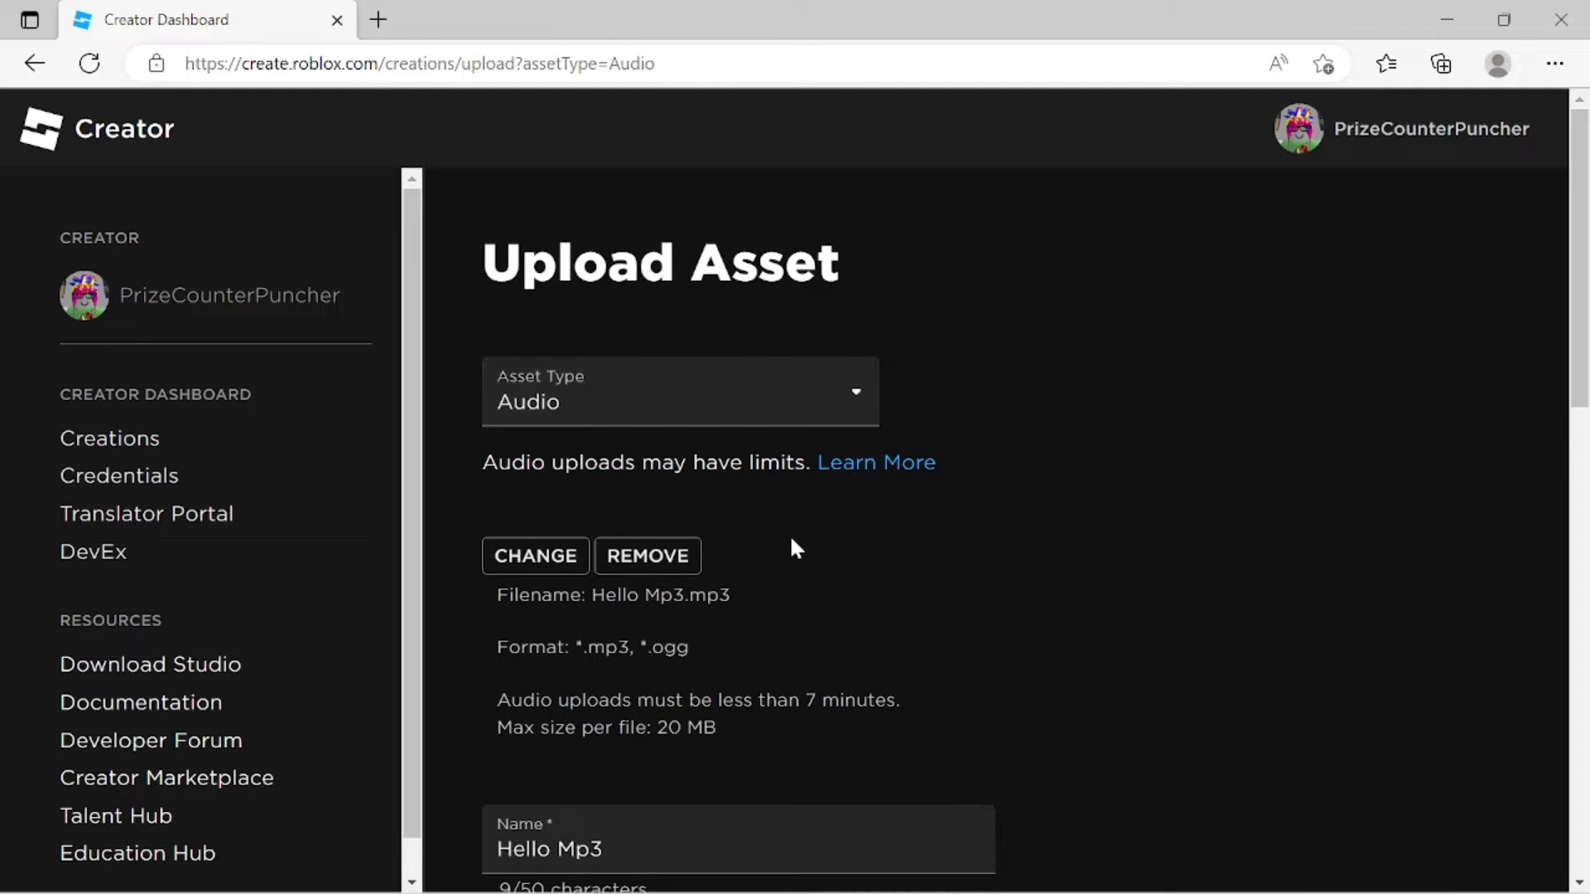
# Set the audio's name and description both to 'Hello' and submit the upload
pyautogui.scroll(-3)
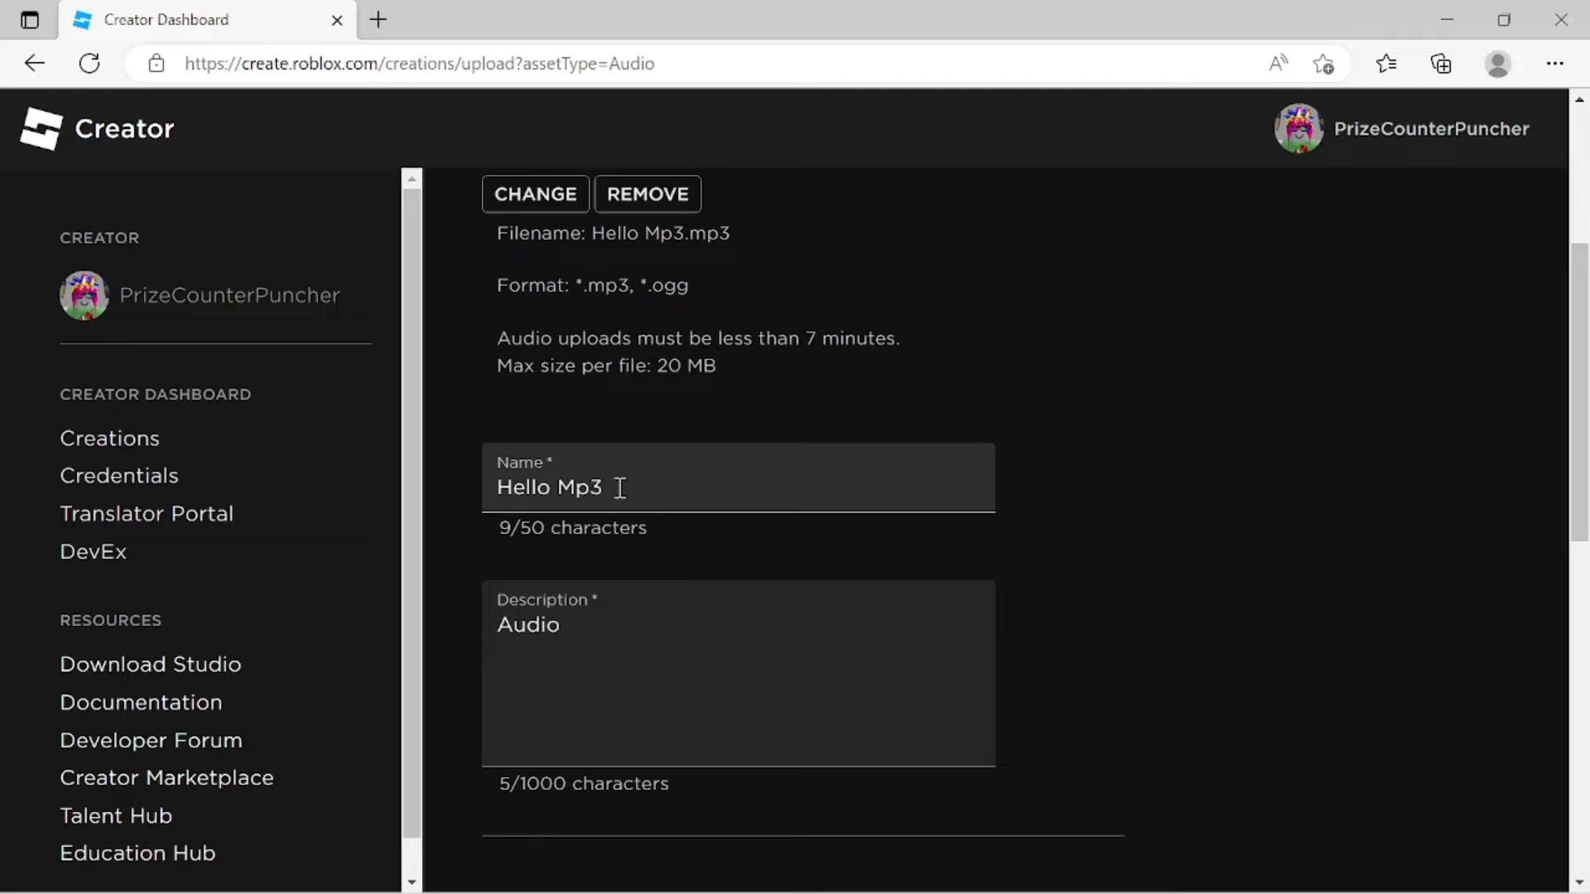
pyautogui.click(738, 487)
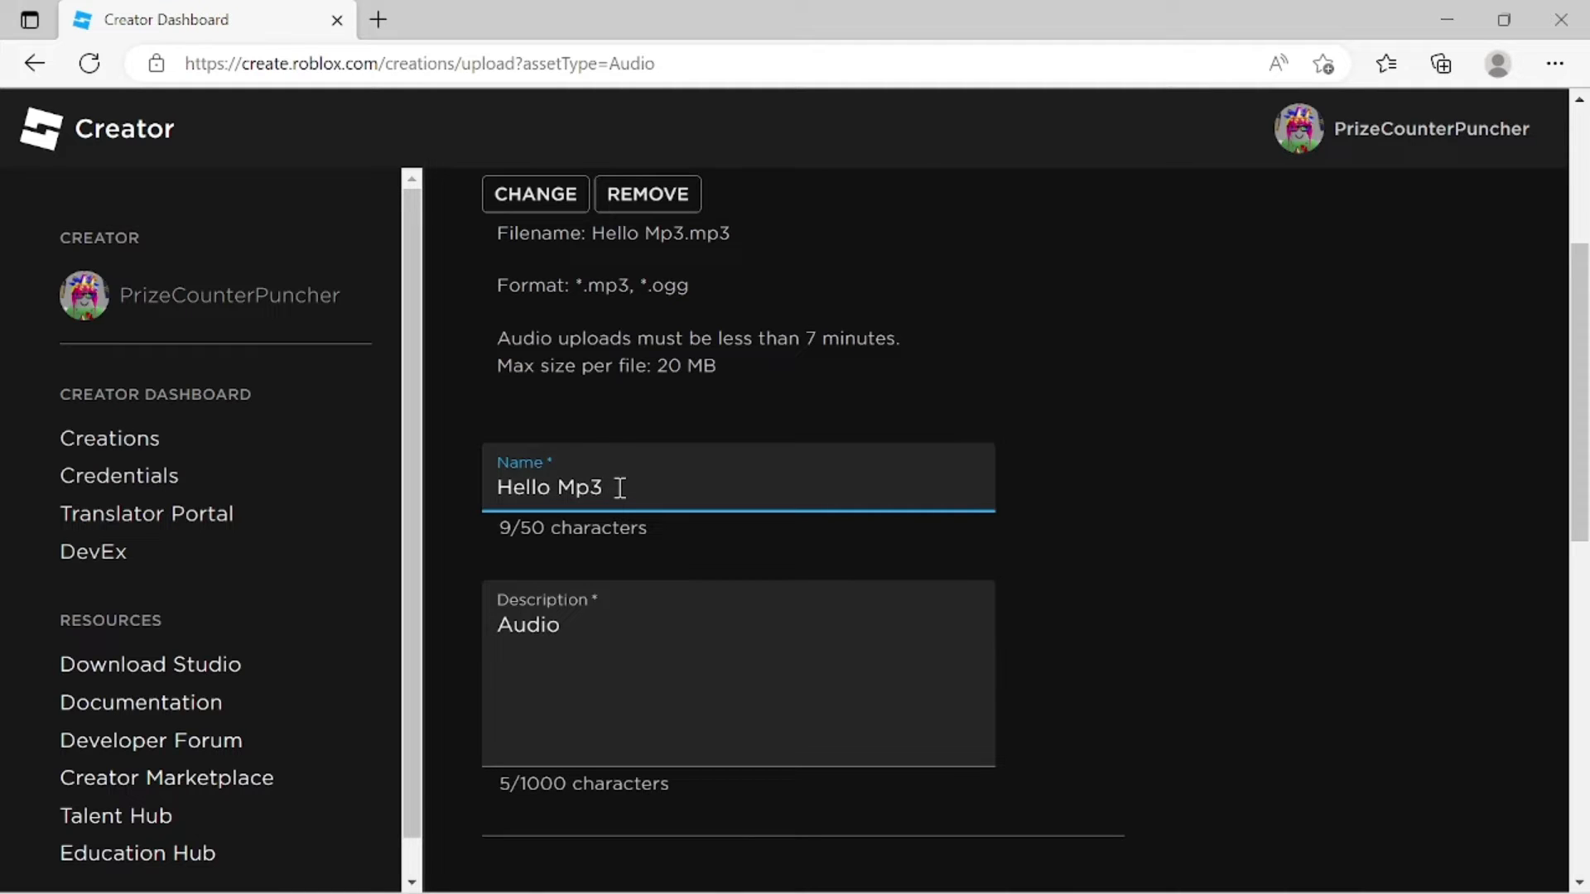
pyautogui.press('Backspace')
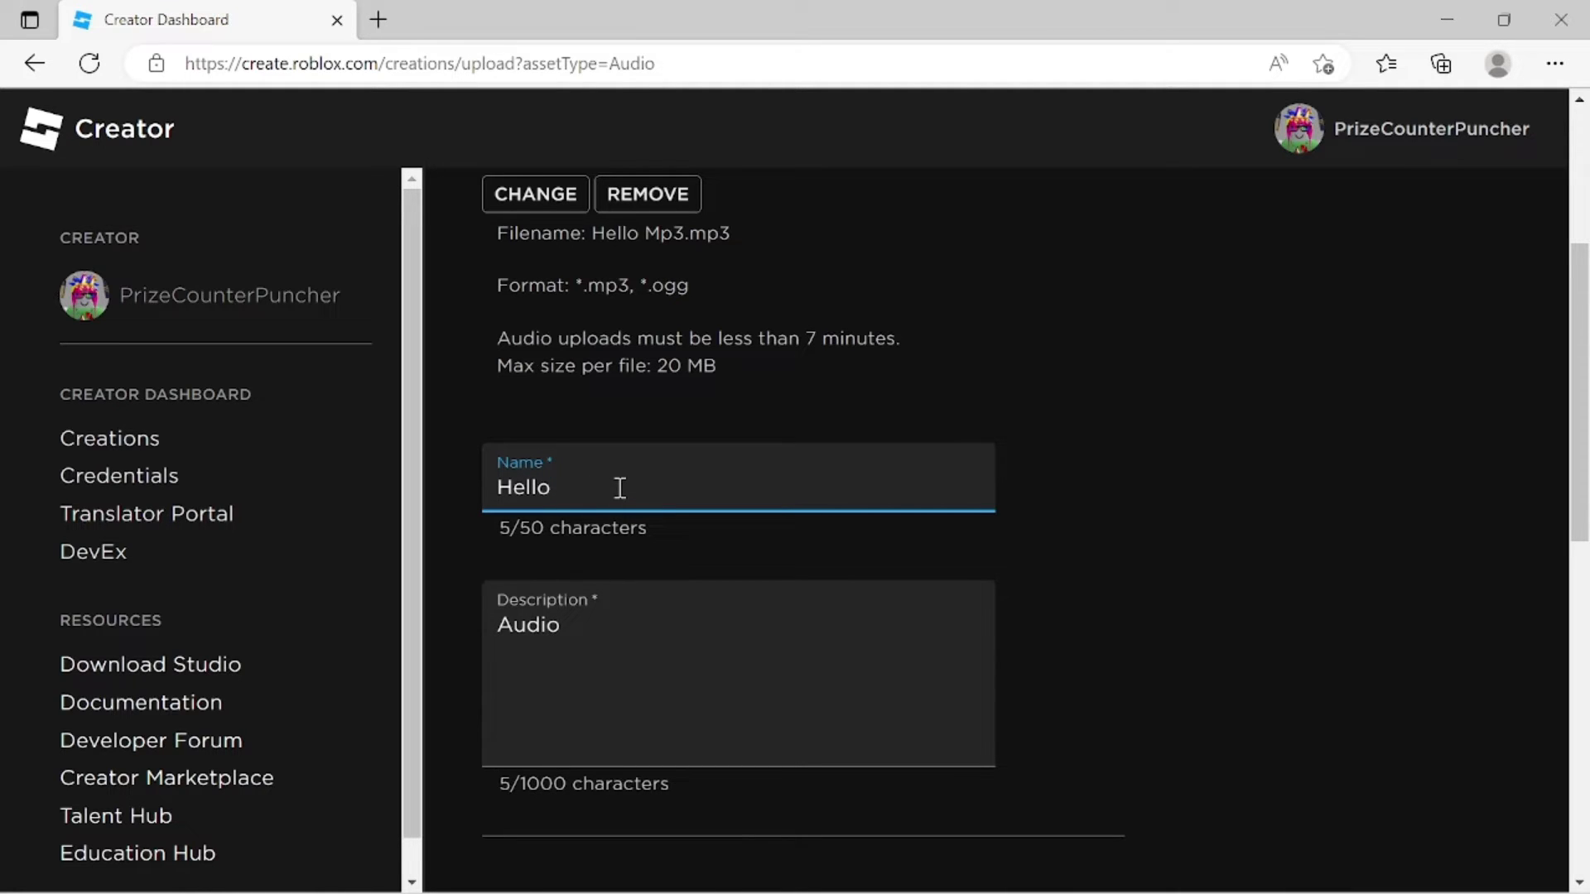
pyautogui.click(581, 624)
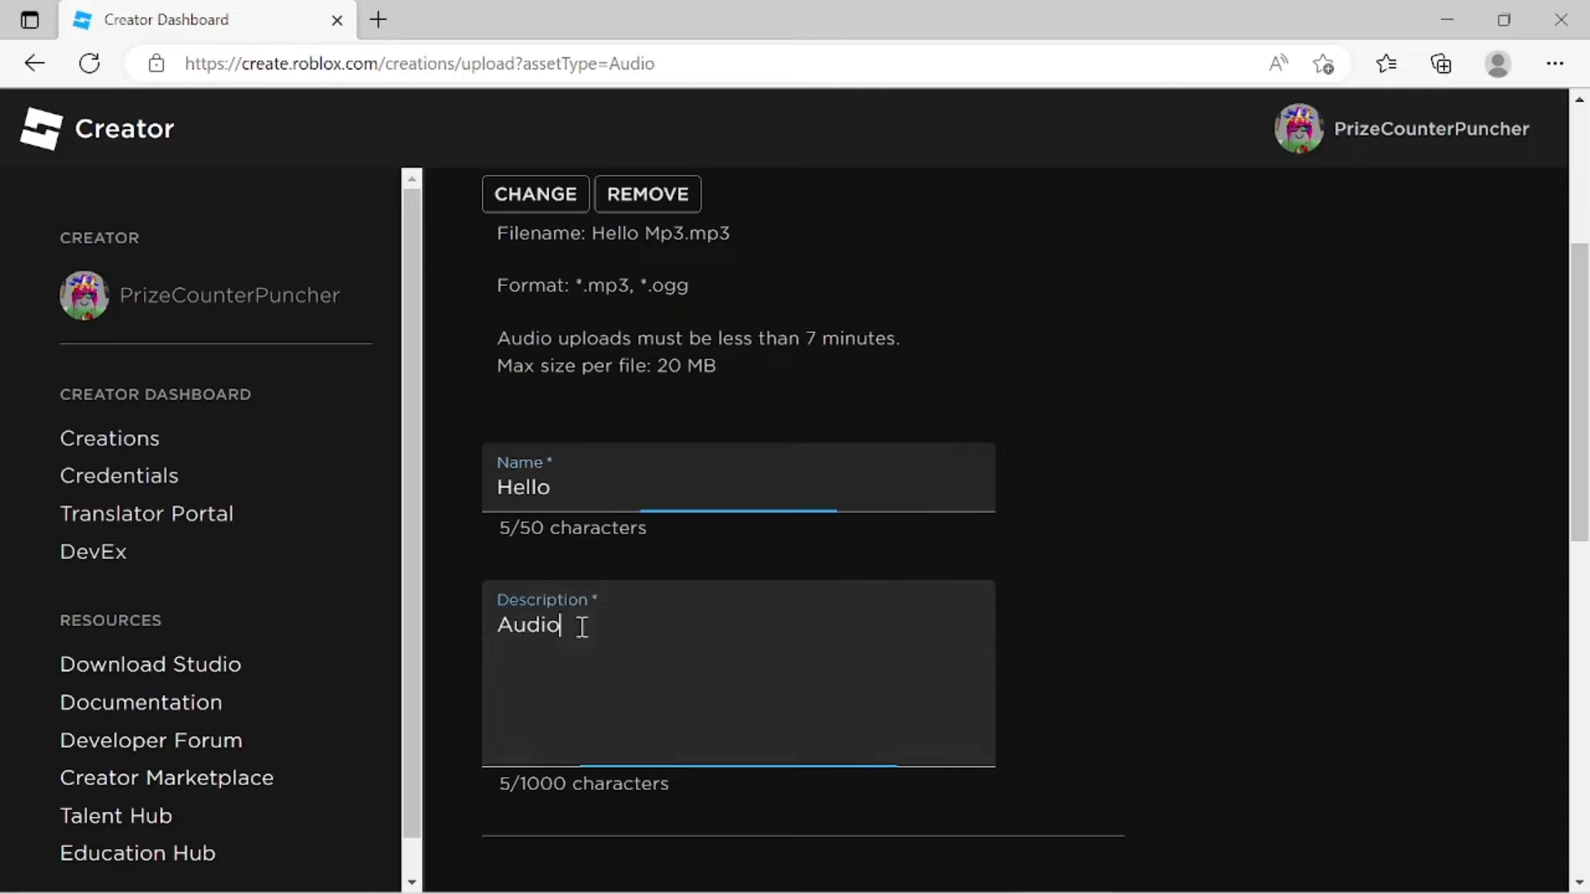
pyautogui.write('Hello')
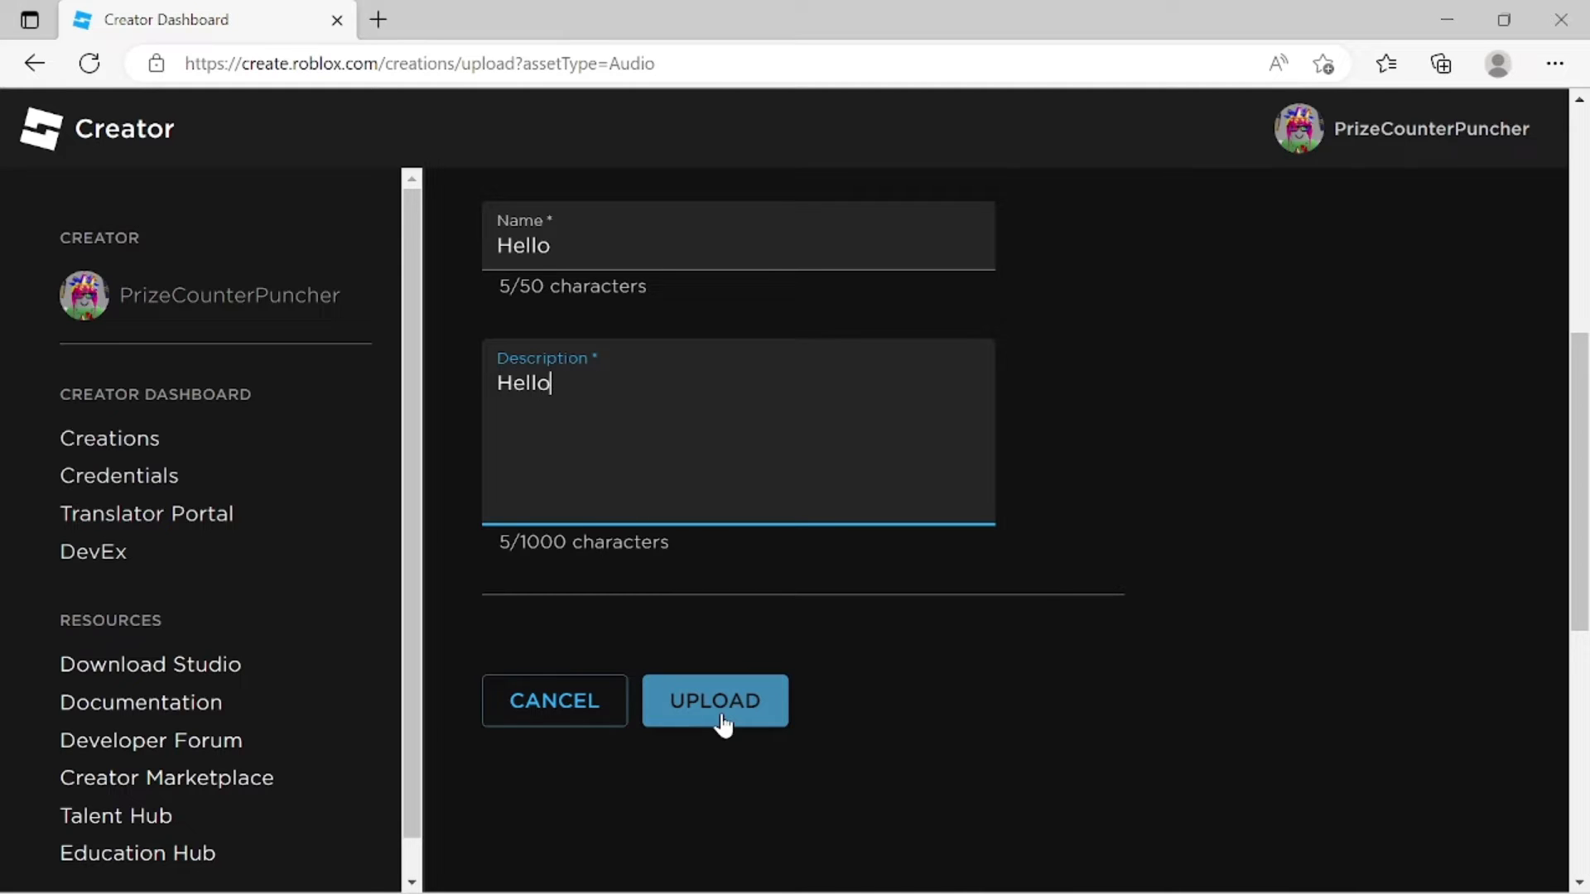
pyautogui.click(715, 700)
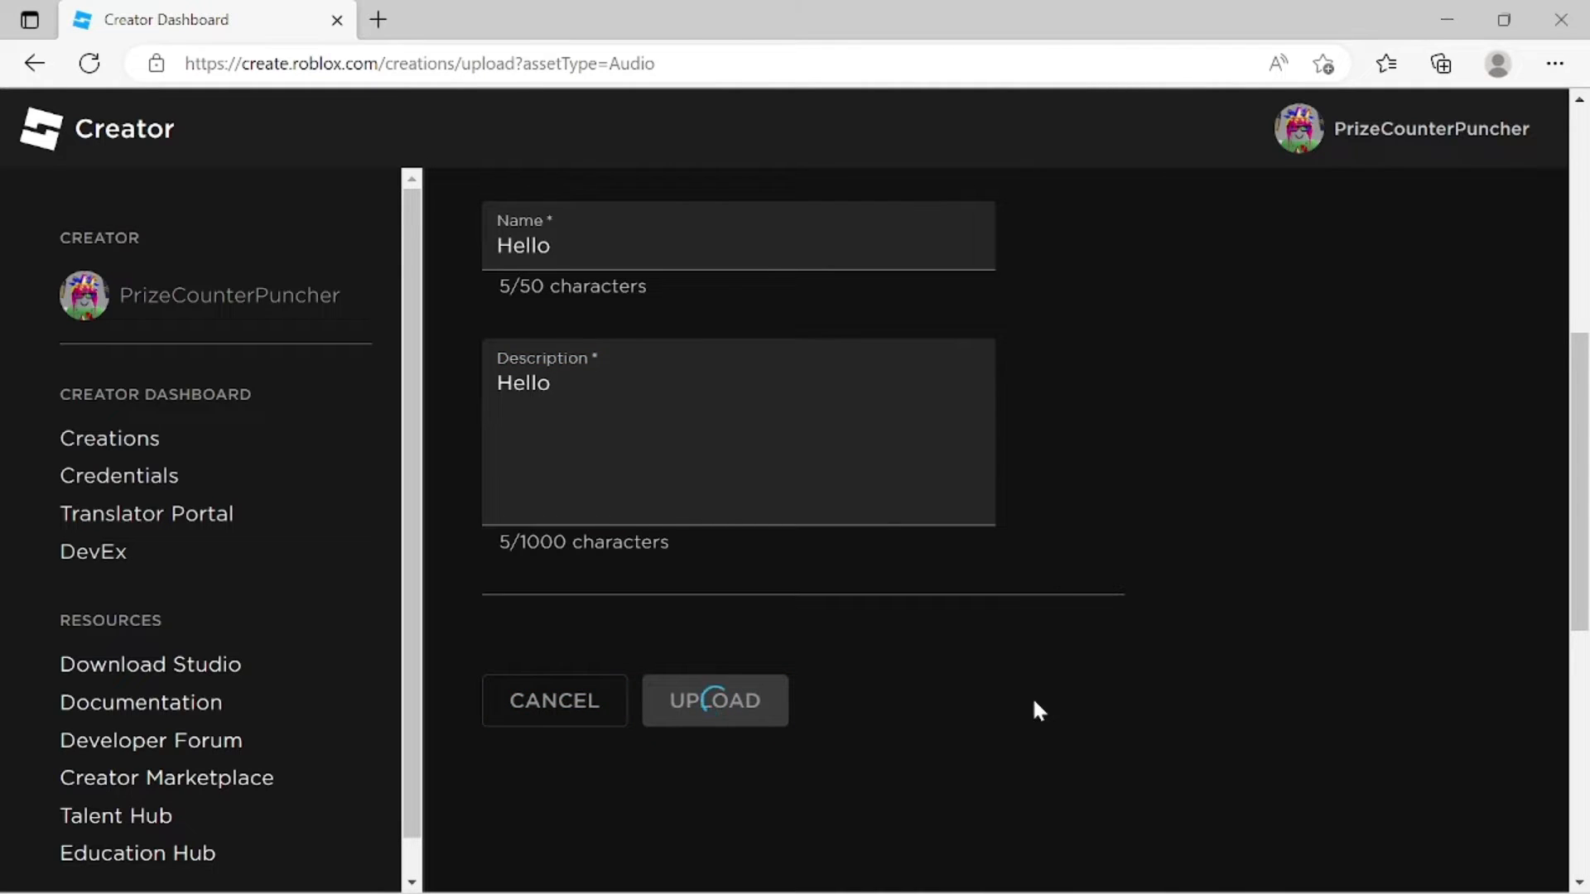
# Confirm the Hello audio is listed under Audio, created Dec 6, 2022
pyautogui.click(714, 700)
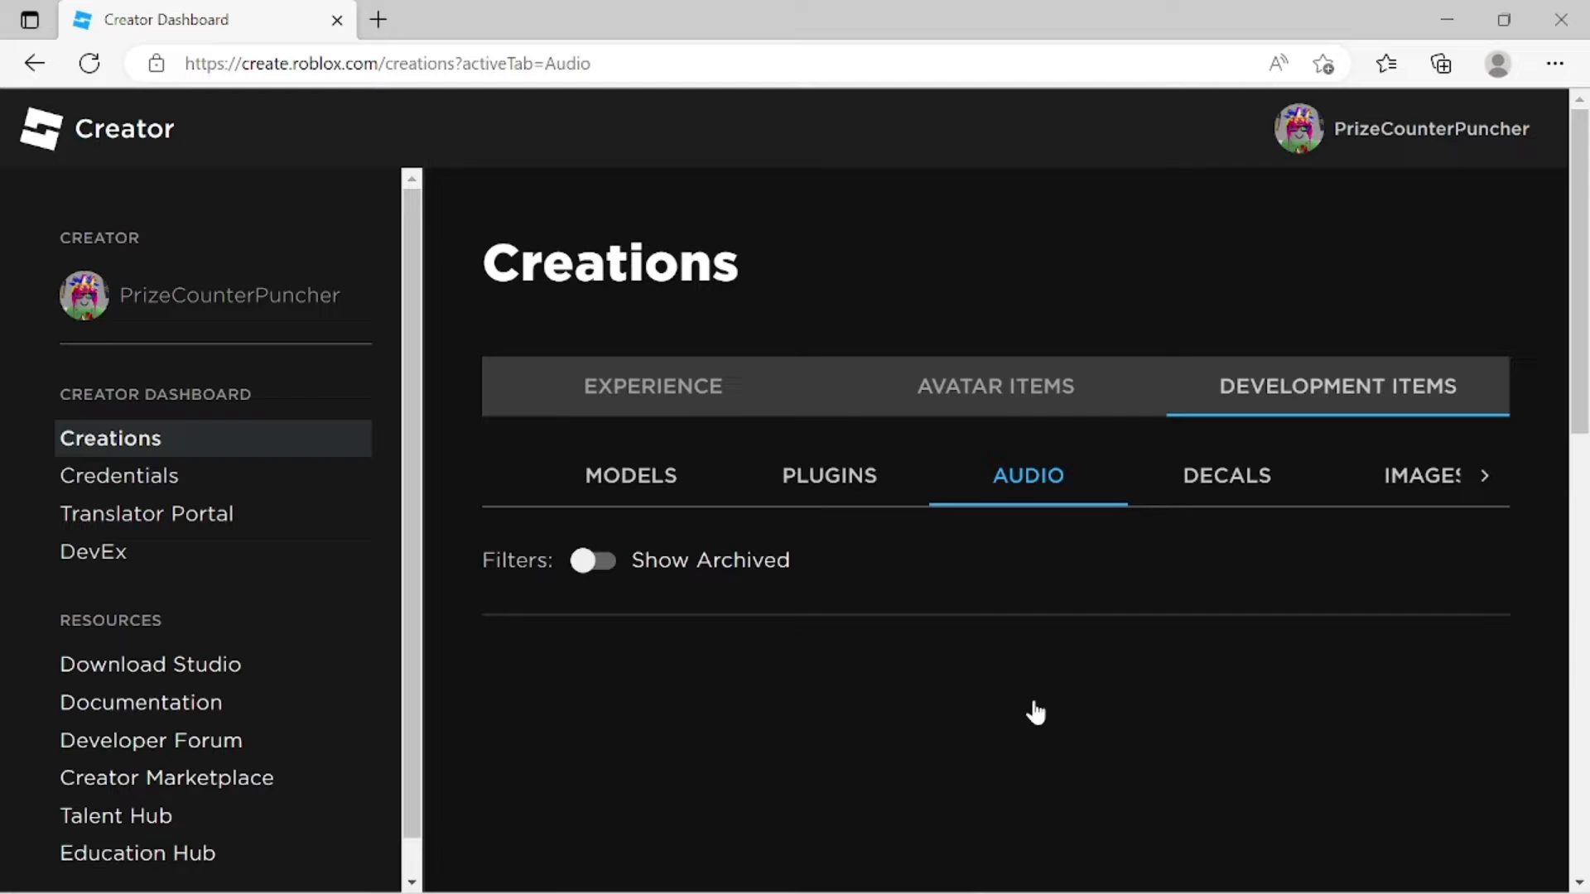
pyautogui.scroll(-3)
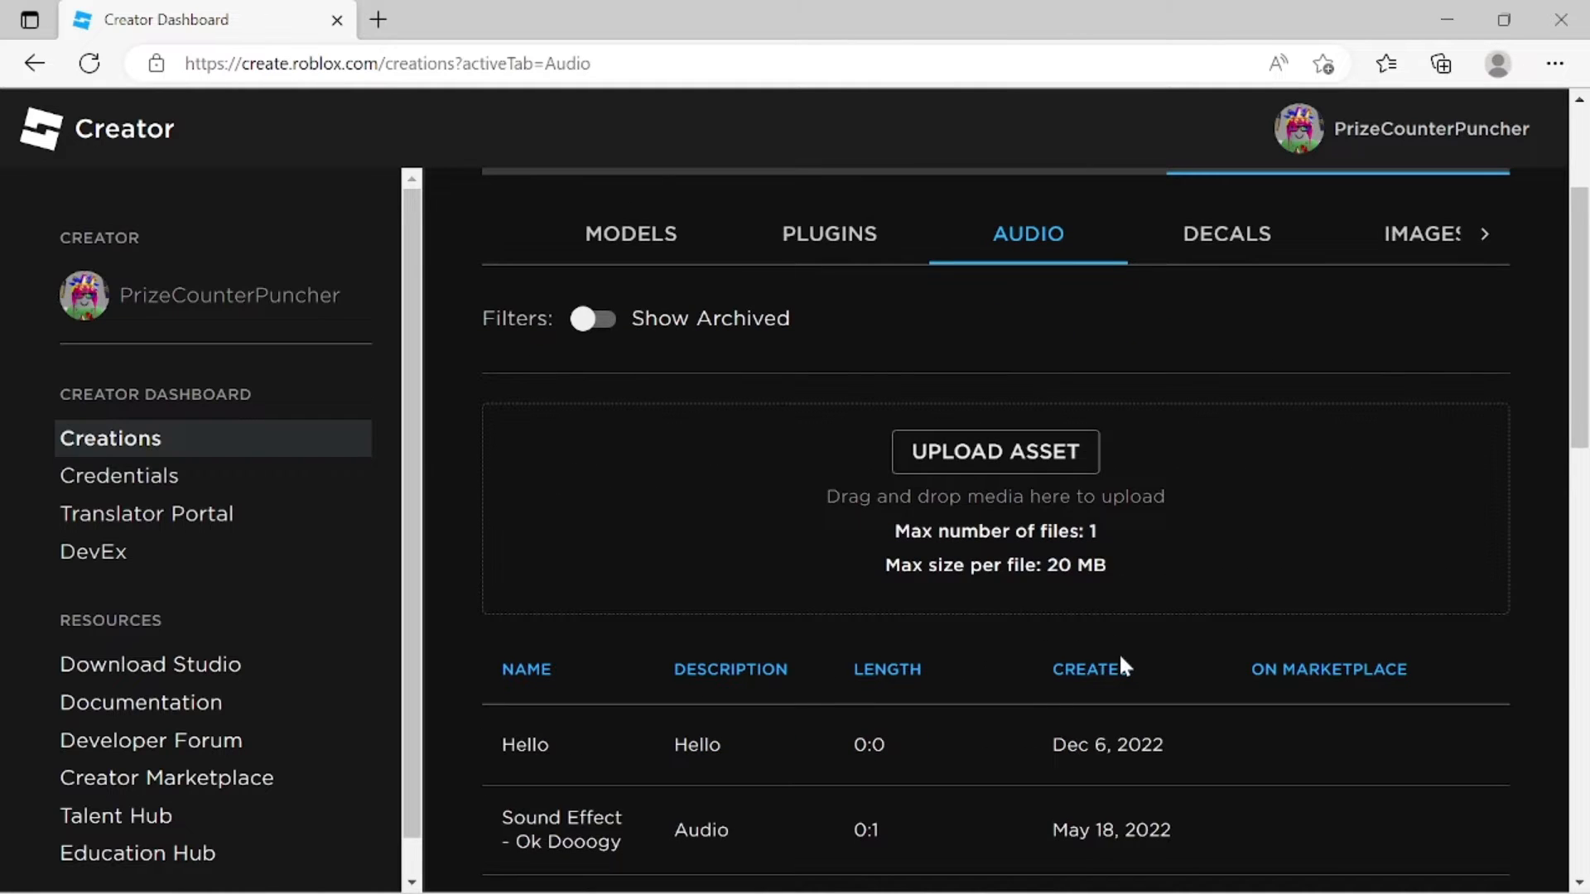
pyautogui.scroll(-3)
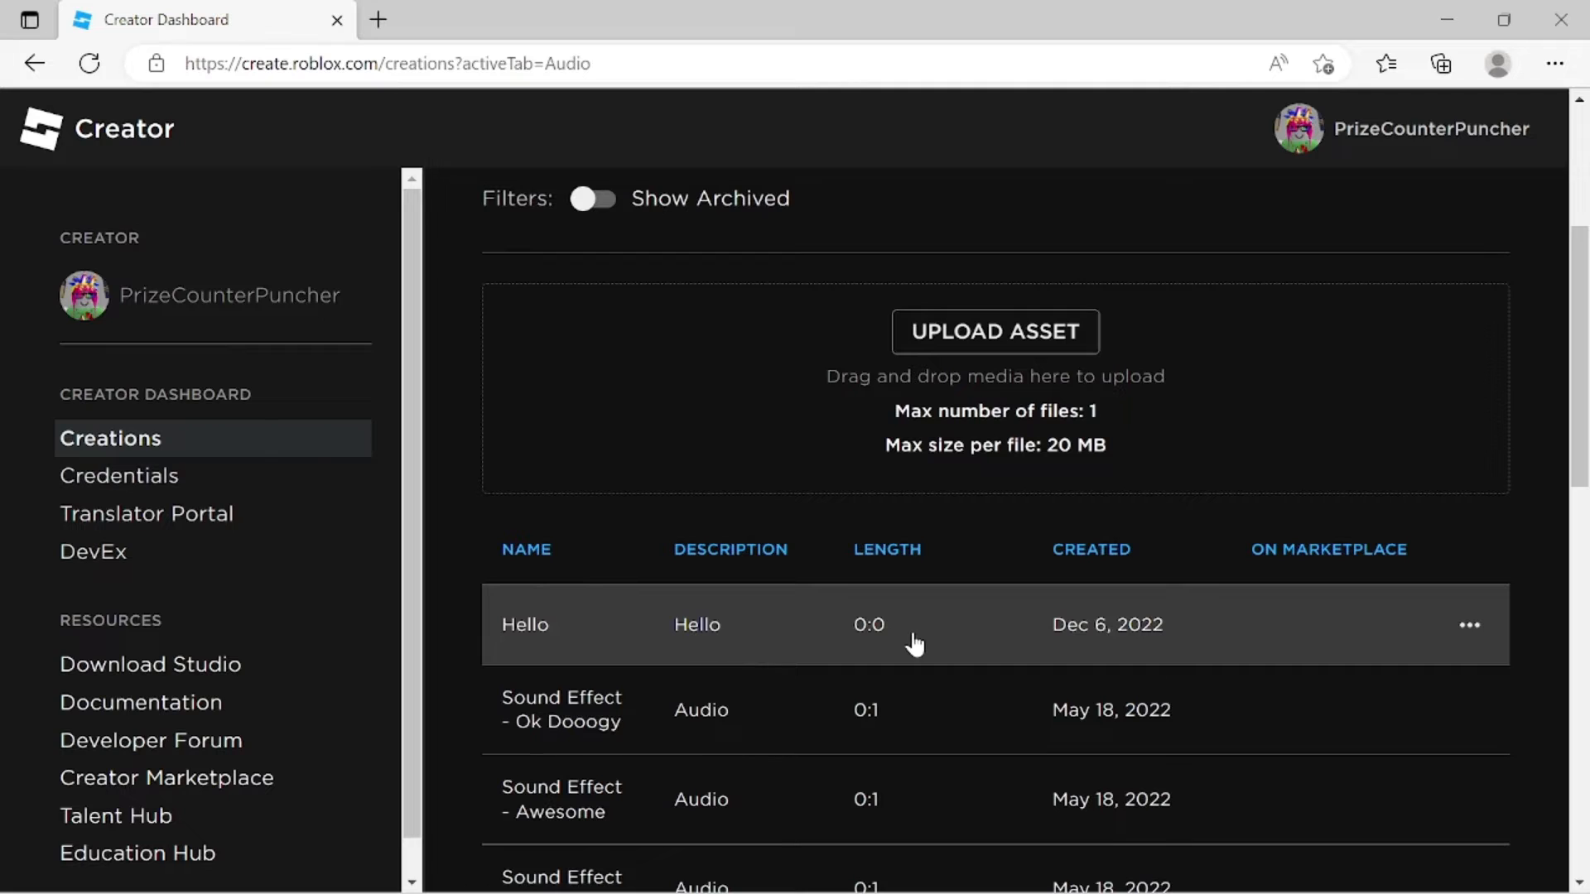
pyautogui.moveTo(890, 645)
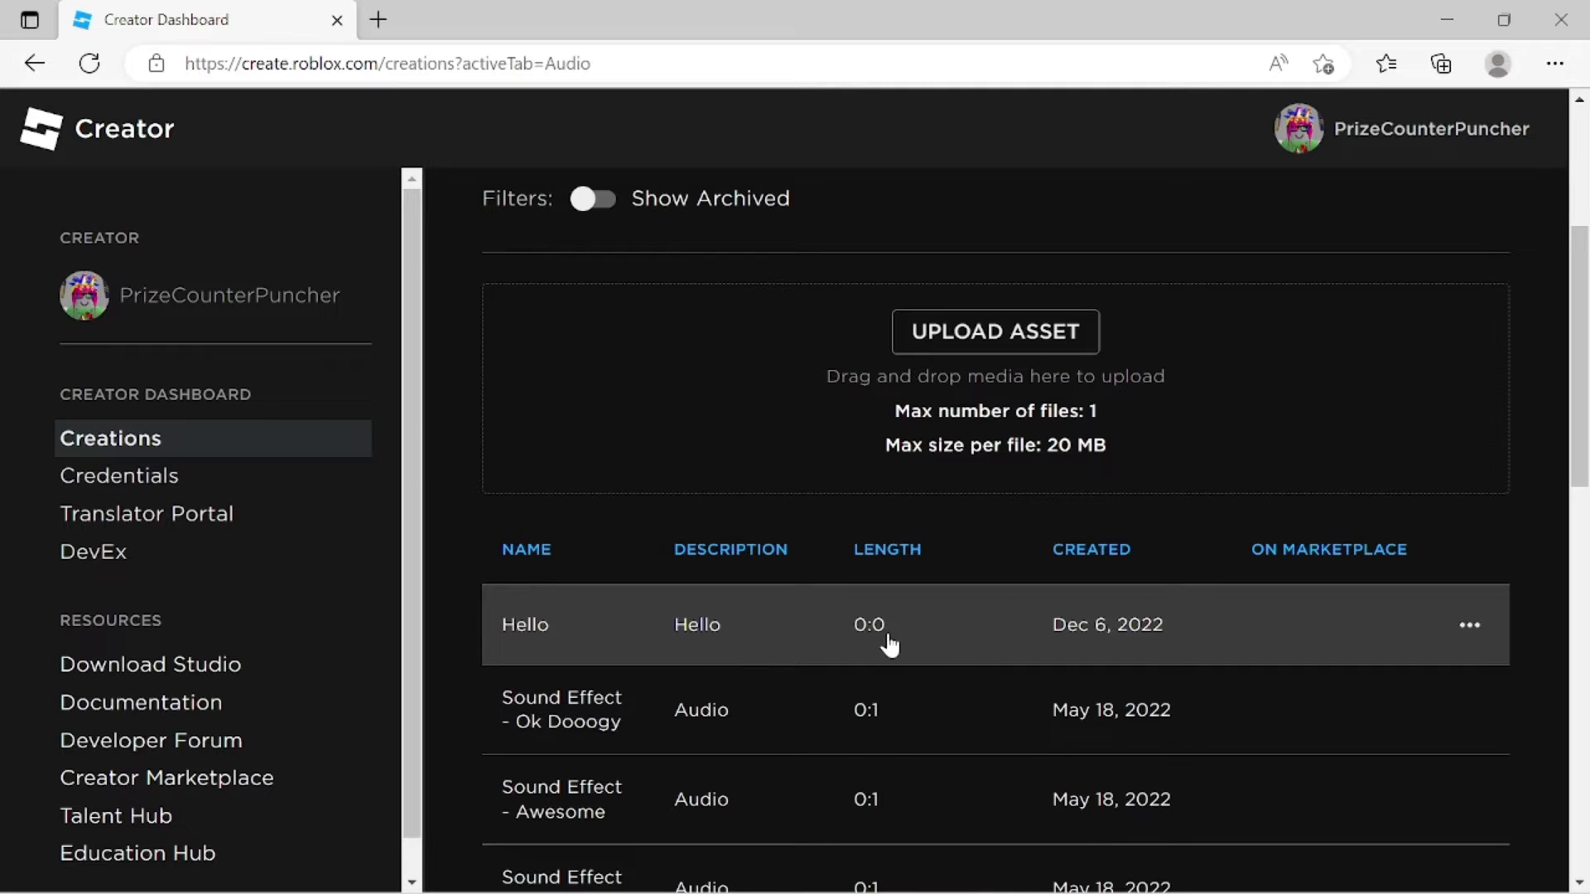
pyautogui.moveTo(1255, 643)
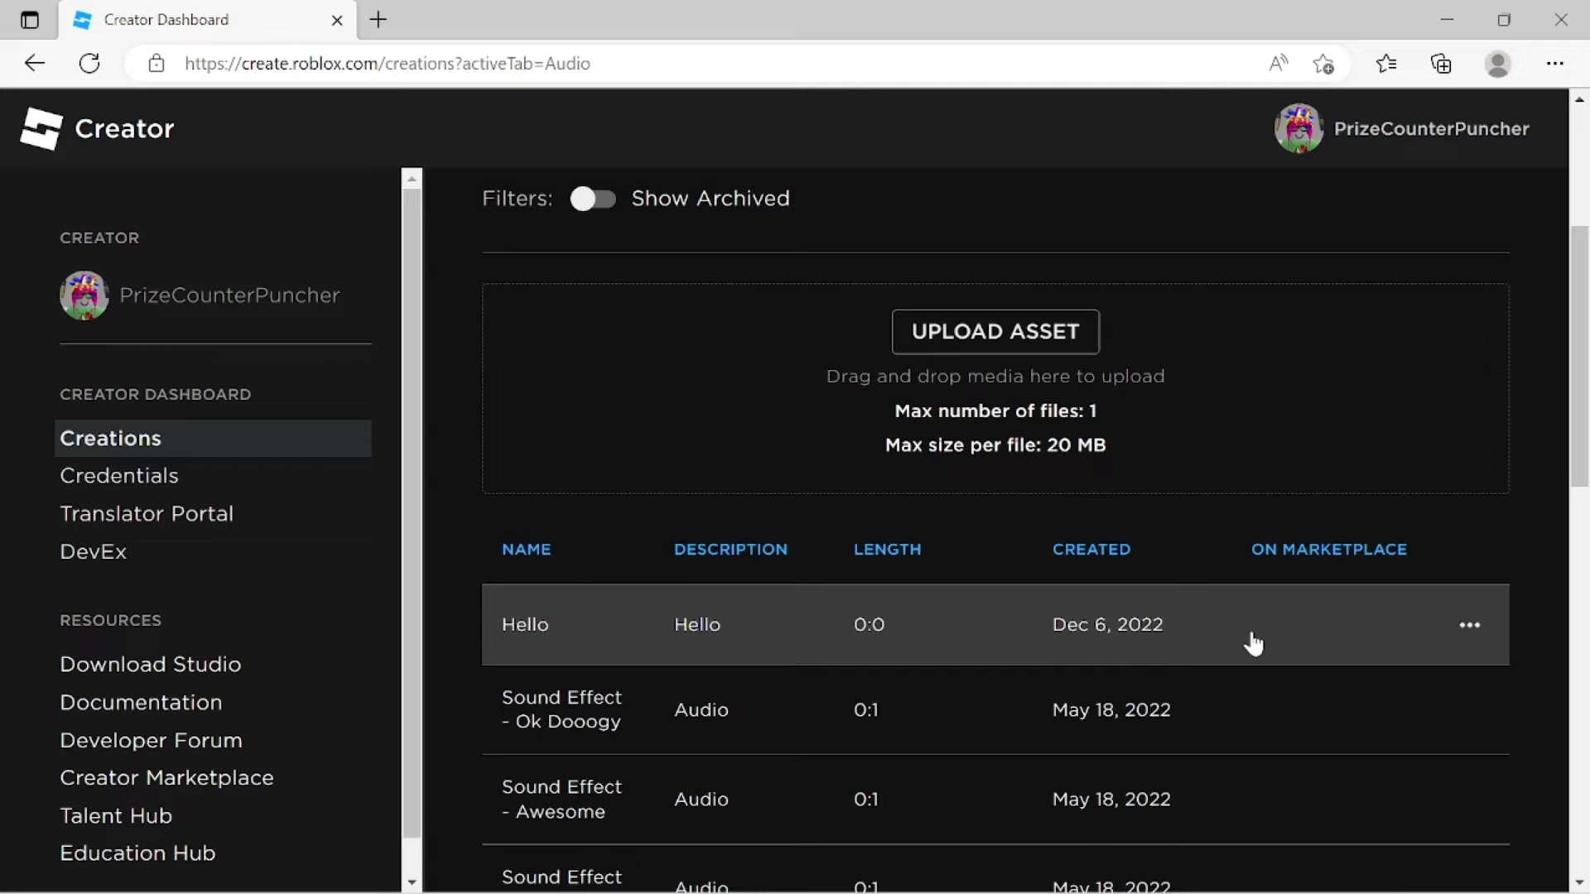
pyautogui.moveTo(1234, 639)
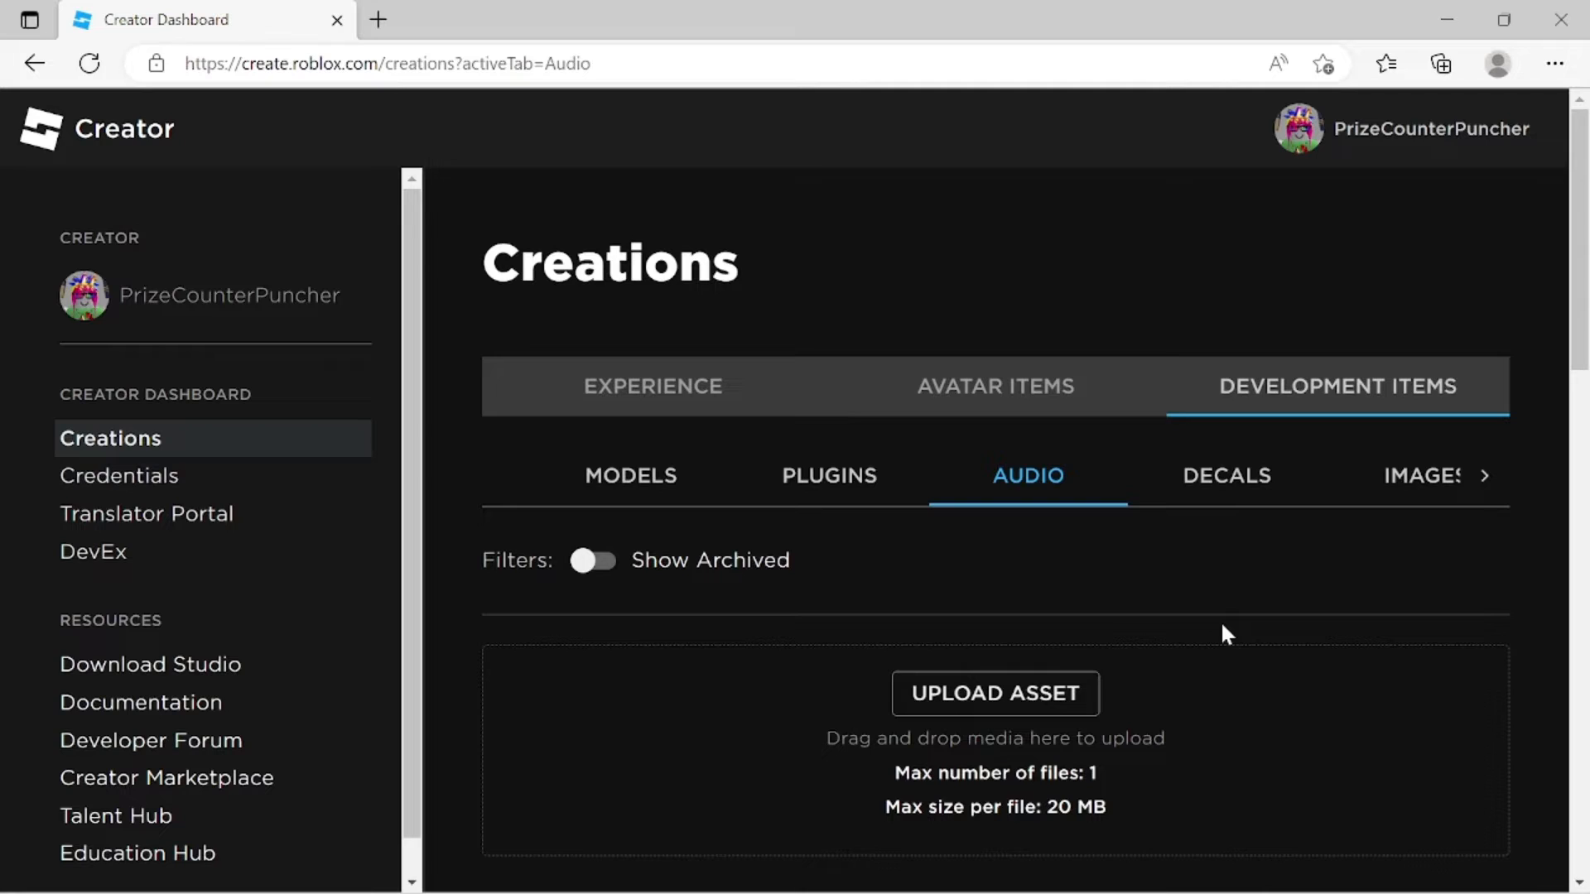
pyautogui.moveTo(1197, 629)
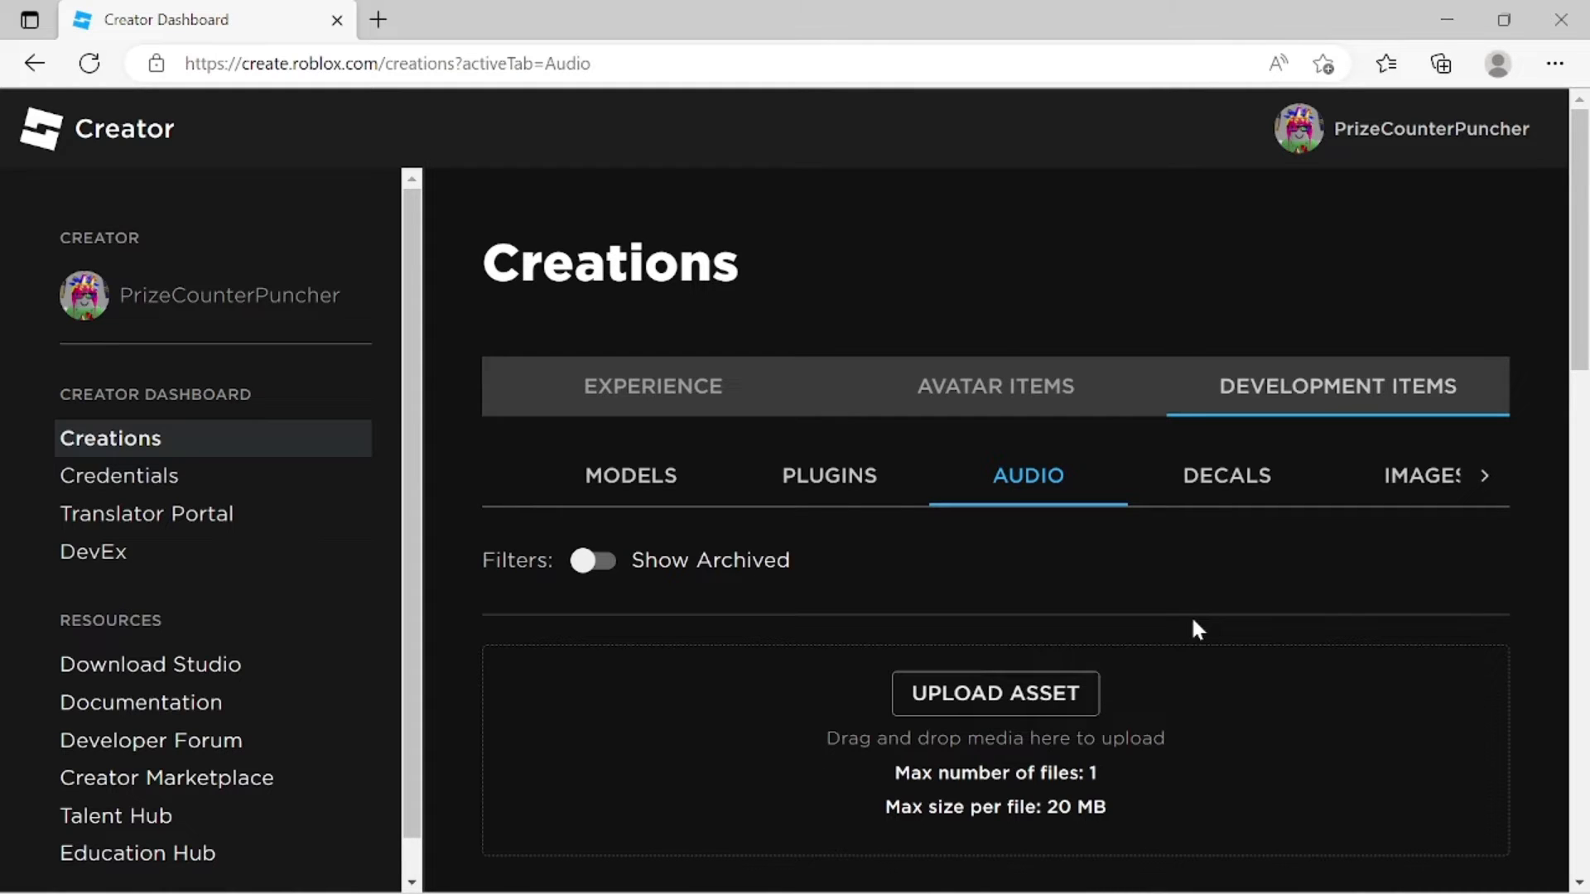
pyautogui.moveTo(1551, 499)
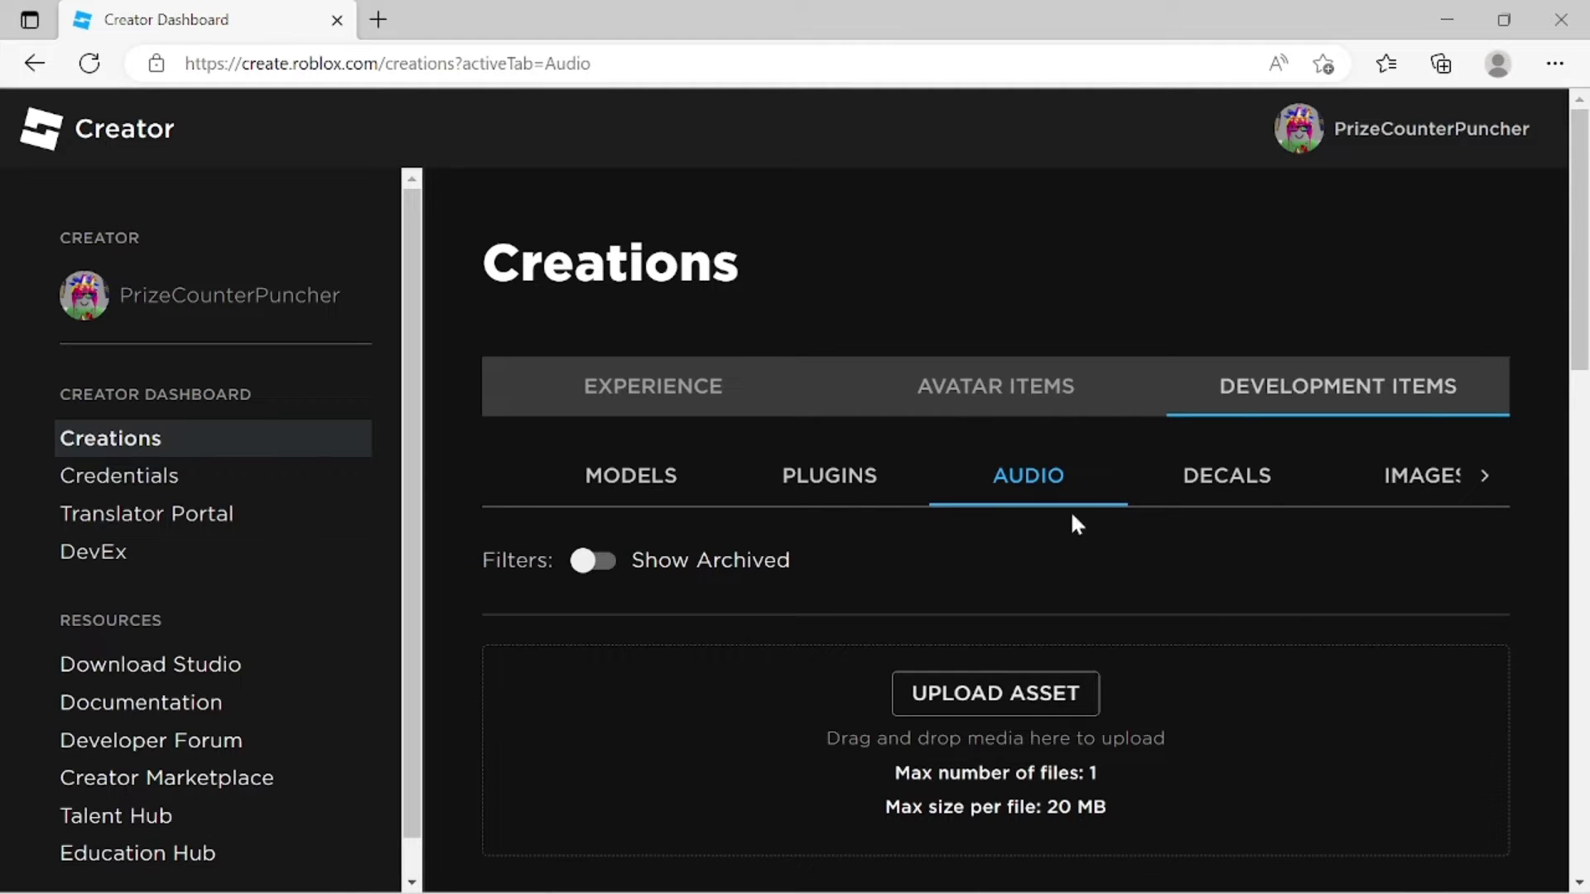
pyautogui.moveTo(961, 579)
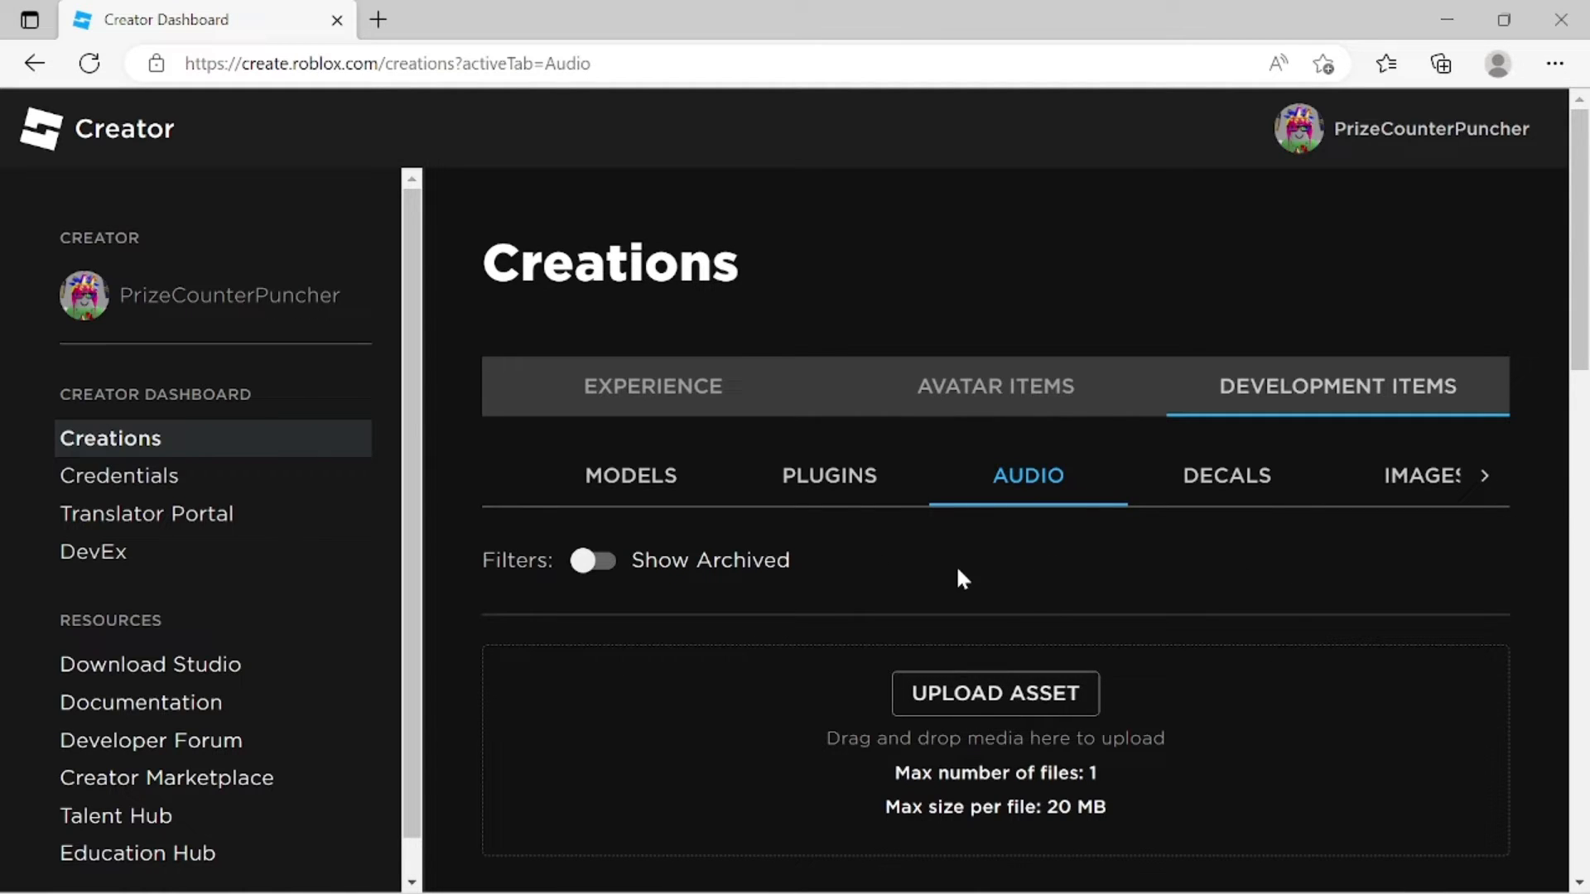
pyautogui.moveTo(997, 551)
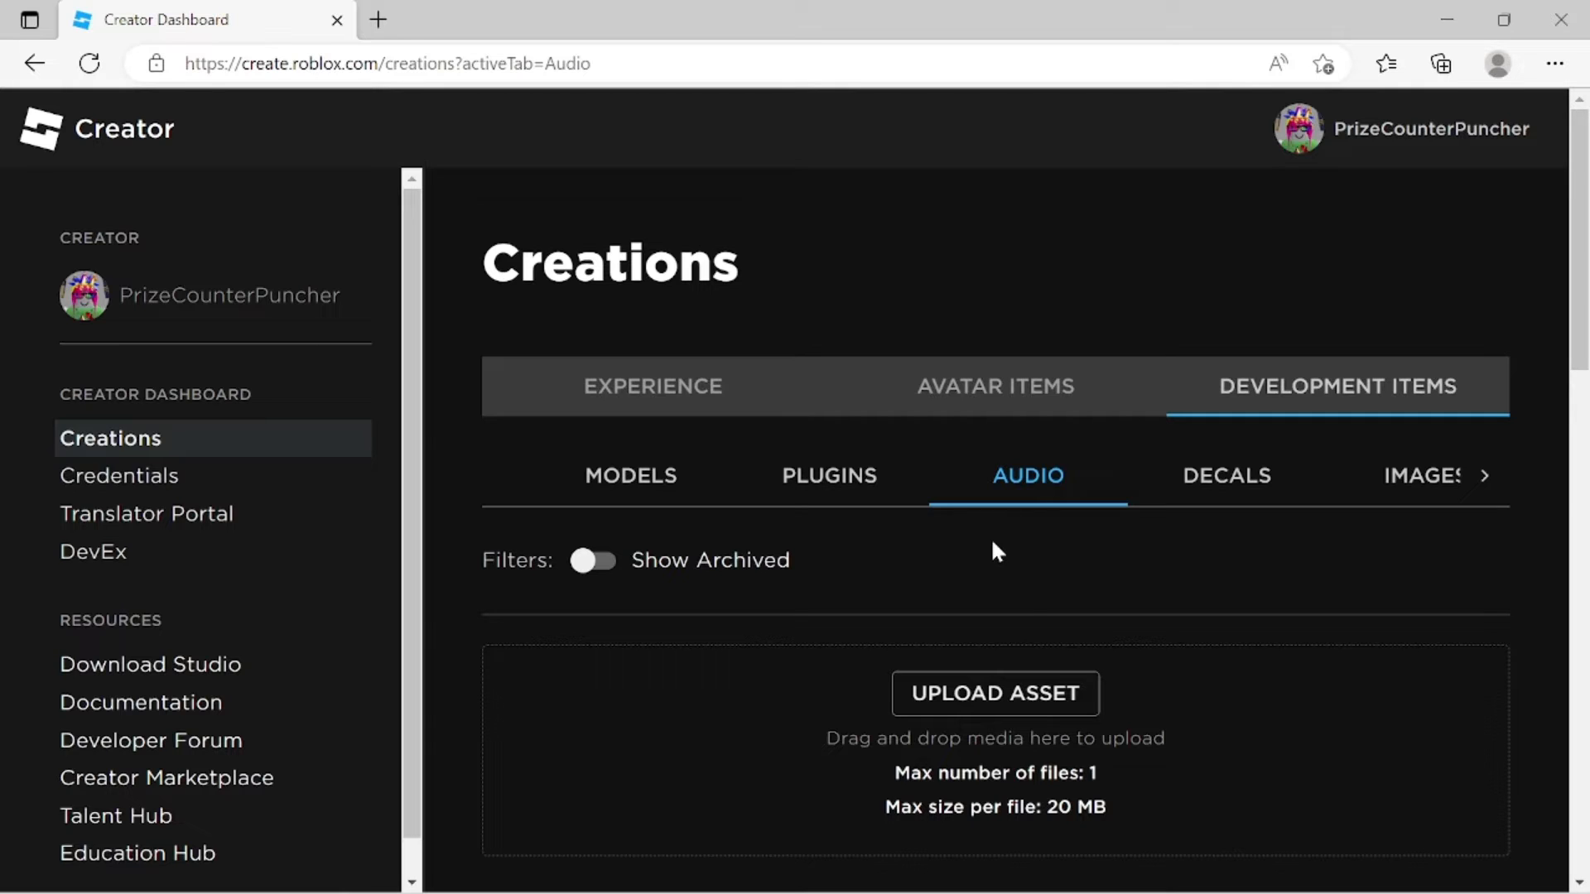
pyautogui.moveTo(1132, 616)
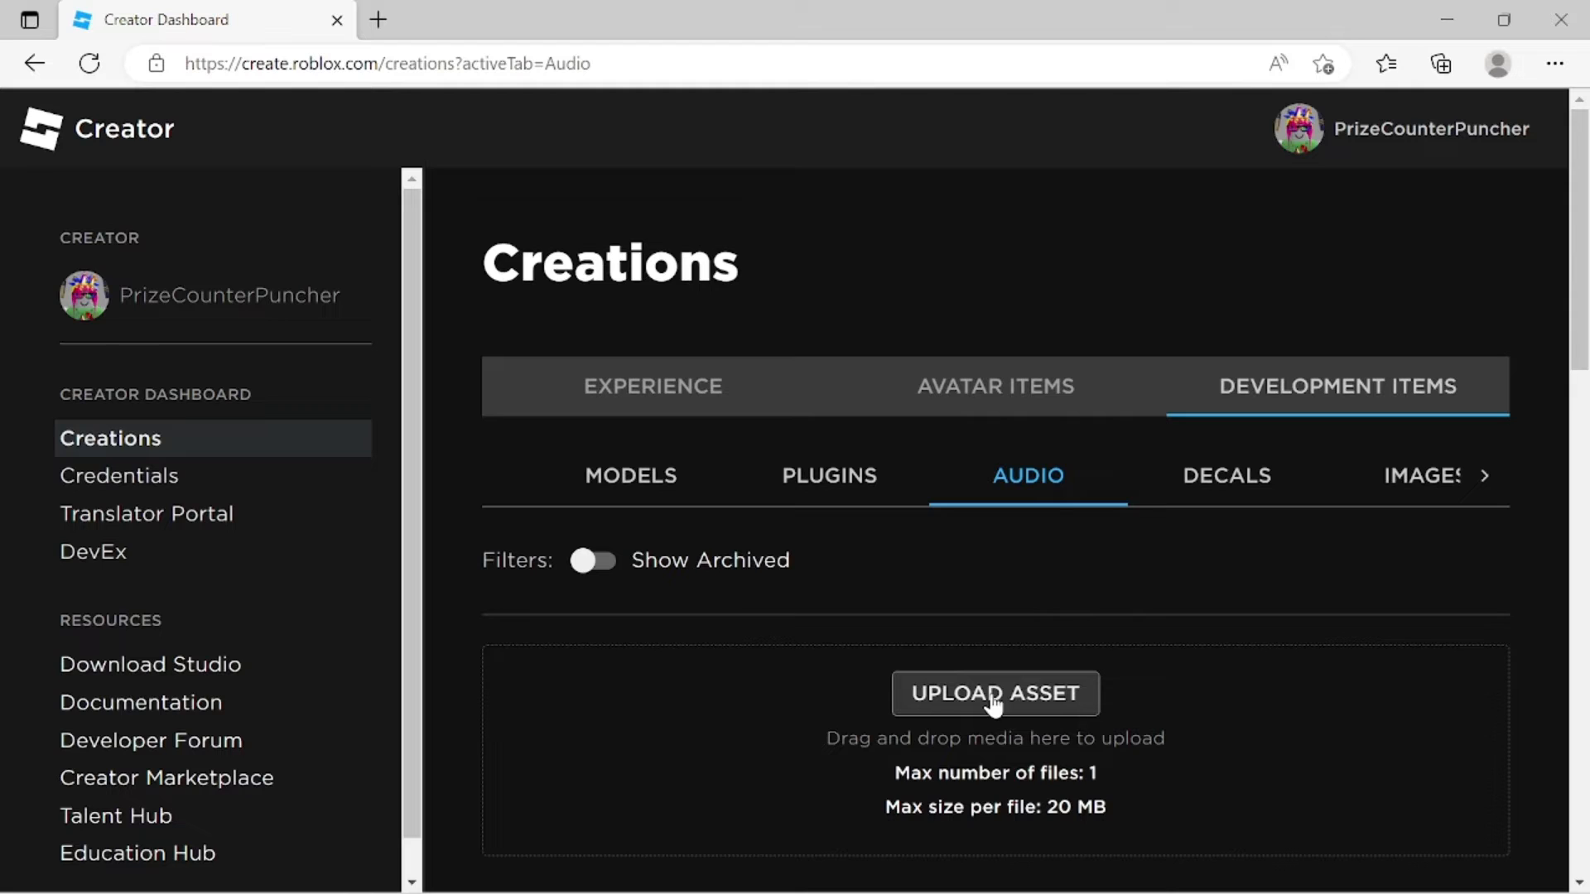
# Start a new upload with asset type Decal and pick the Vortex image
pyautogui.click(994, 694)
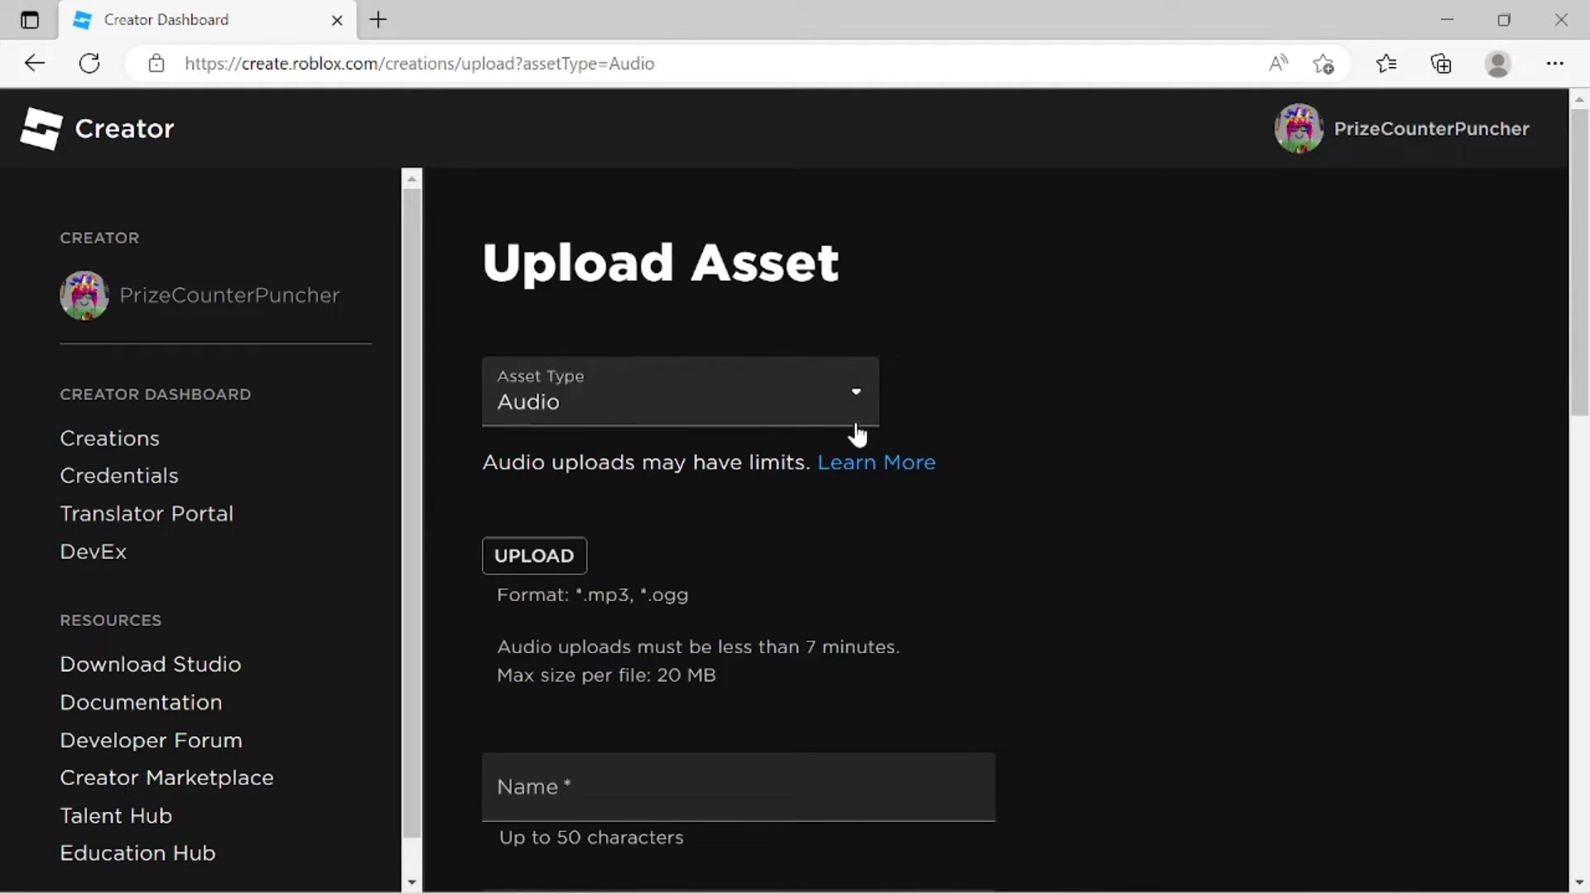
pyautogui.click(681, 392)
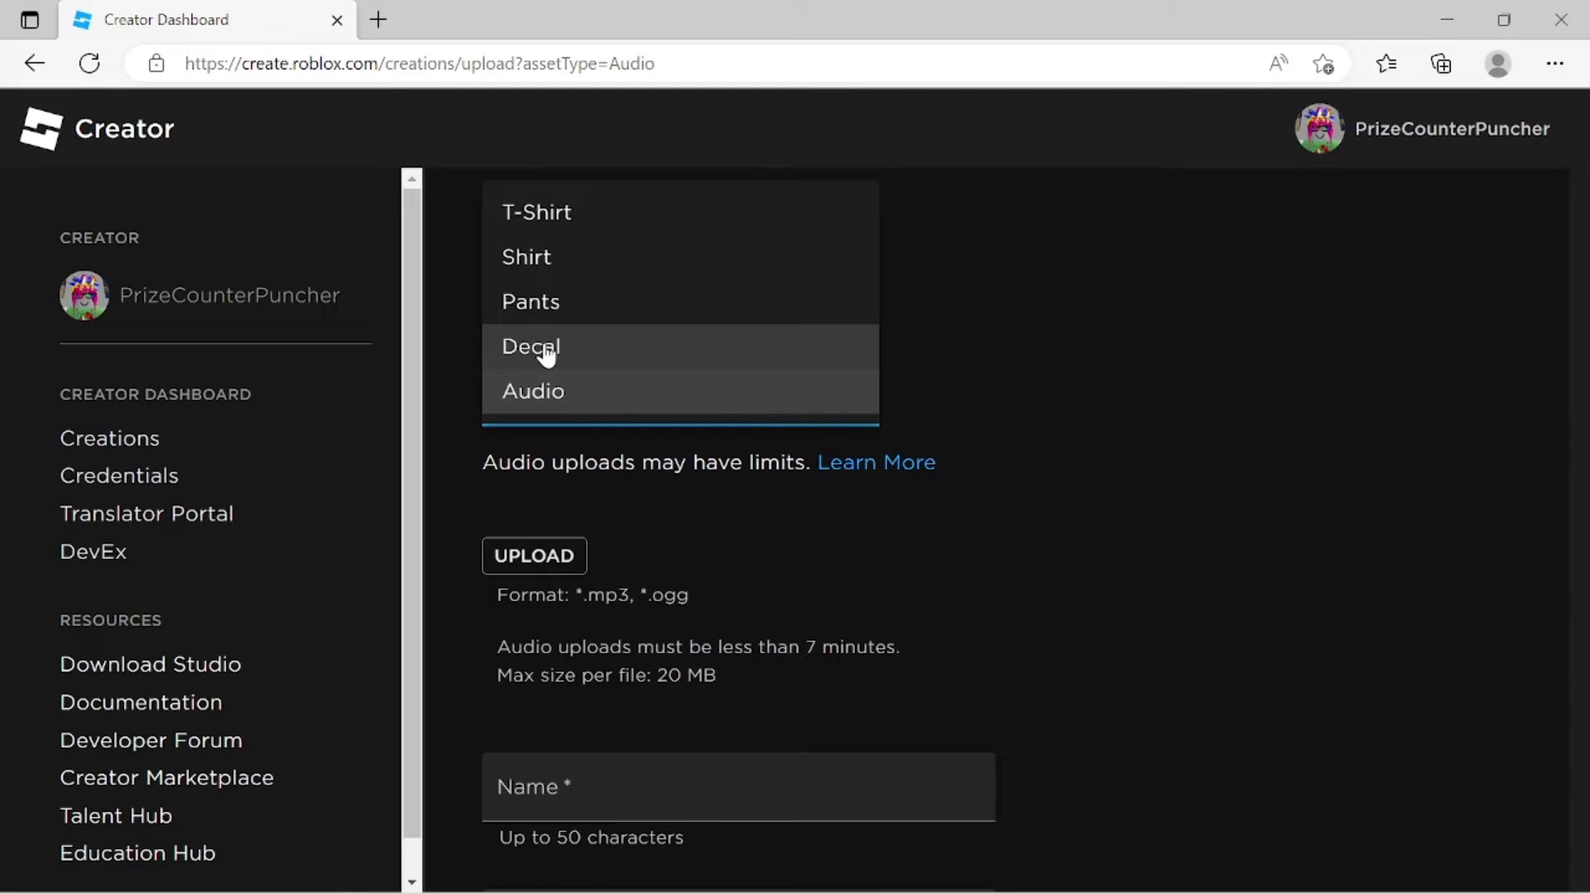
pyautogui.click(530, 347)
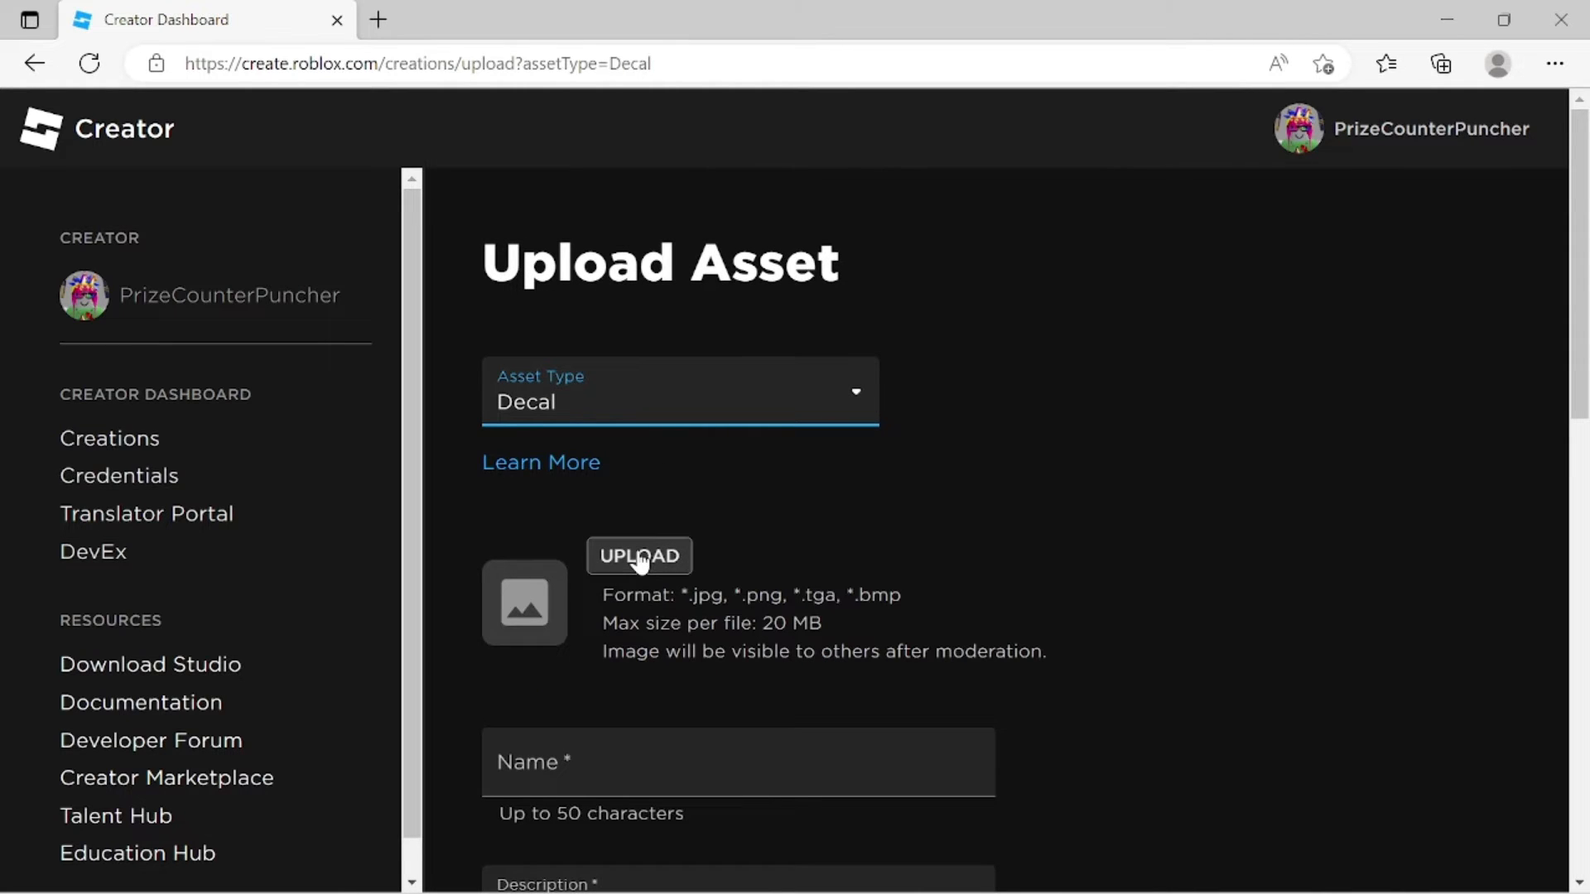
pyautogui.click(638, 556)
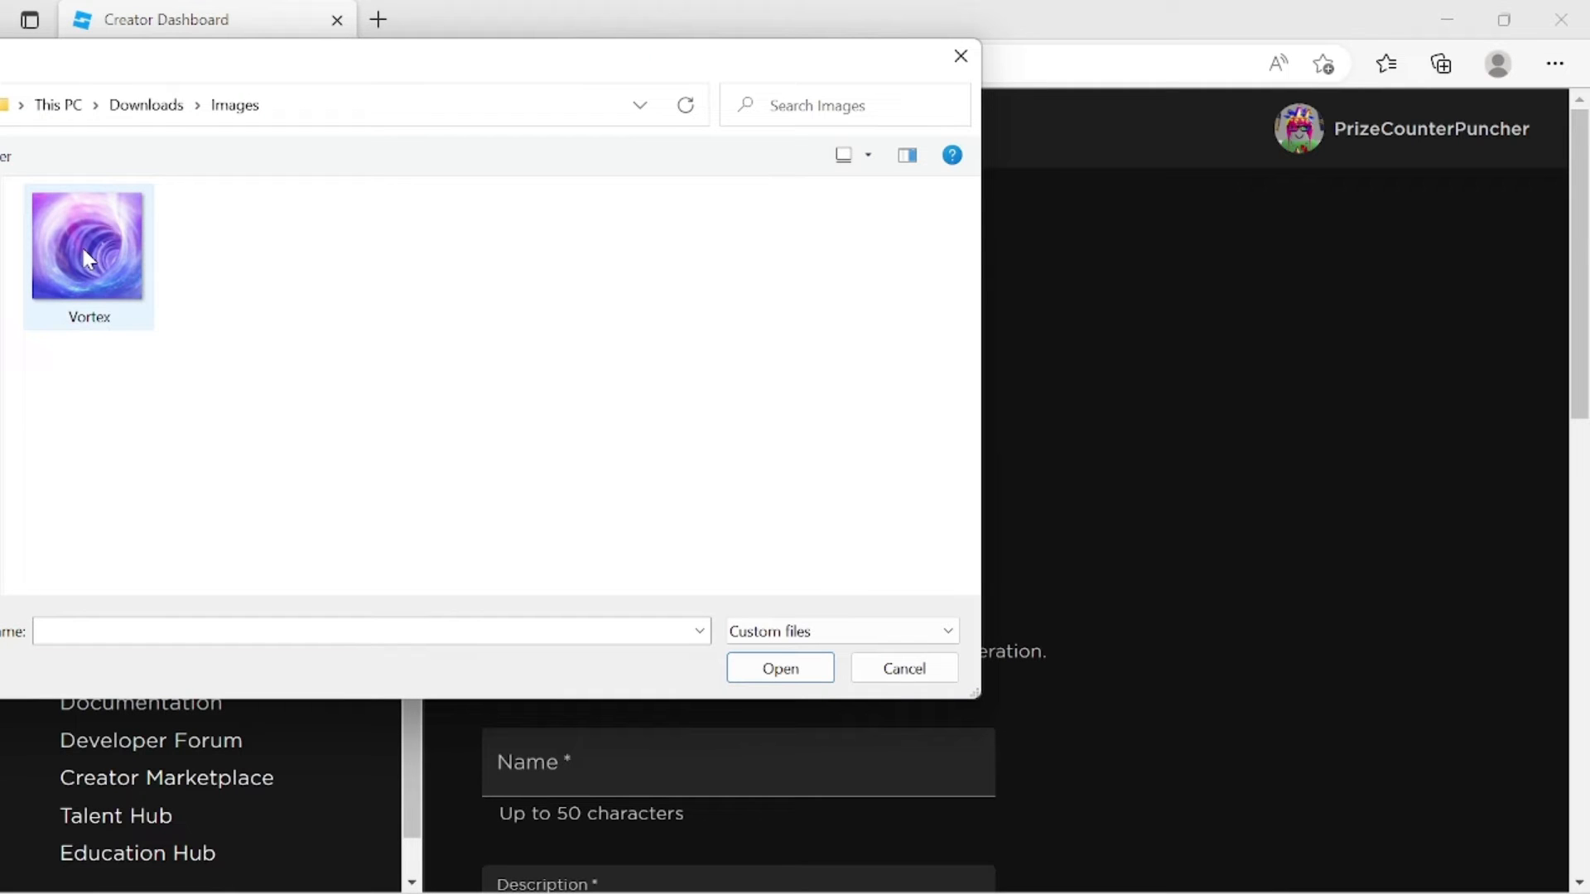
pyautogui.moveTo(88, 249)
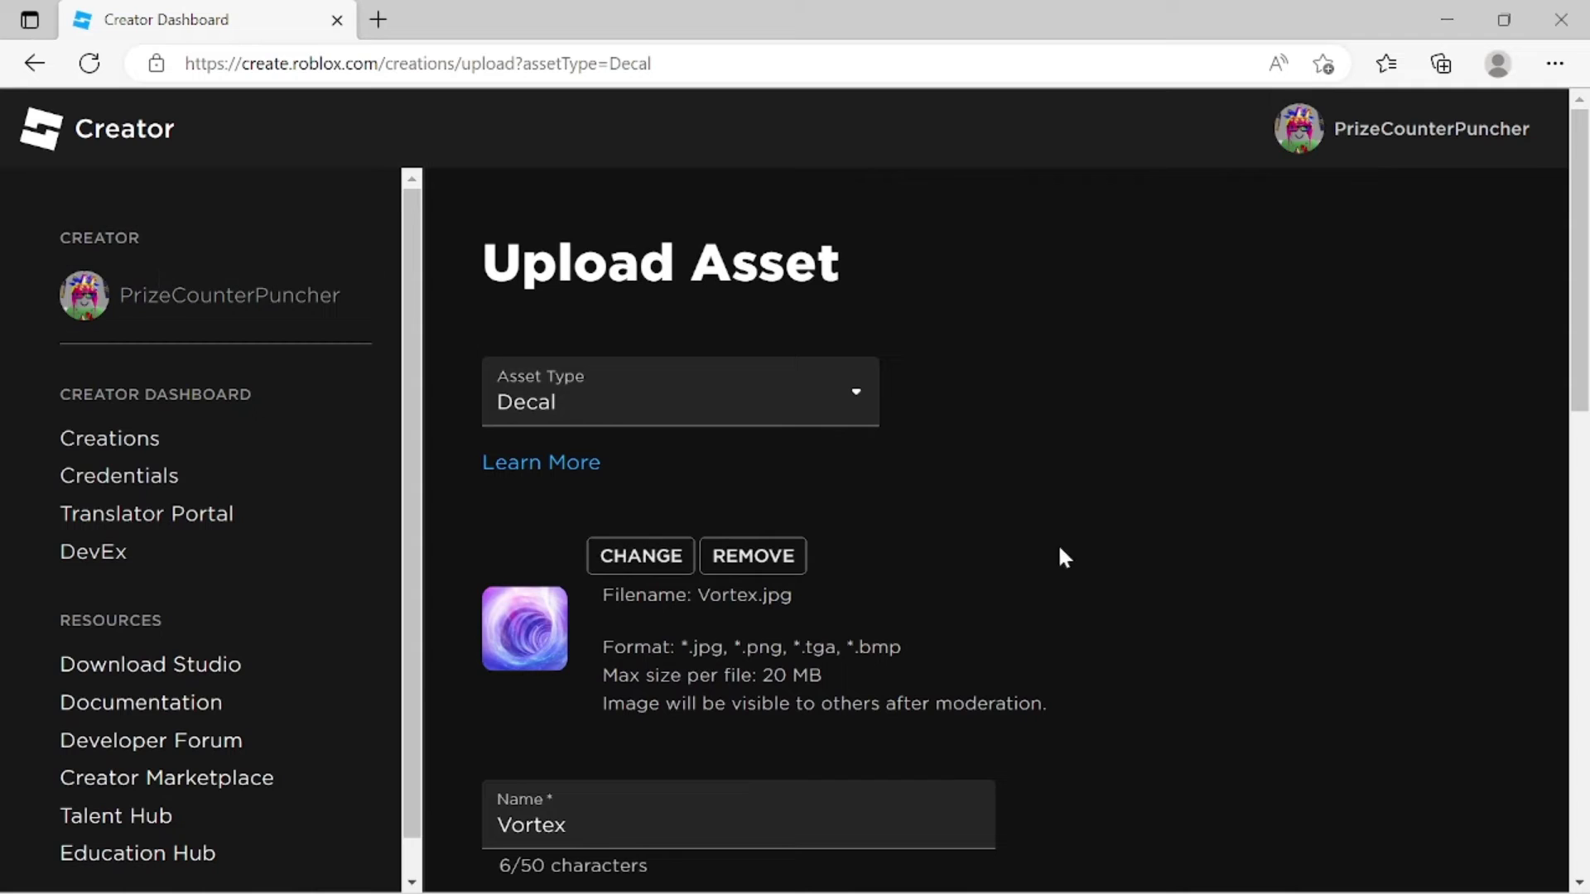
pyautogui.moveTo(520, 644)
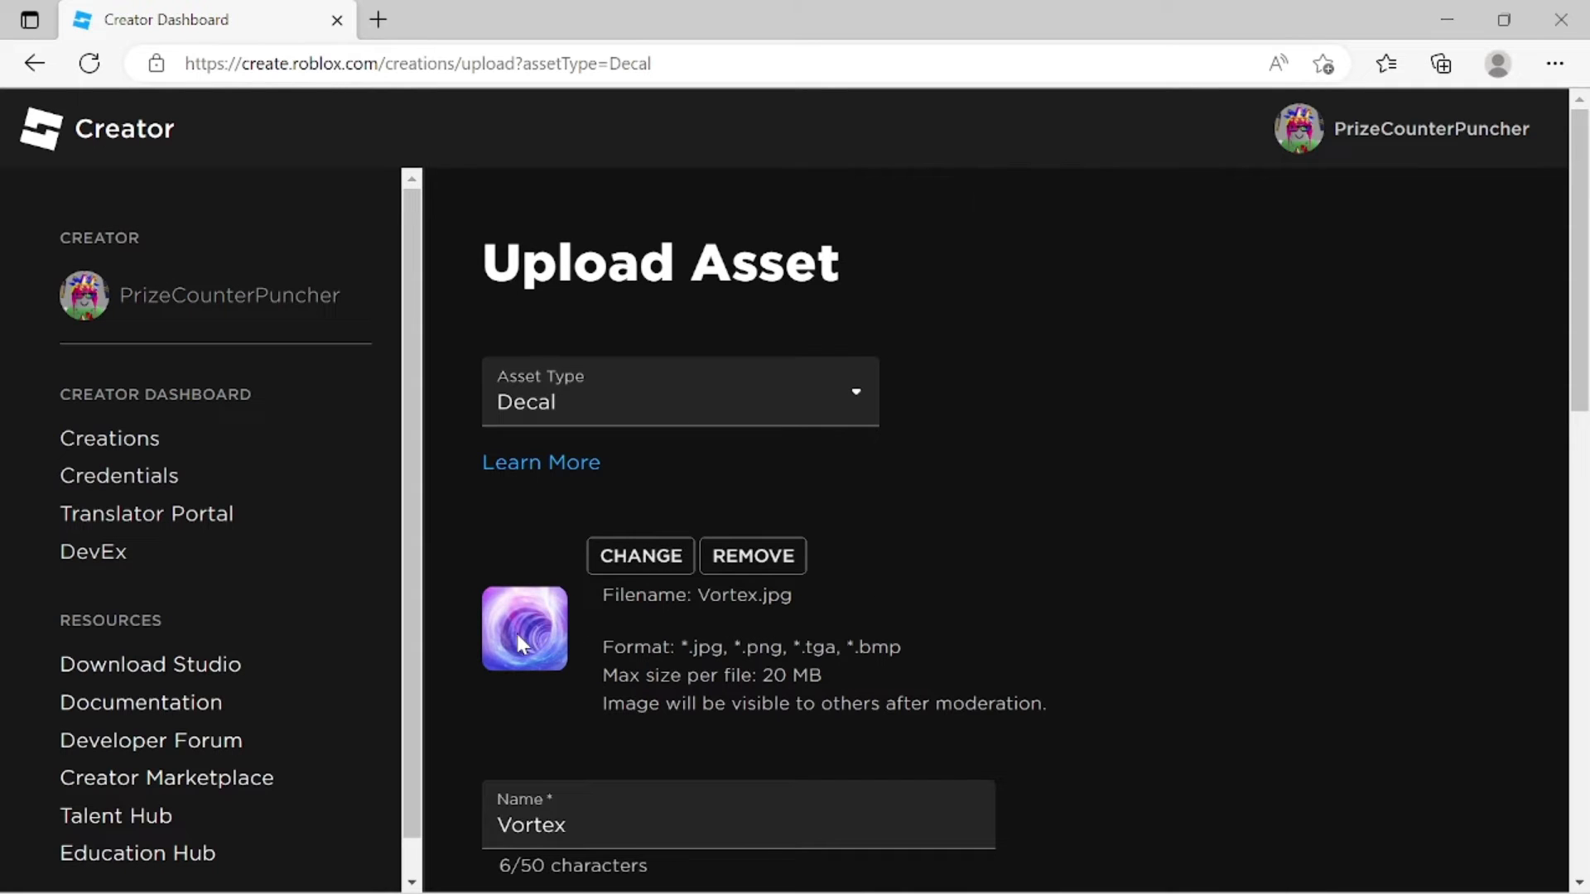
# Replace the decal description with 'Vortex decal' and submit the upload
pyautogui.scroll(-3)
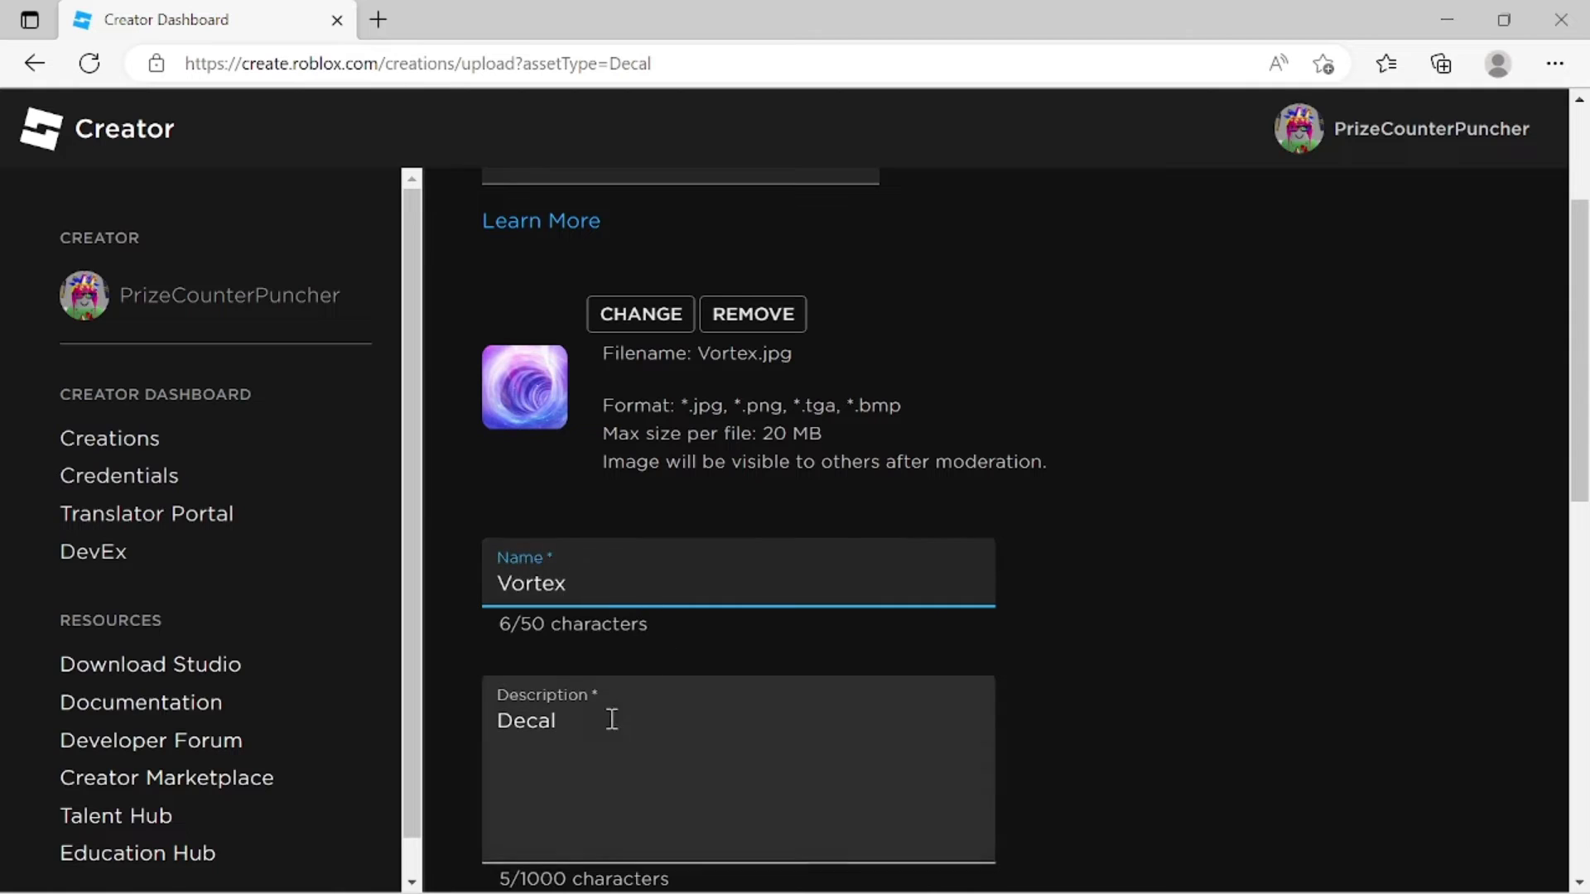
pyautogui.doubleClick(525, 720)
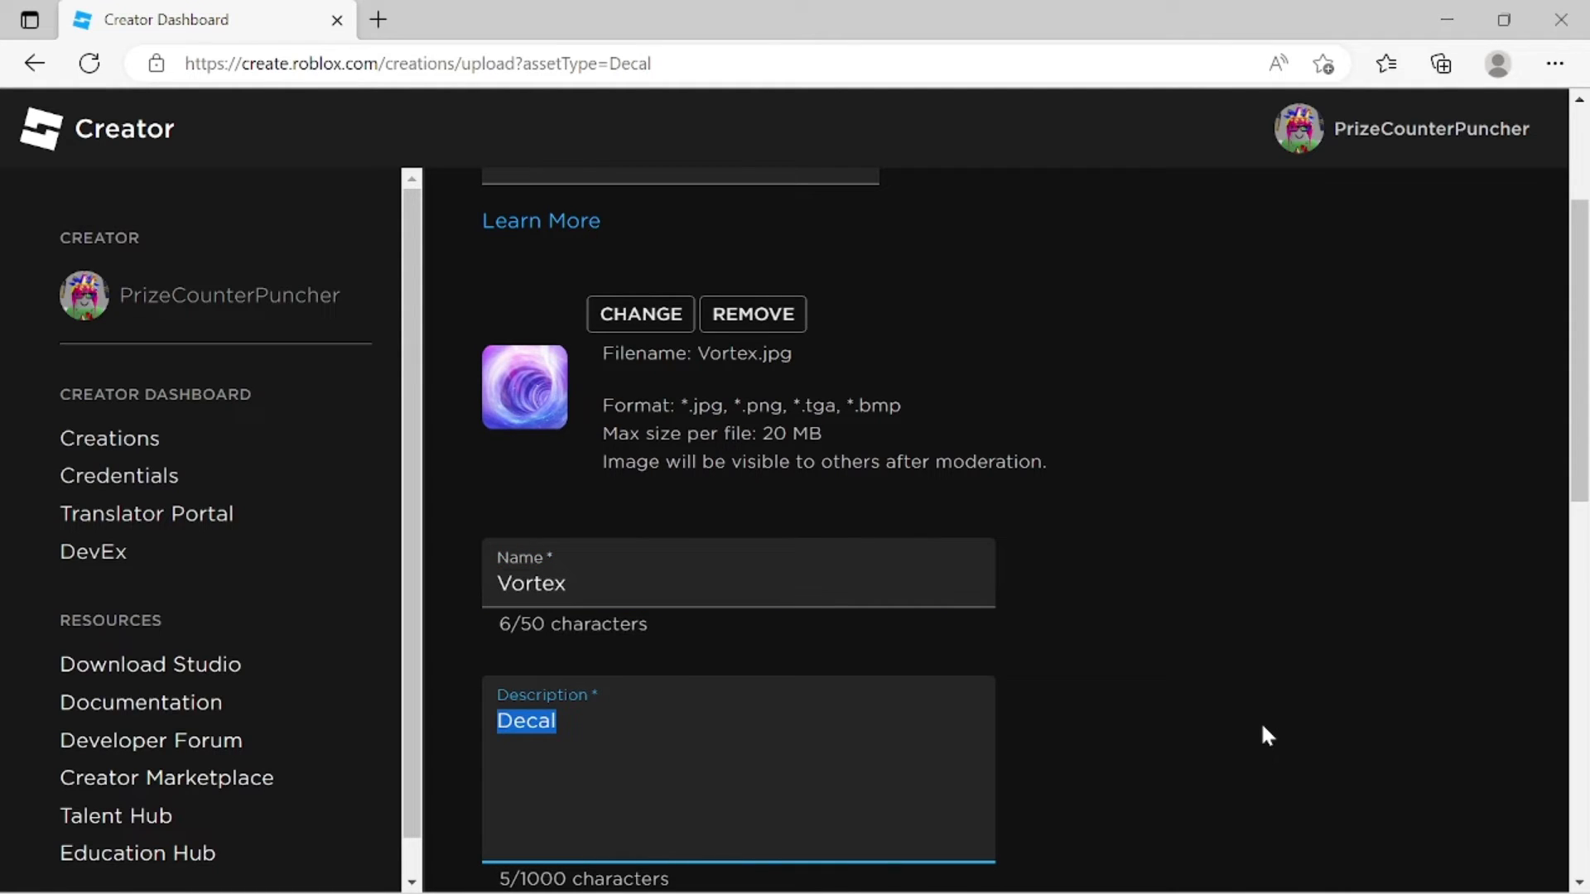
pyautogui.write('Vortex d')
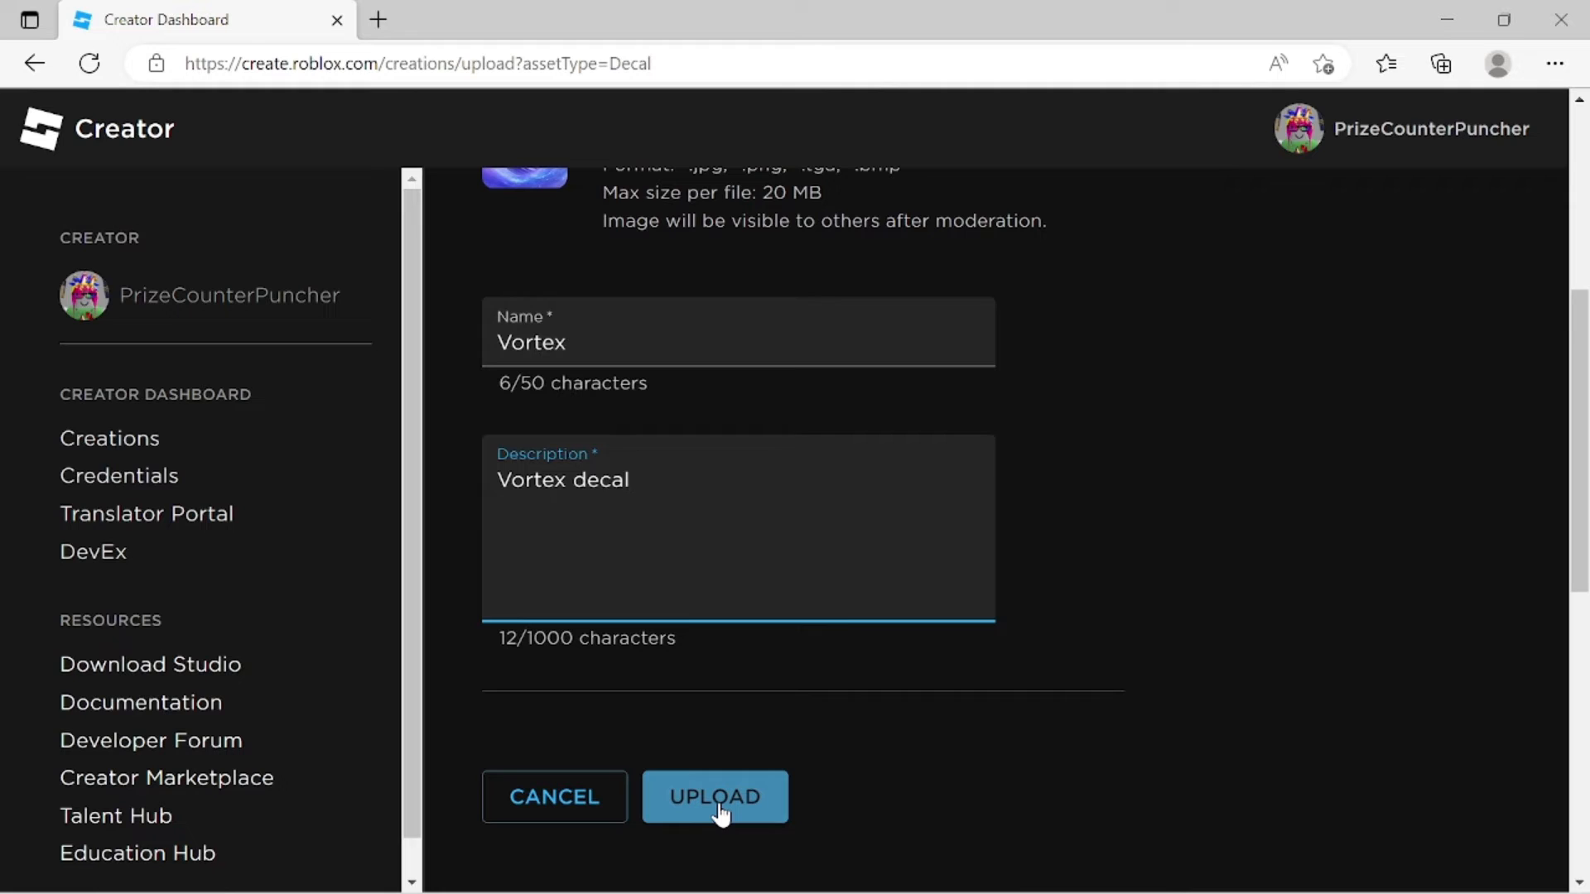
pyautogui.click(714, 797)
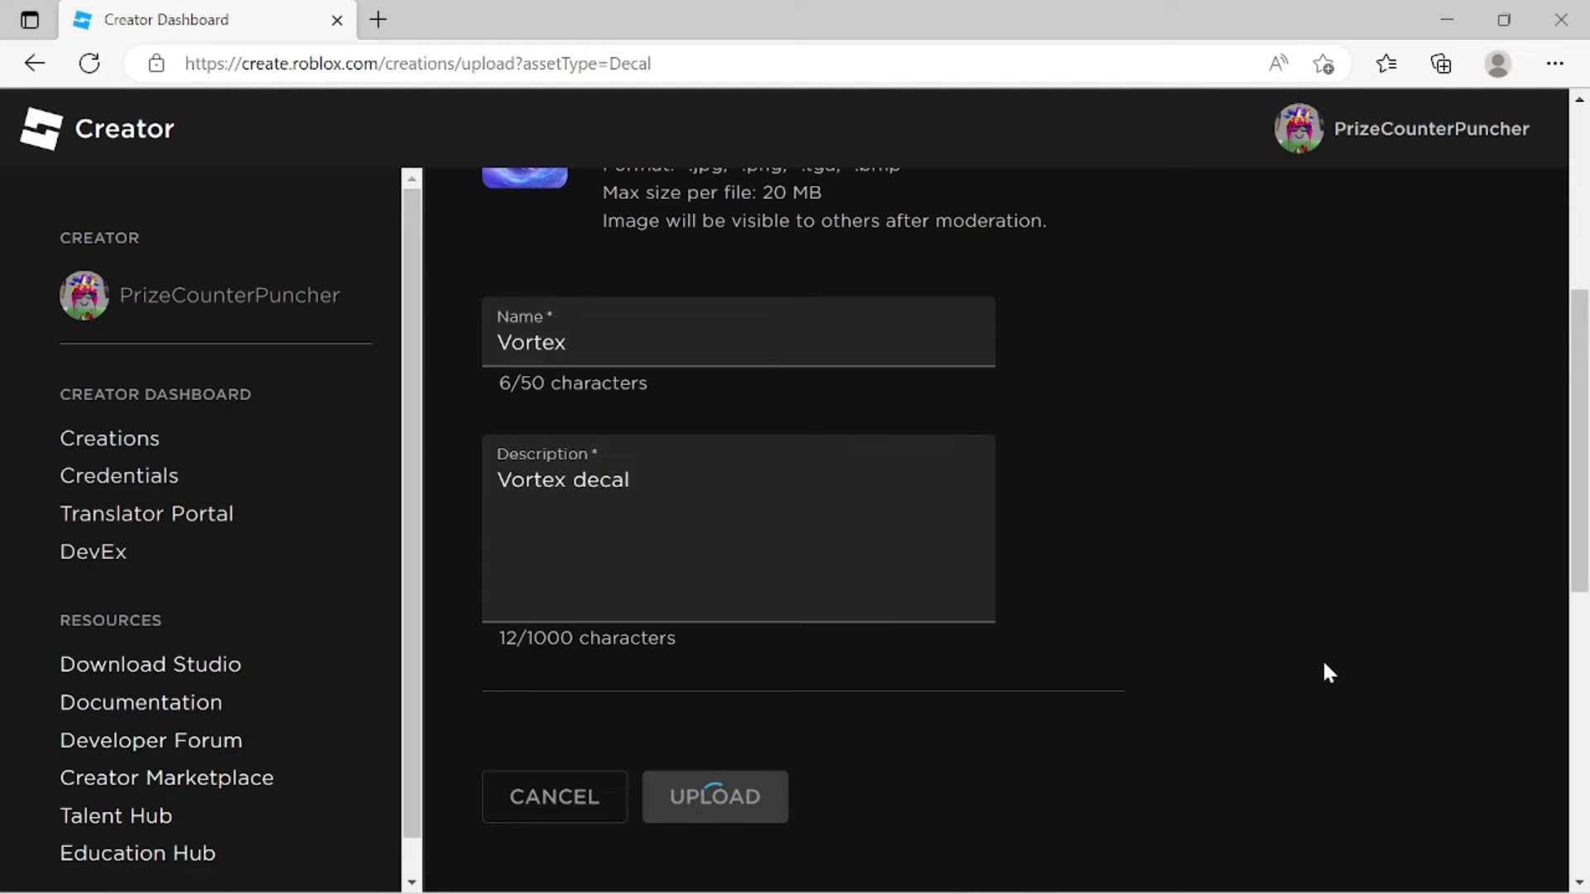
# Confirm the Vortex decal appears in the Decals list, created Dec 6, 2022
pyautogui.click(714, 796)
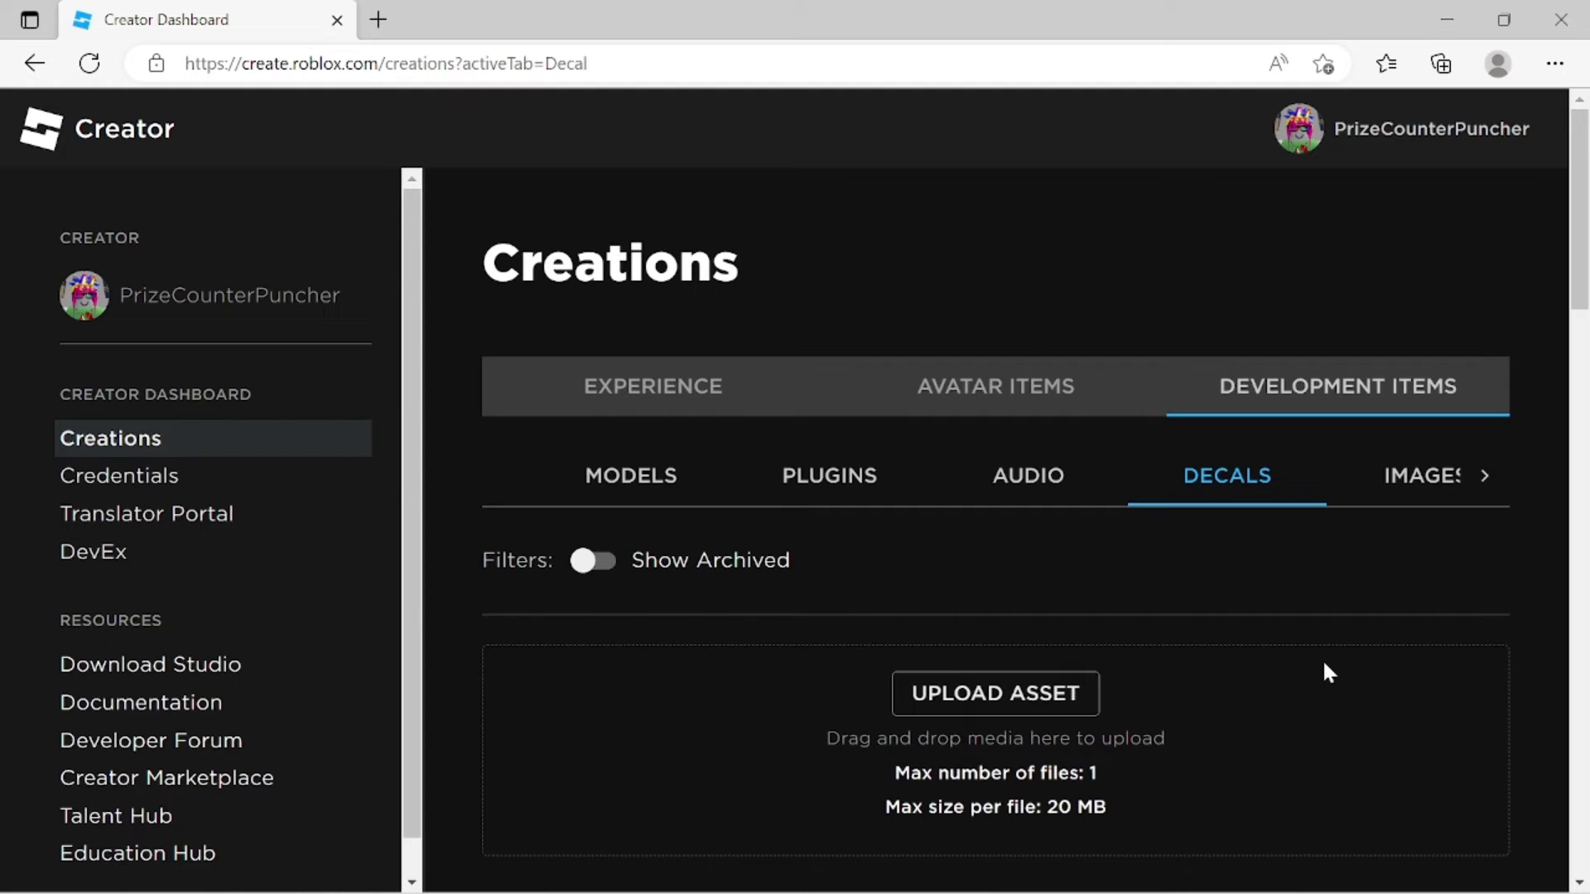
pyautogui.scroll(-3)
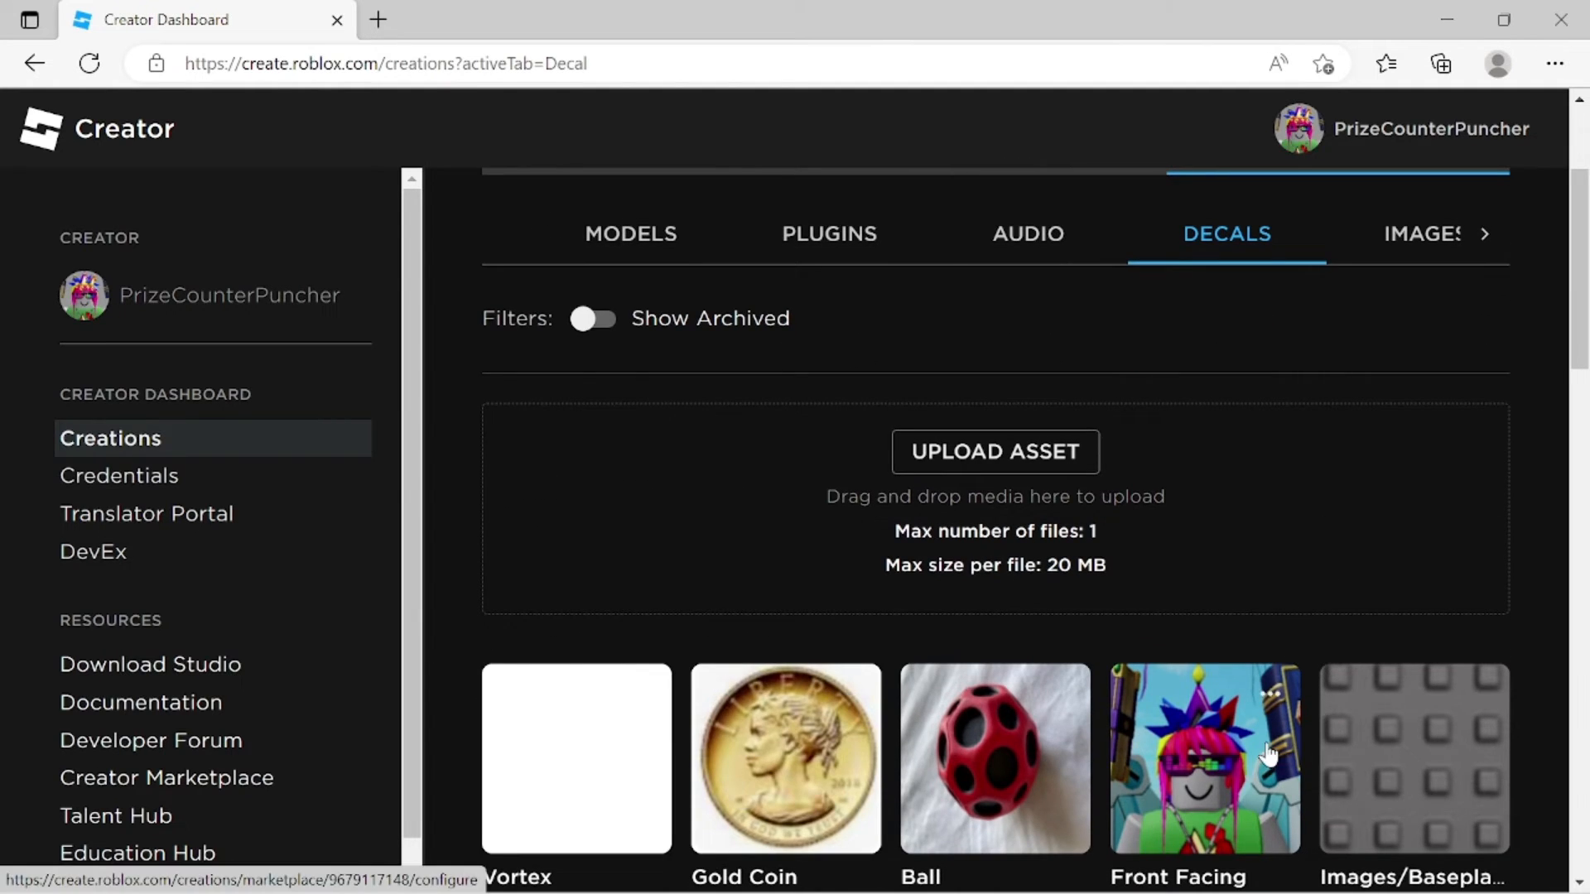
pyautogui.scroll(-3)
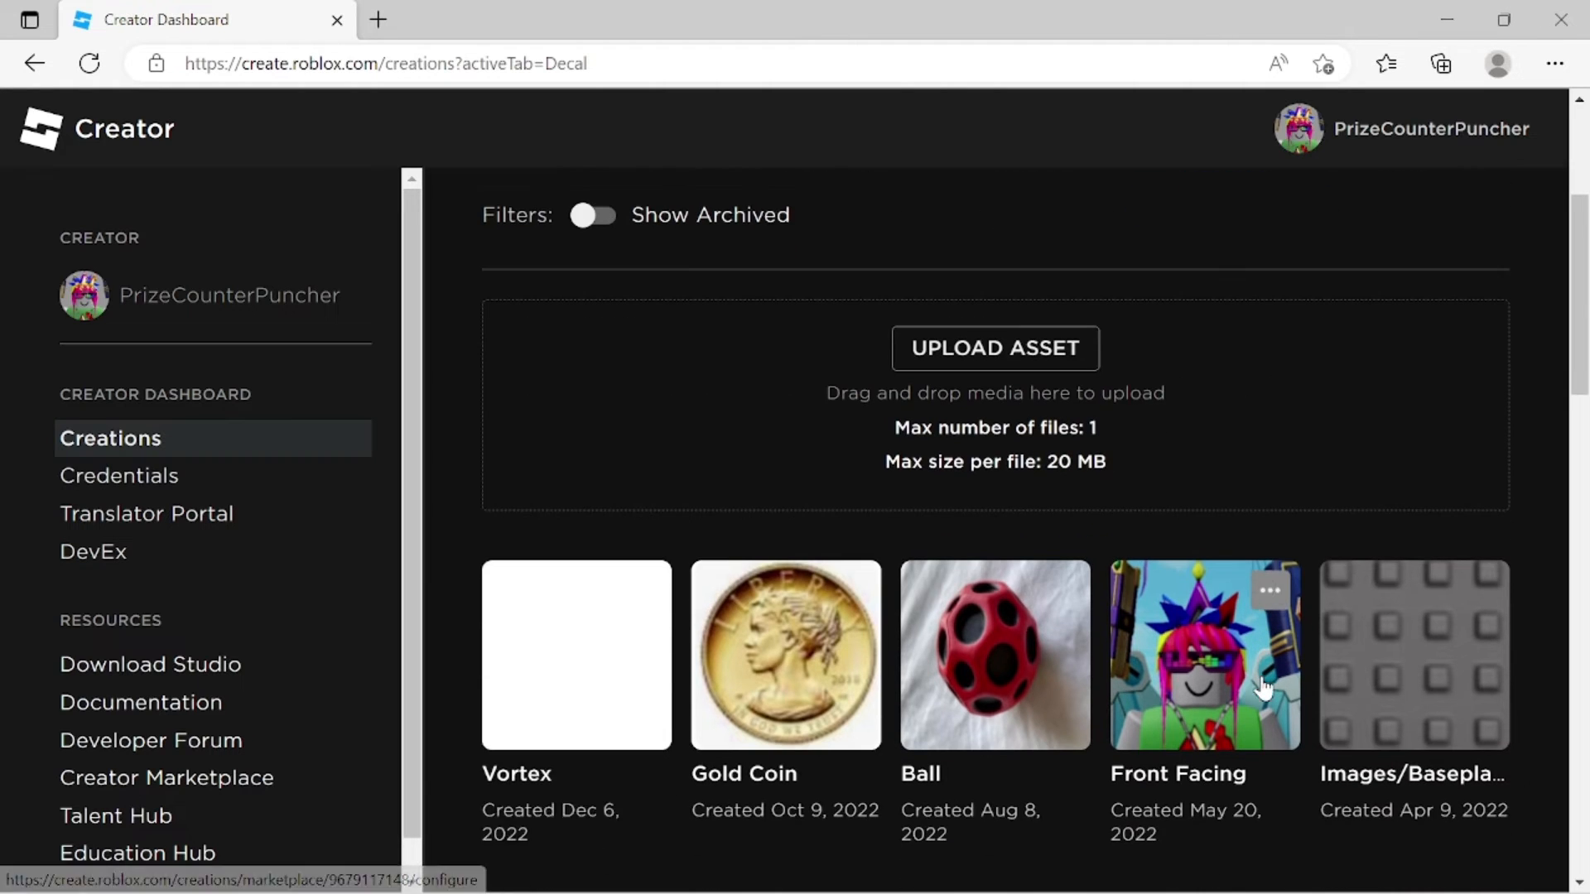
pyautogui.scroll(-3)
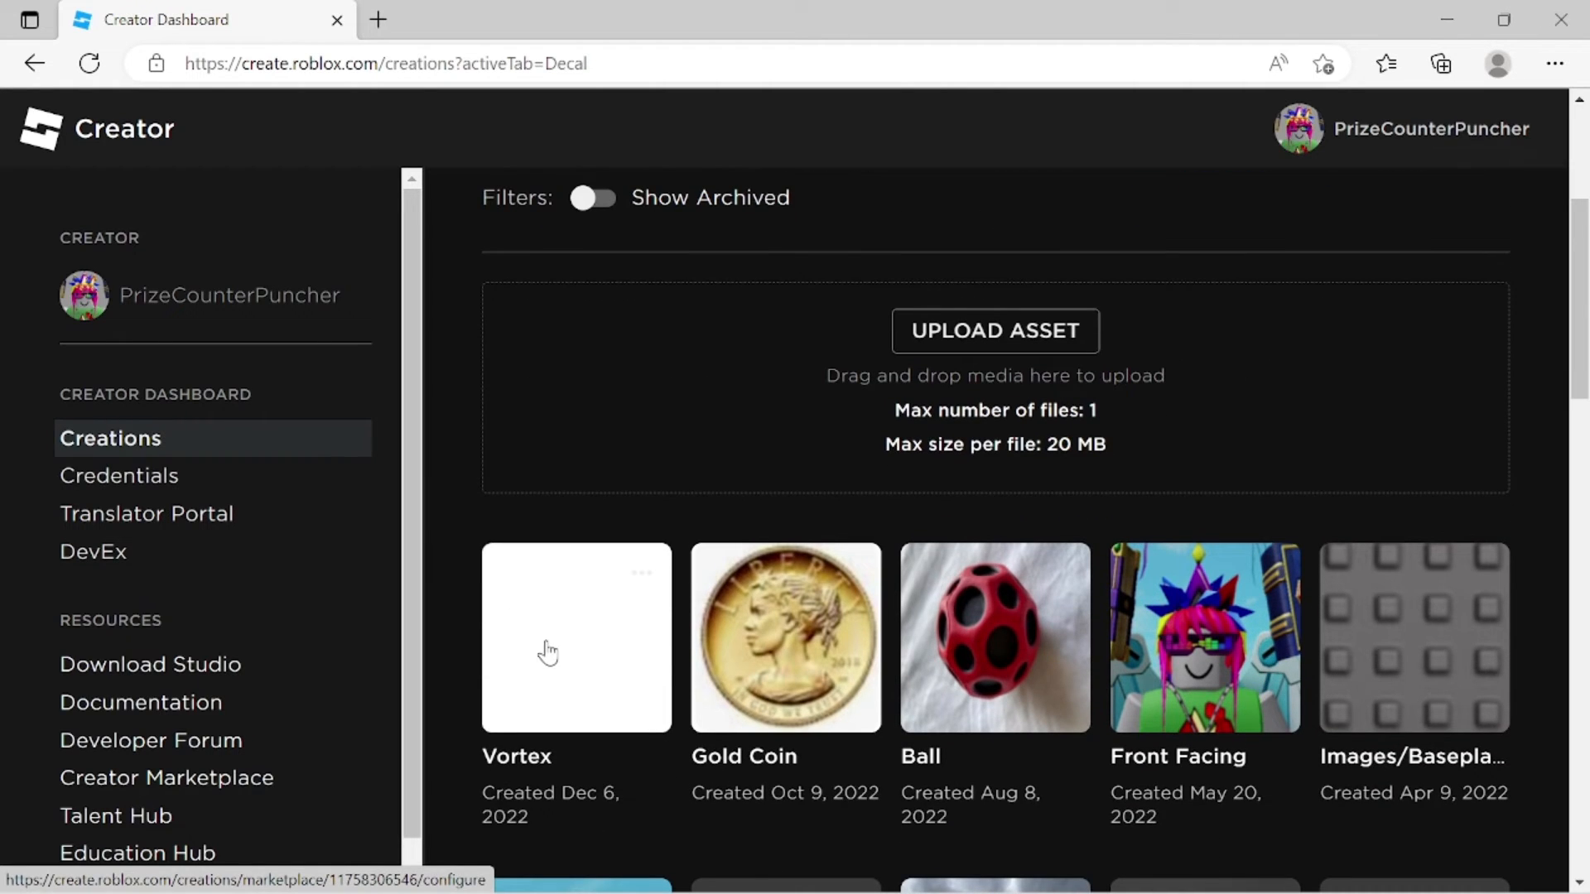